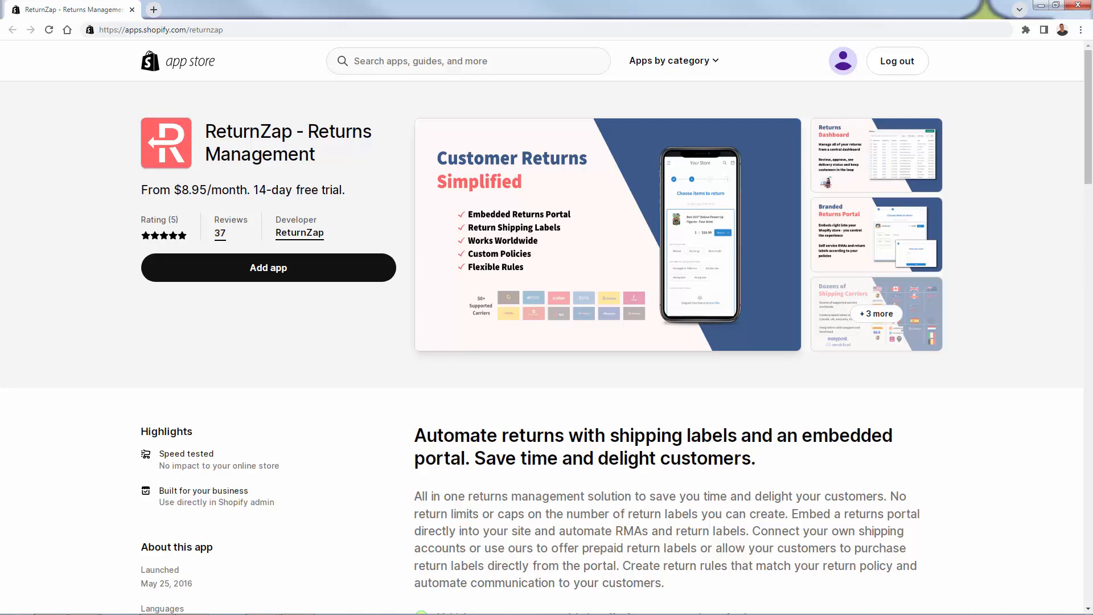
# Enlarge the ReturnZap listing's 'Customer Returns Simplified' promo screenshot in the gallery viewer
pyautogui.click(608, 233)
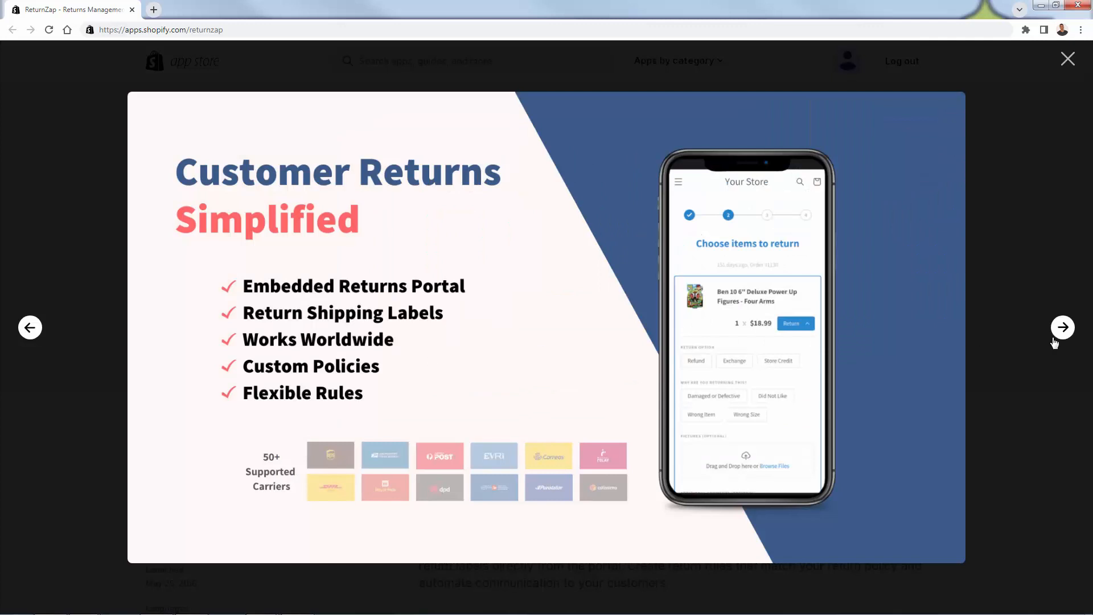
# Browse the gallery from Returns Dashboard through Branded Portal, shipping carriers and Powerful Rules slides
pyautogui.click(1068, 59)
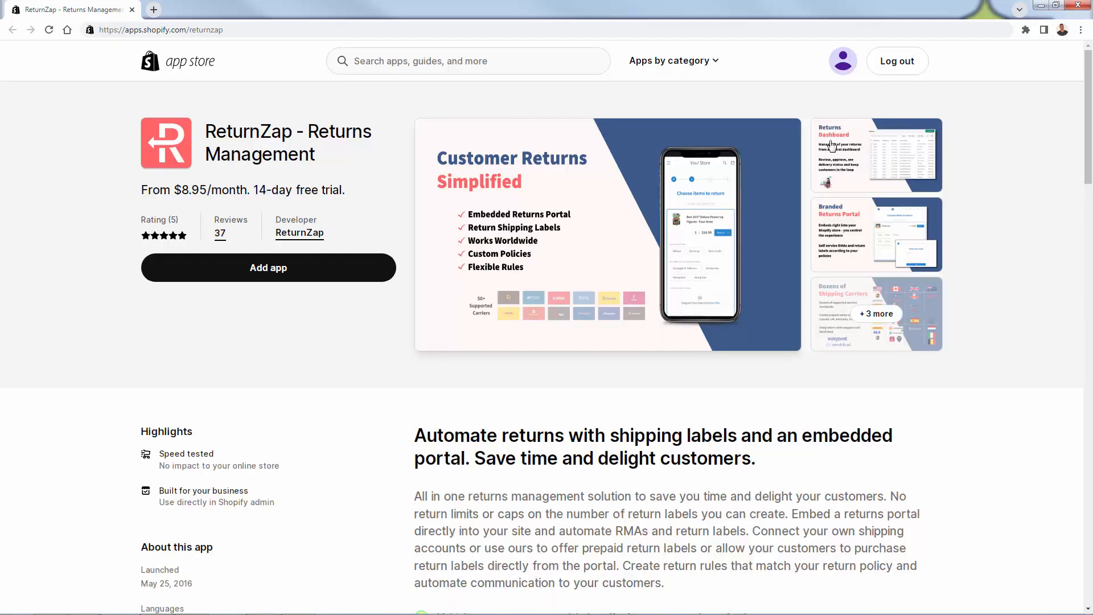
pyautogui.click(875, 154)
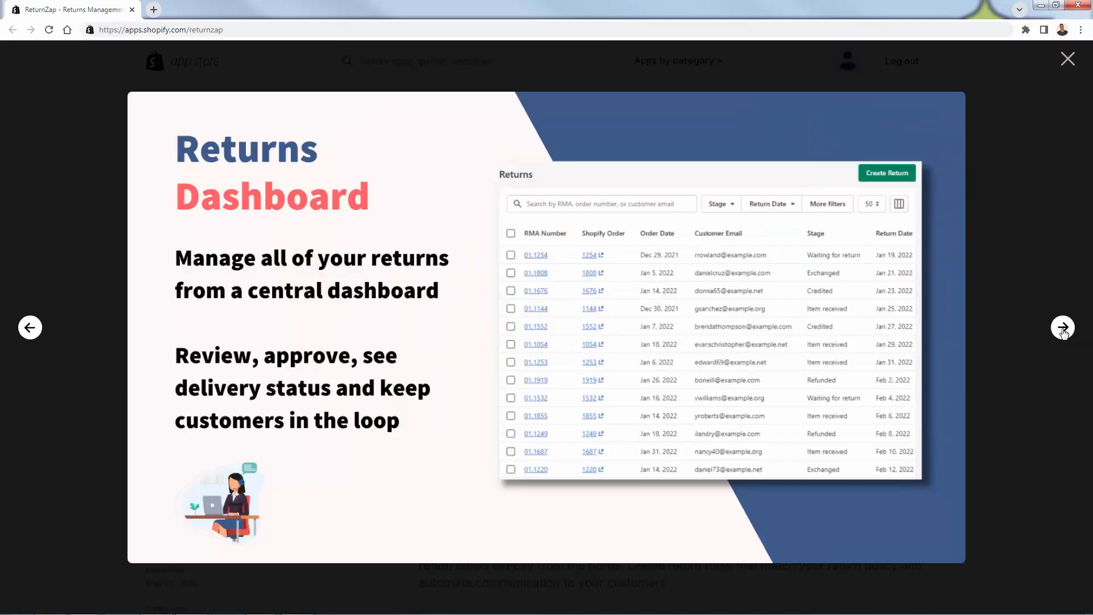
pyautogui.click(1063, 328)
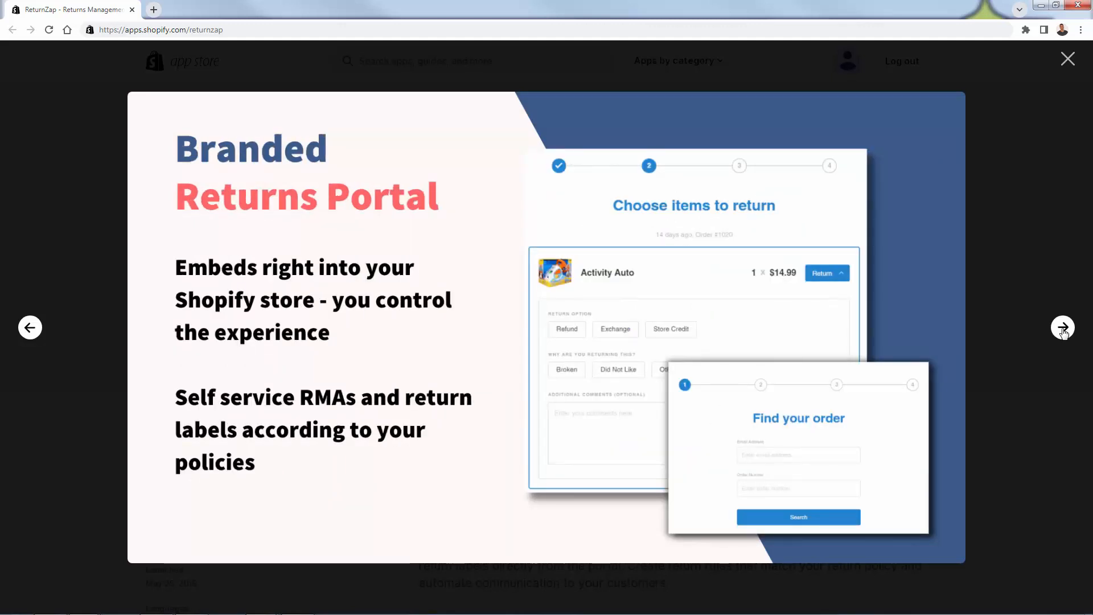
pyautogui.click(1063, 327)
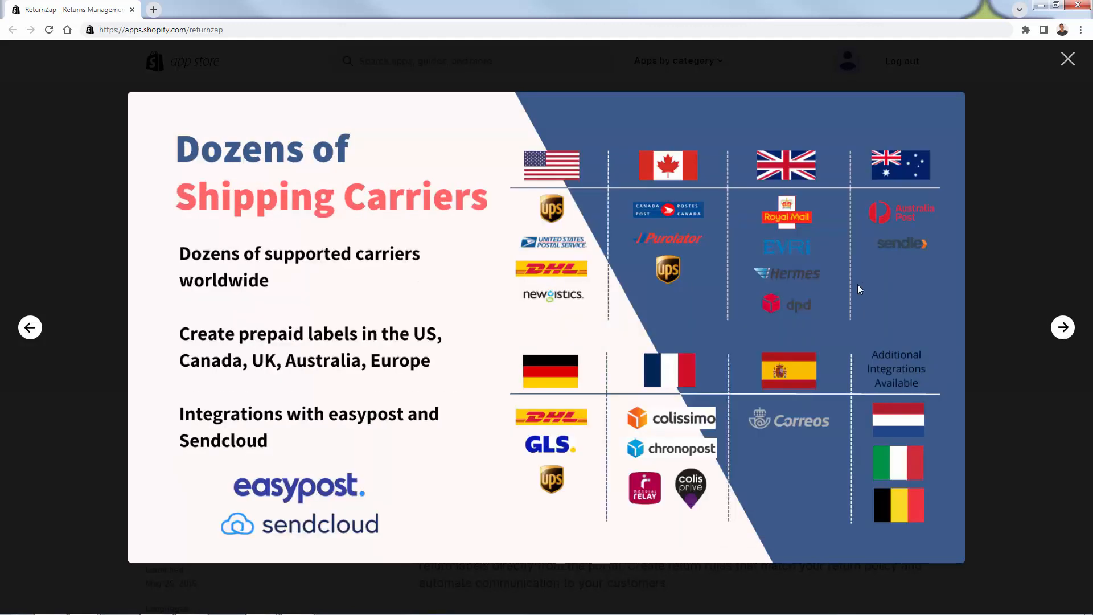
pyautogui.click(1063, 326)
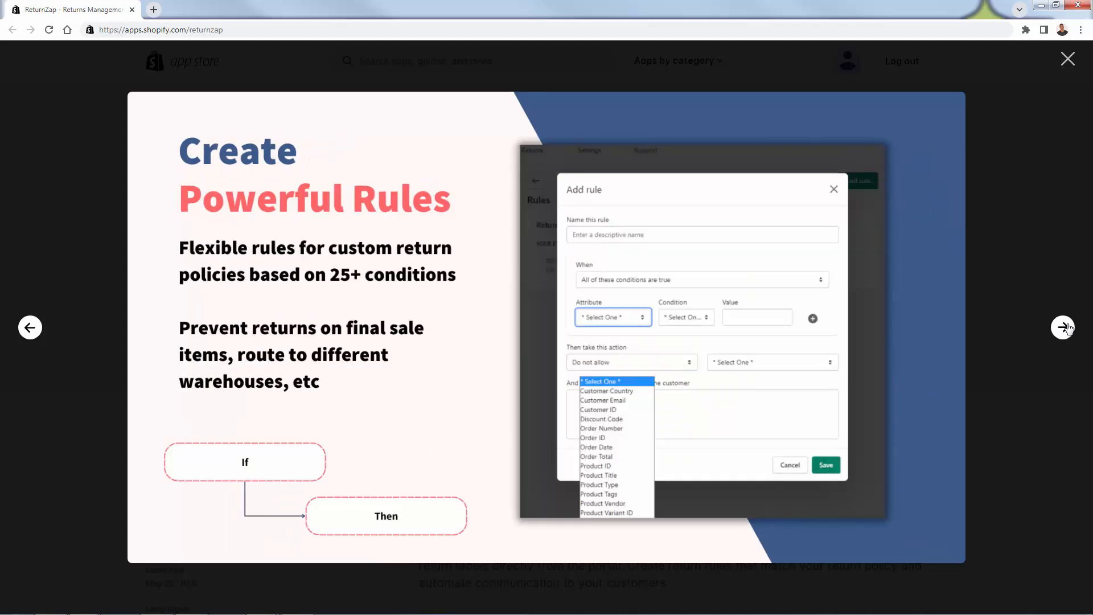
pyautogui.moveTo(642, 176)
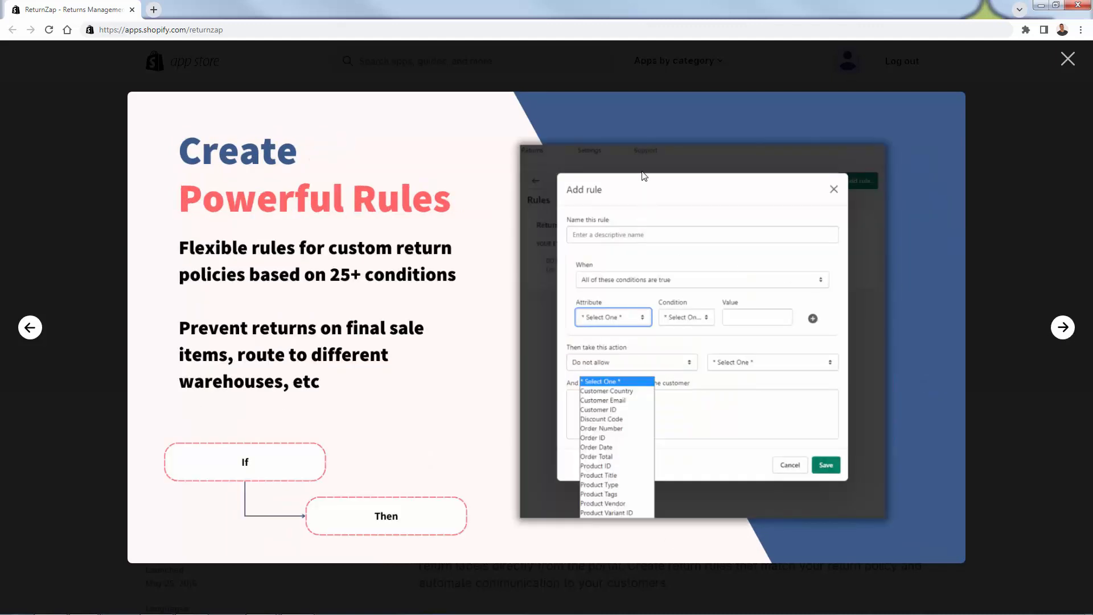
pyautogui.moveTo(651, 168)
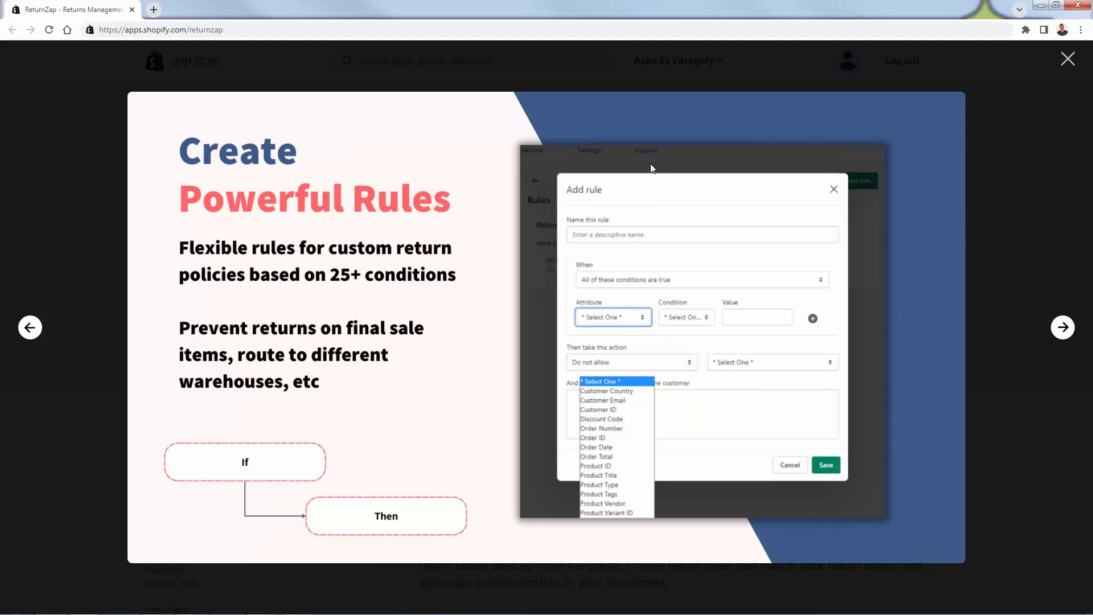
pyautogui.moveTo(654, 116)
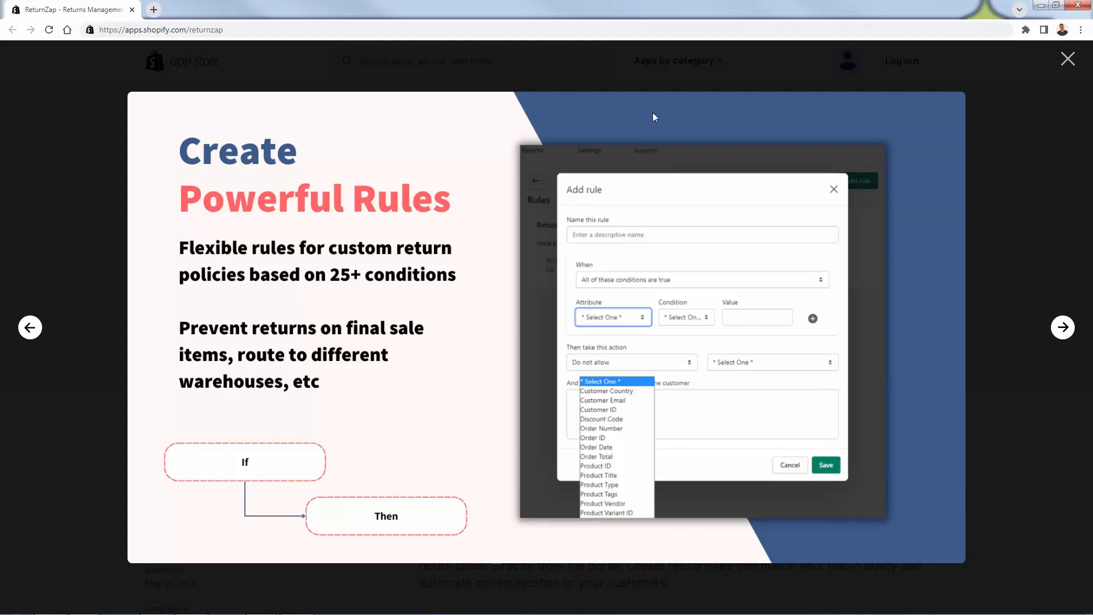
pyautogui.moveTo(373, 503)
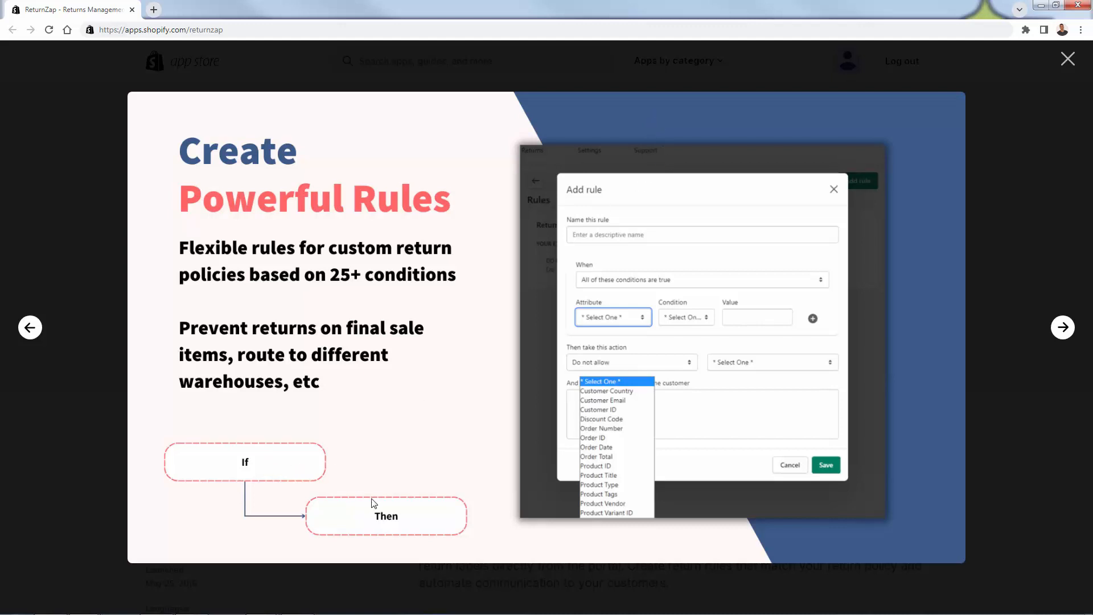
pyautogui.moveTo(446, 389)
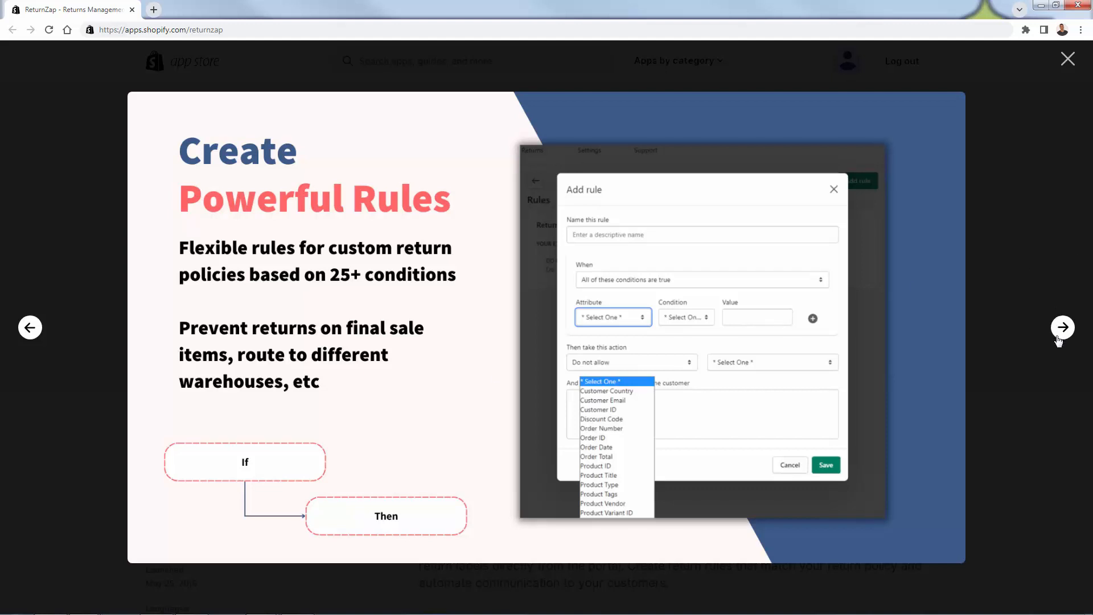
# Continue through the approvals/workflows and multiple return methods slides, then close the gallery
pyautogui.click(1062, 327)
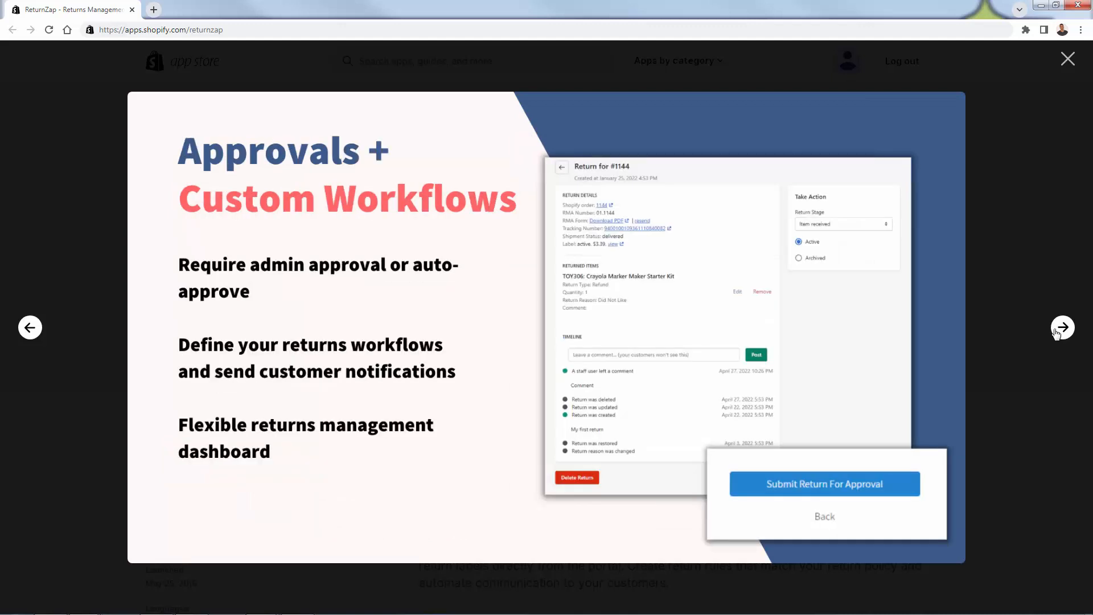
pyautogui.moveTo(407, 382)
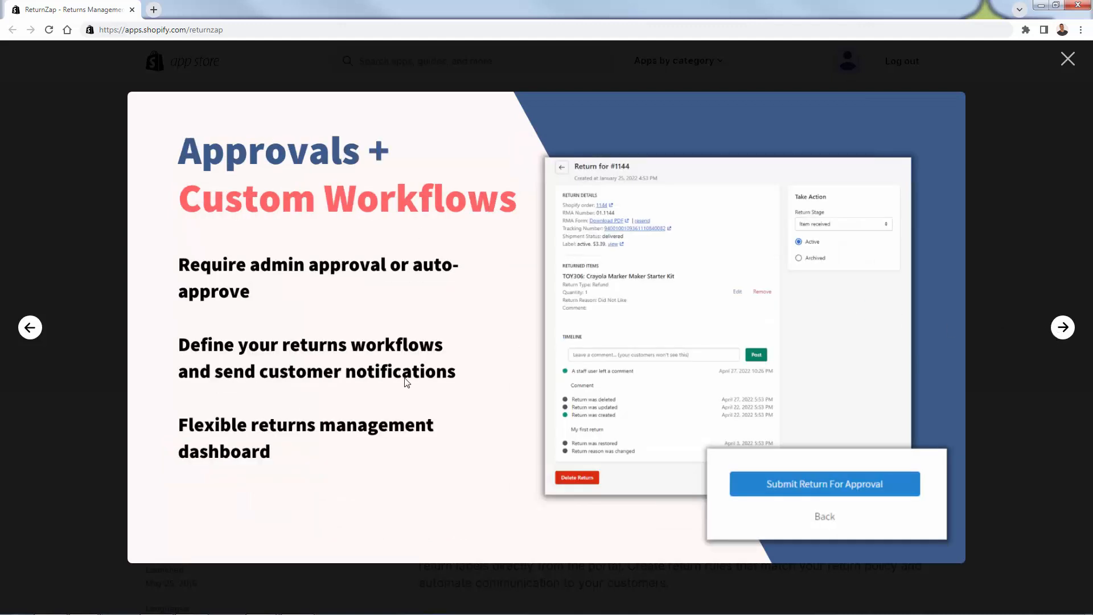
pyautogui.moveTo(1062, 335)
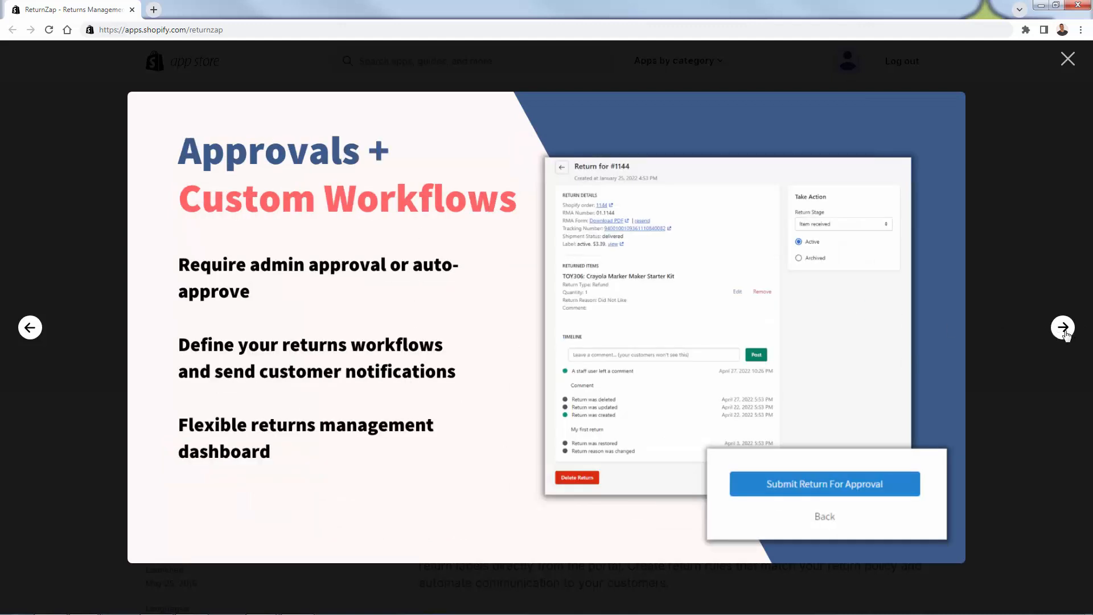
pyautogui.click(1062, 328)
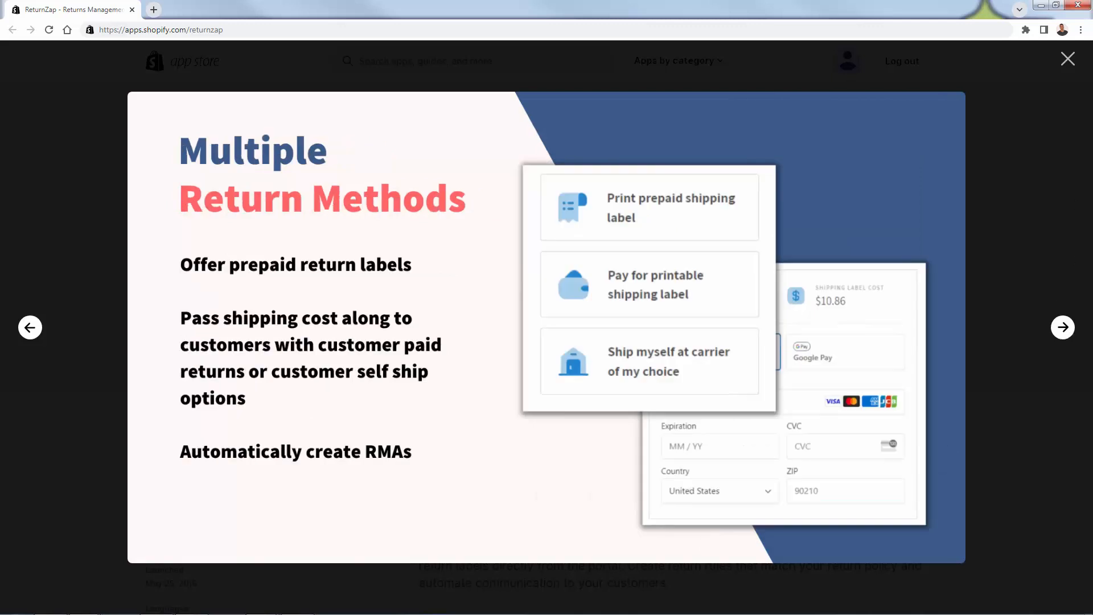
pyautogui.click(1068, 59)
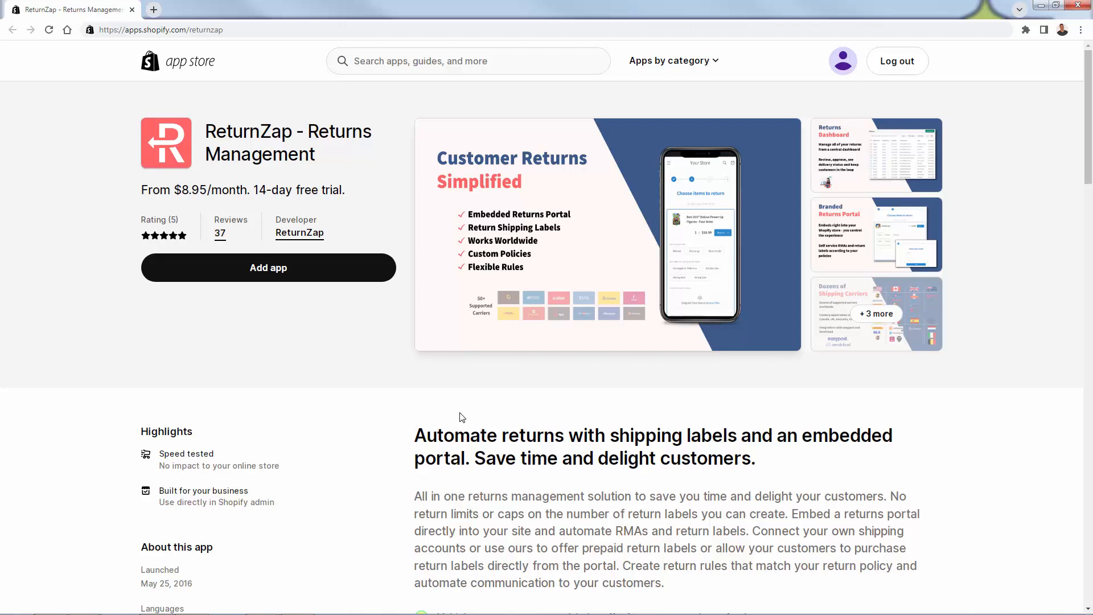
pyautogui.moveTo(364, 390)
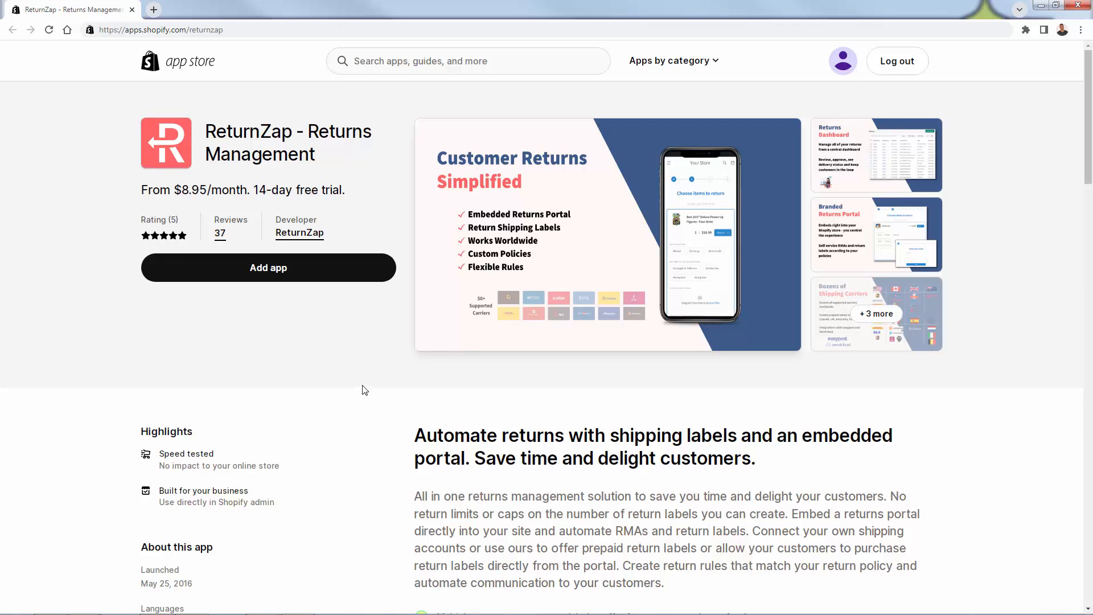
pyautogui.moveTo(268, 267)
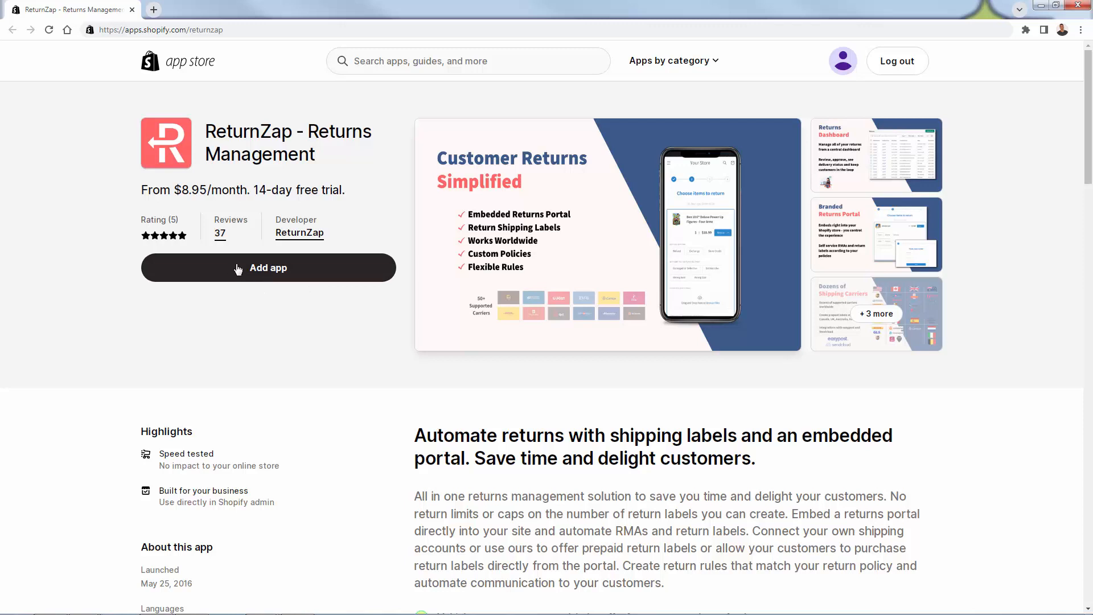
pyautogui.moveTo(292, 366)
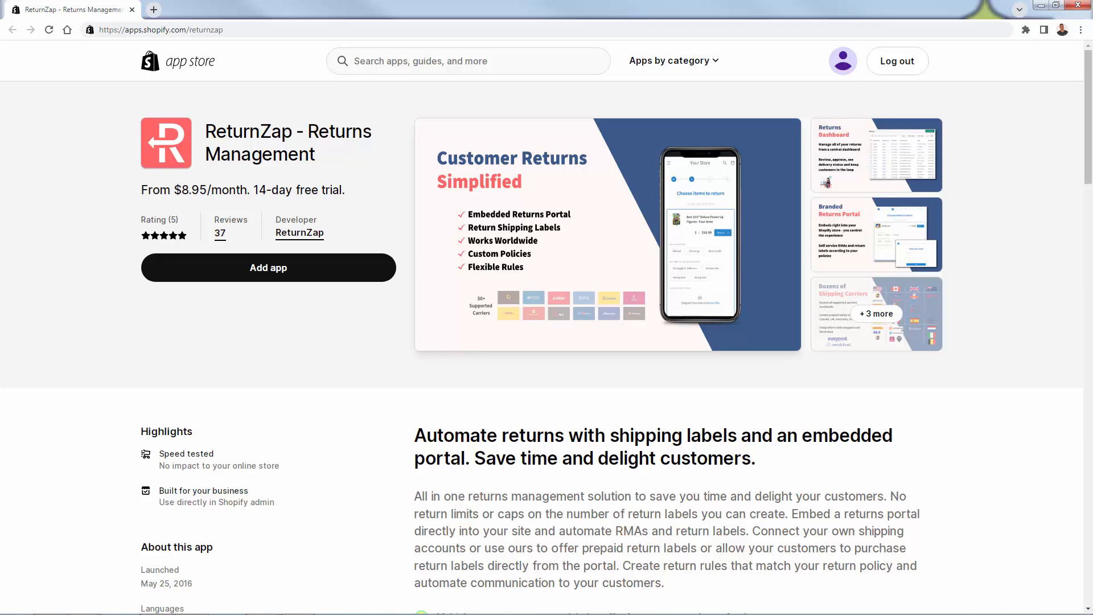
# Install ReturnZap into the store so its Welcome setup screen appears in the admin
pyautogui.click(268, 267)
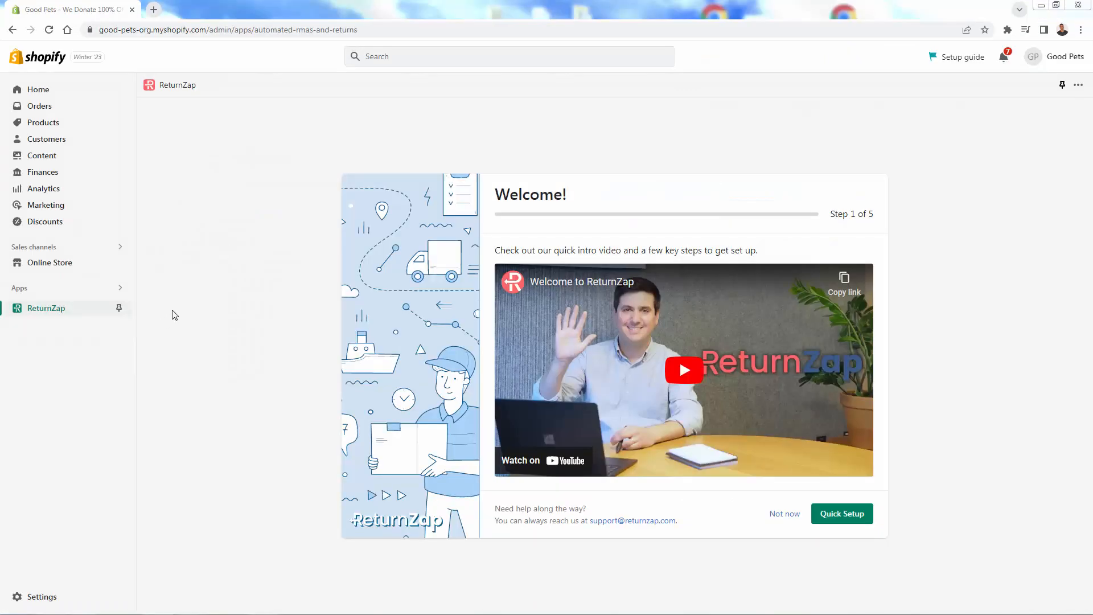
pyautogui.moveTo(198, 341)
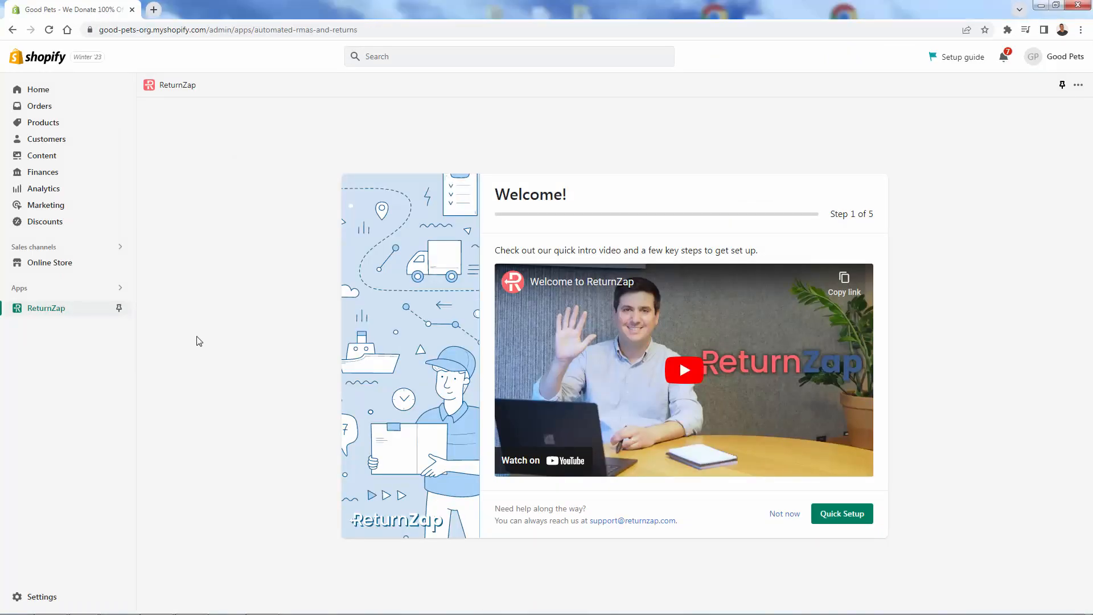
pyautogui.moveTo(568, 222)
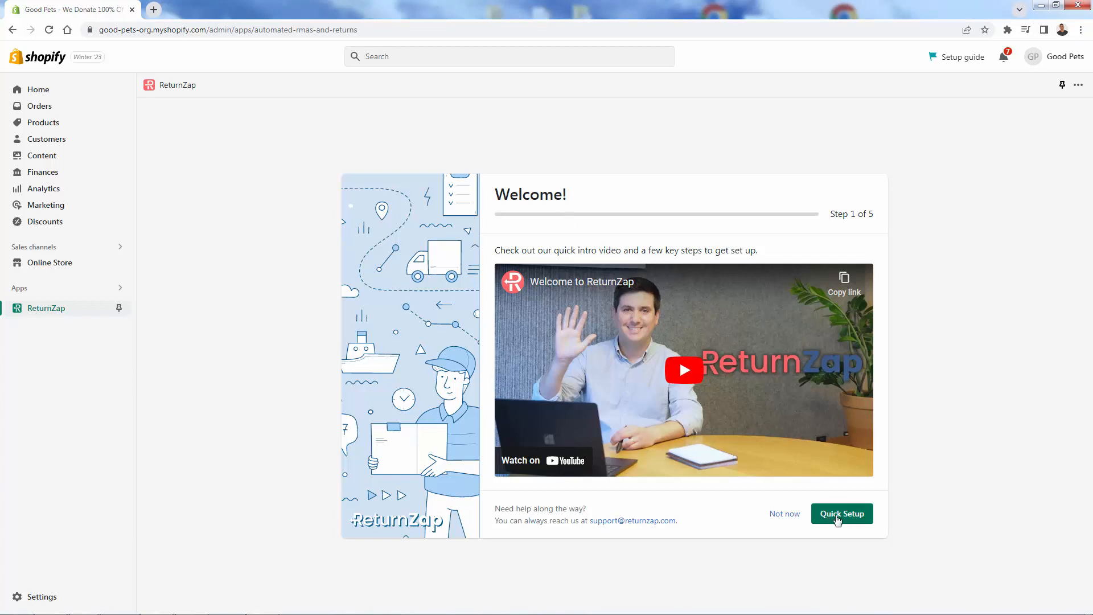
# Start Quick Setup and choose Refund and Exchange as return methods, leaving Store Credit off
pyautogui.click(841, 514)
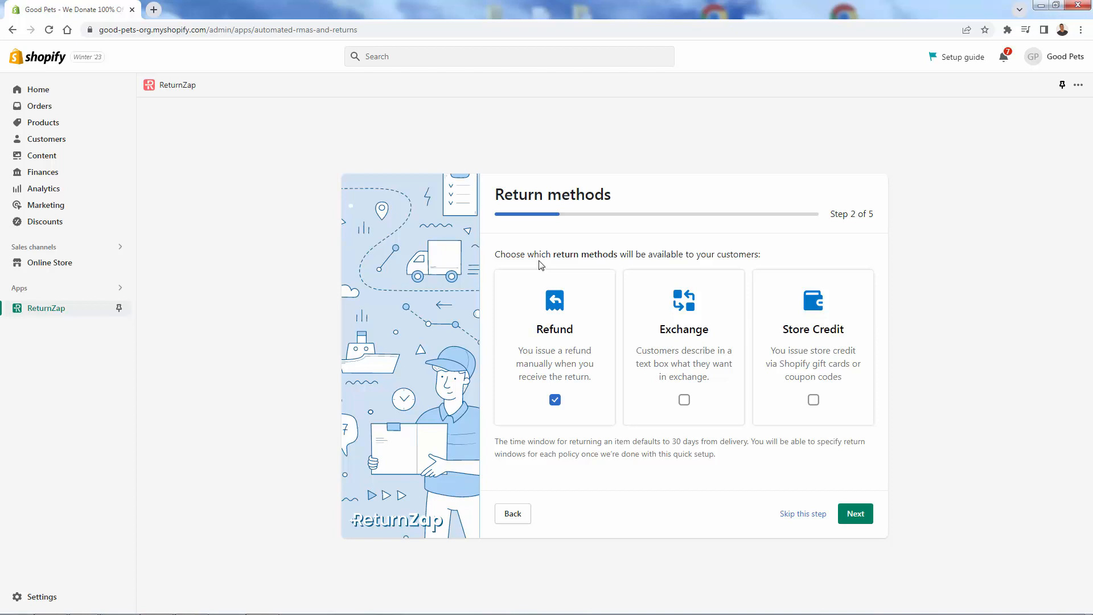
pyautogui.moveTo(552, 356)
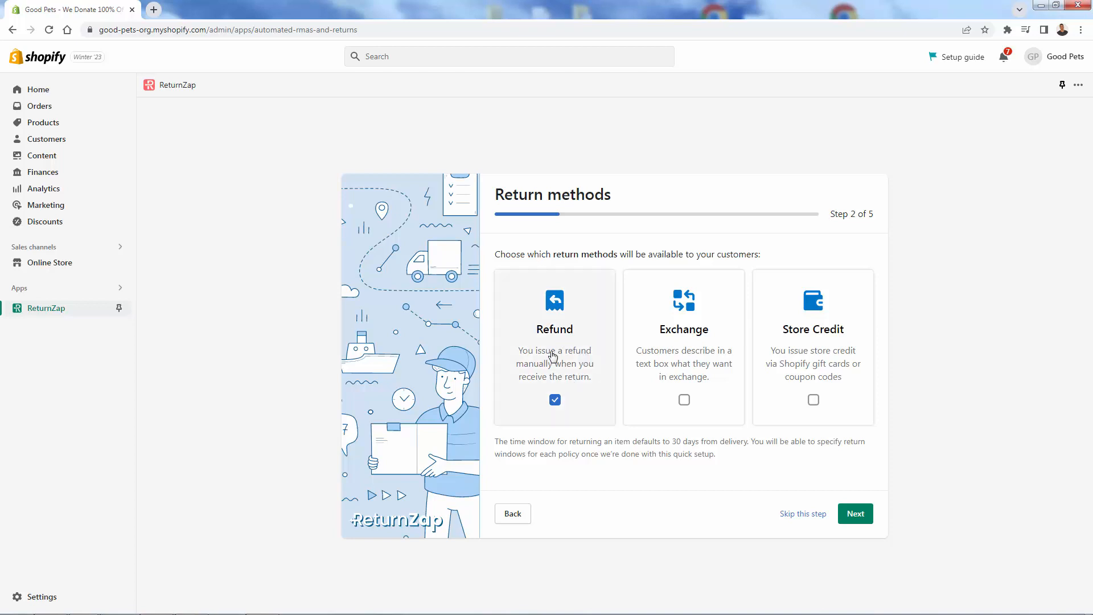
pyautogui.click(684, 400)
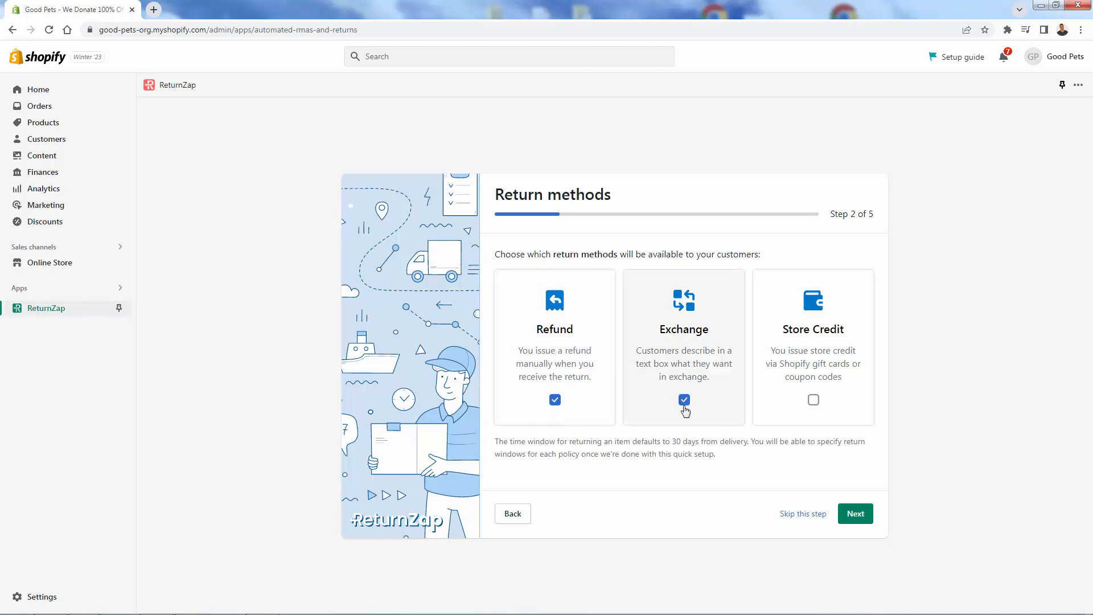
pyautogui.click(684, 400)
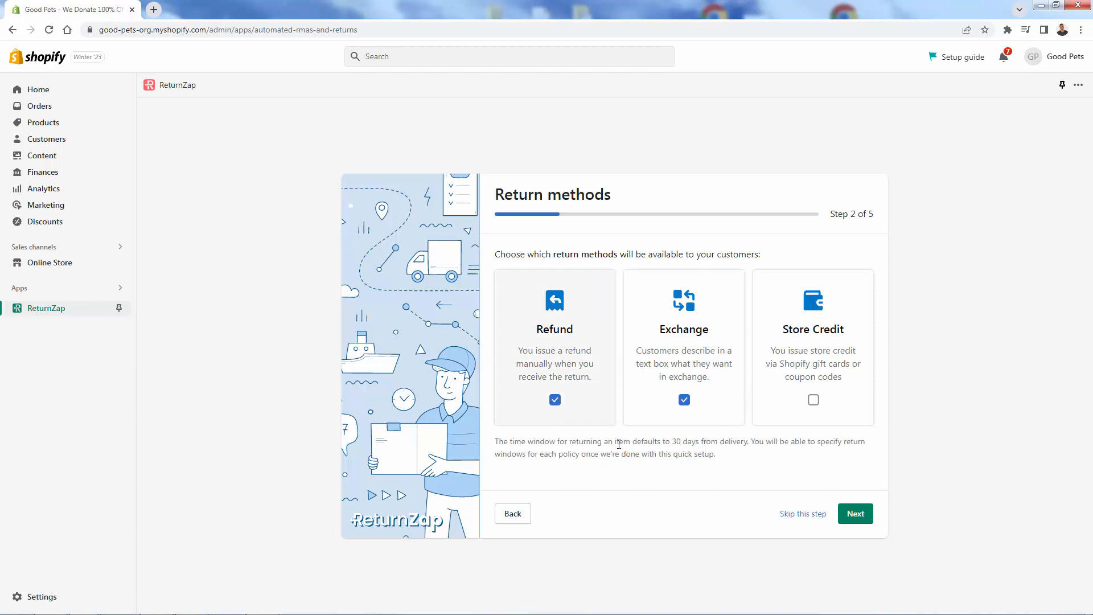
pyautogui.moveTo(563, 376)
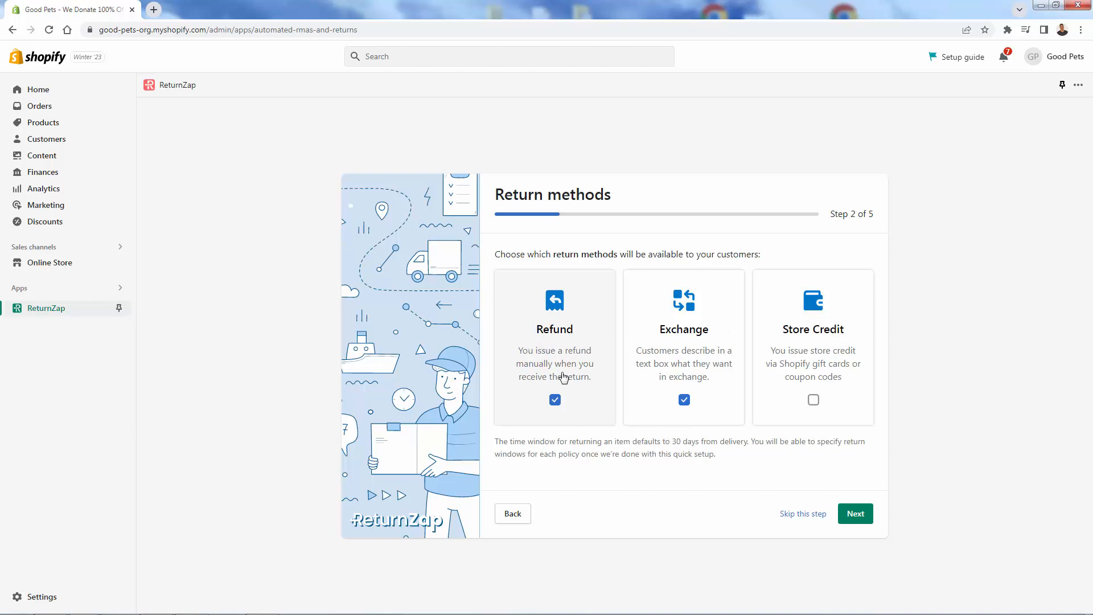
pyautogui.click(814, 399)
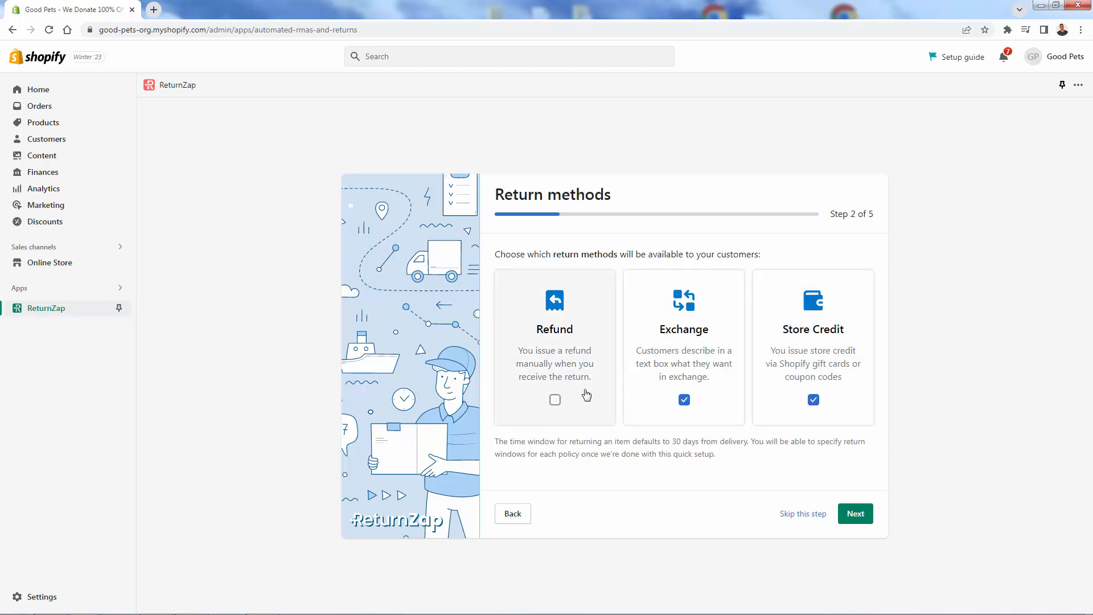
pyautogui.moveTo(626, 411)
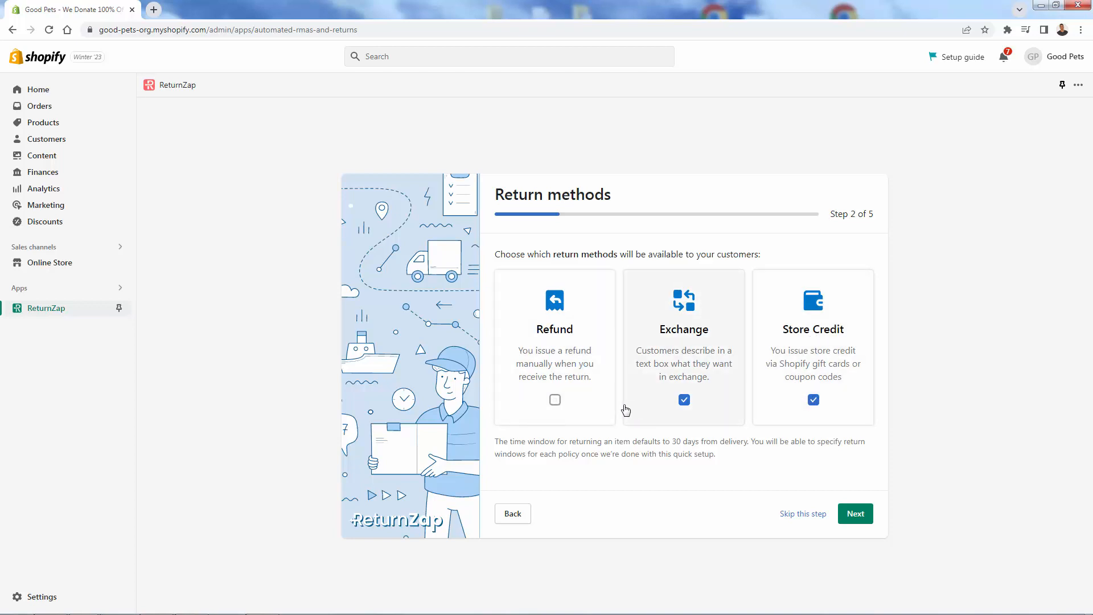
pyautogui.click(556, 400)
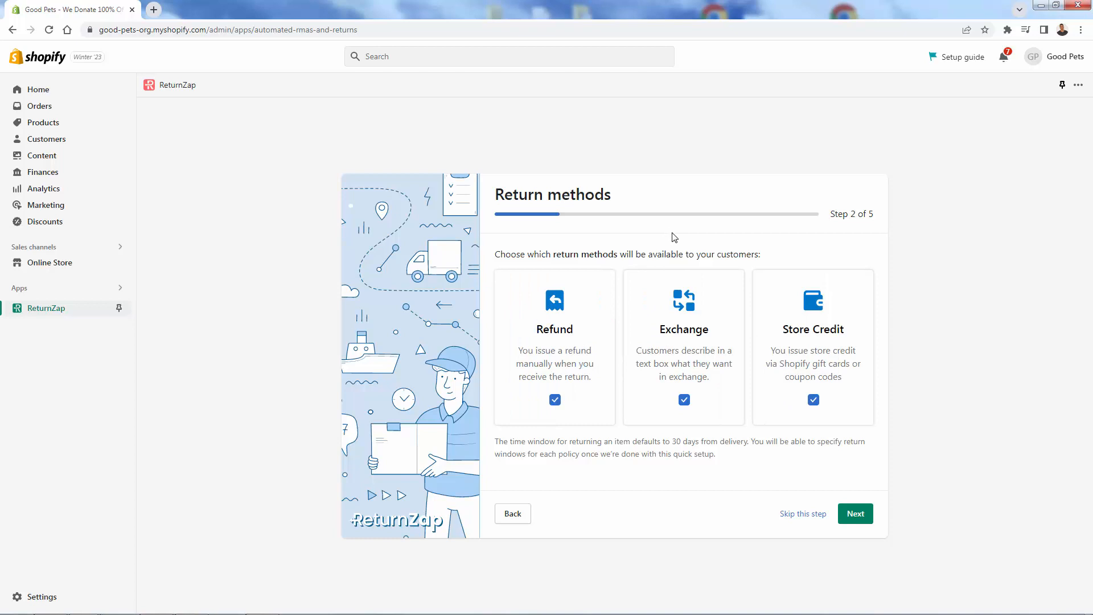
pyautogui.click(813, 399)
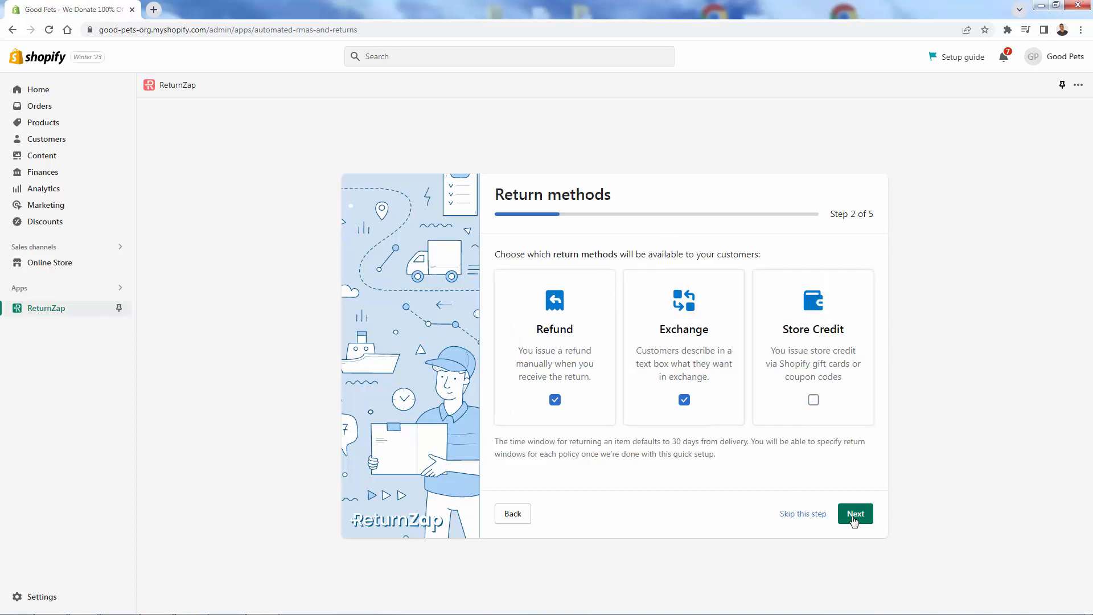
# On the Shipping step keep Self-shipping on, disable paid shipping labels, and continue to Approval
pyautogui.click(855, 513)
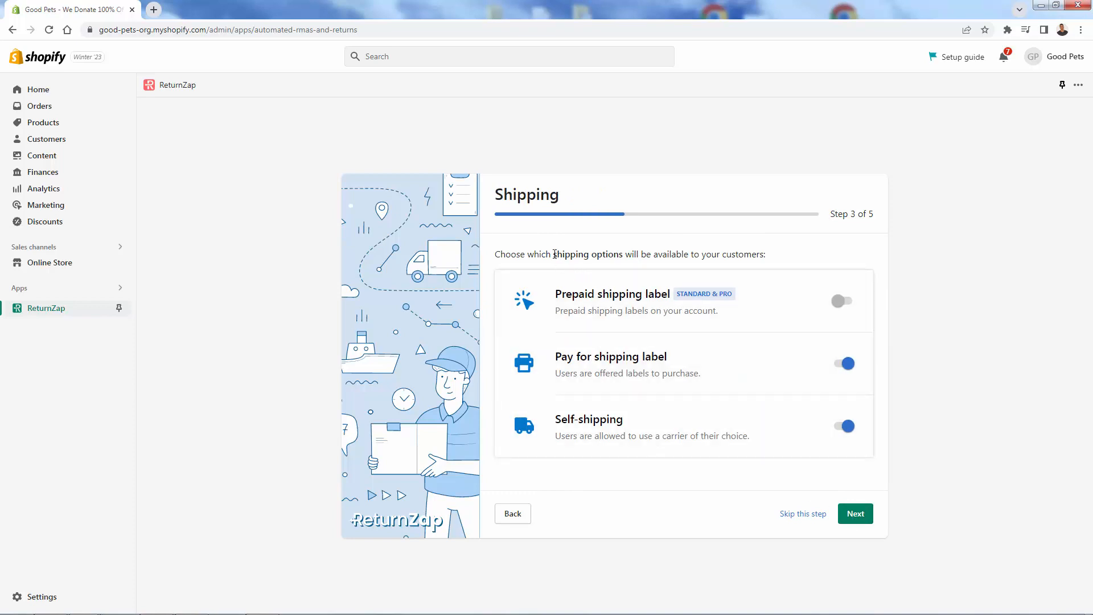
pyautogui.moveTo(646, 300)
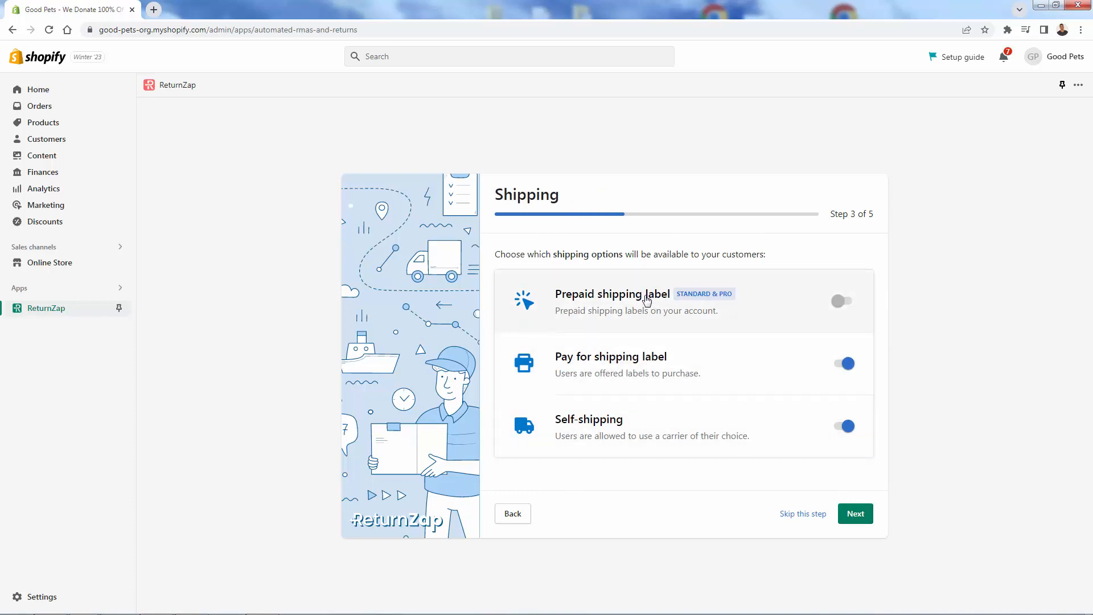
pyautogui.moveTo(648, 316)
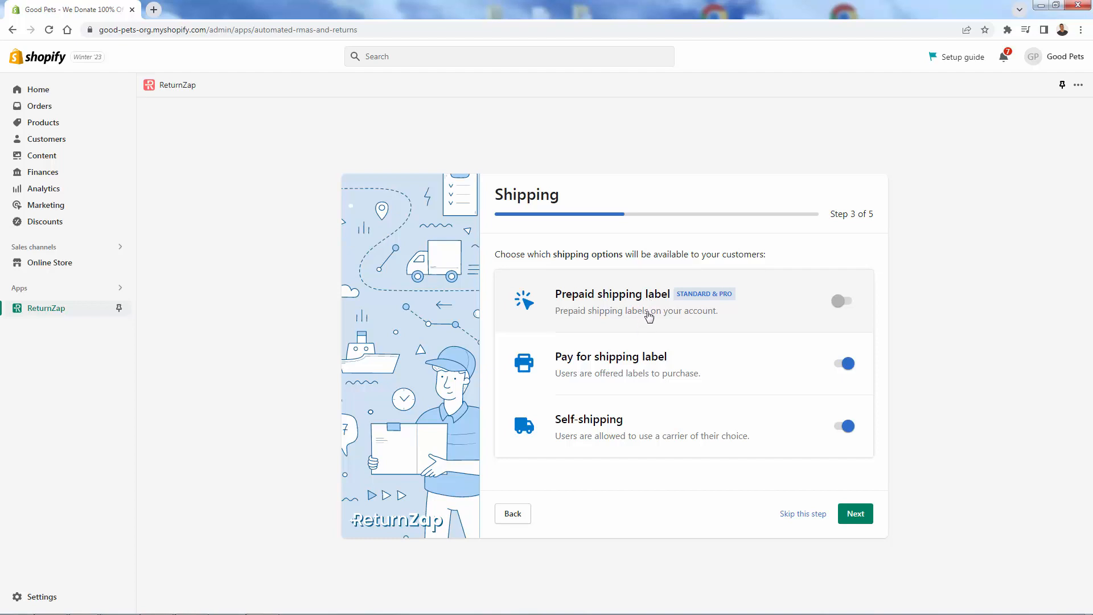
pyautogui.moveTo(711, 315)
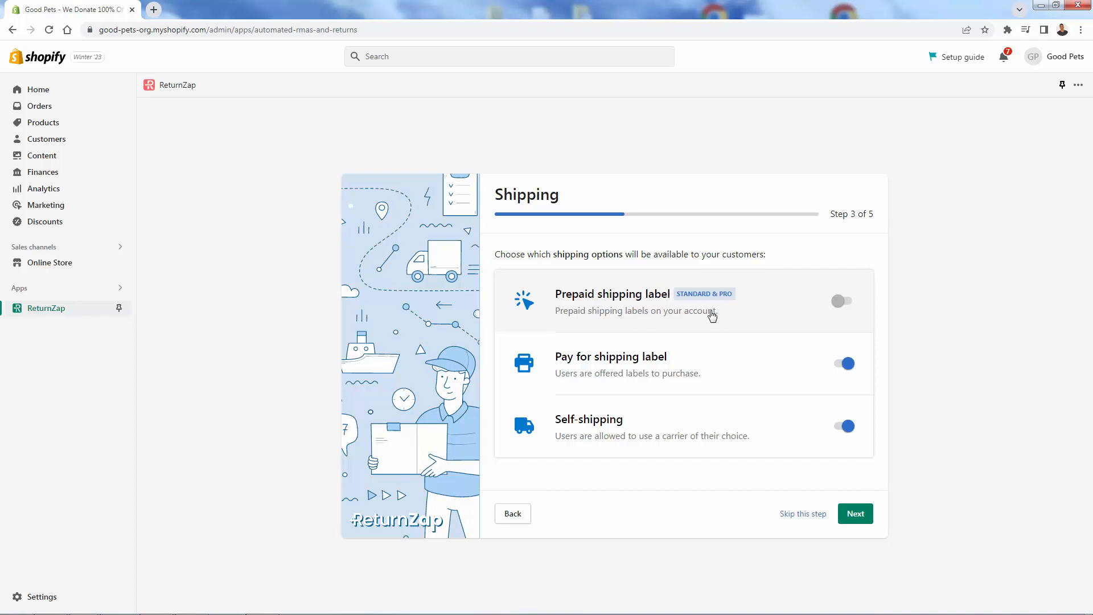
pyautogui.moveTo(704, 300)
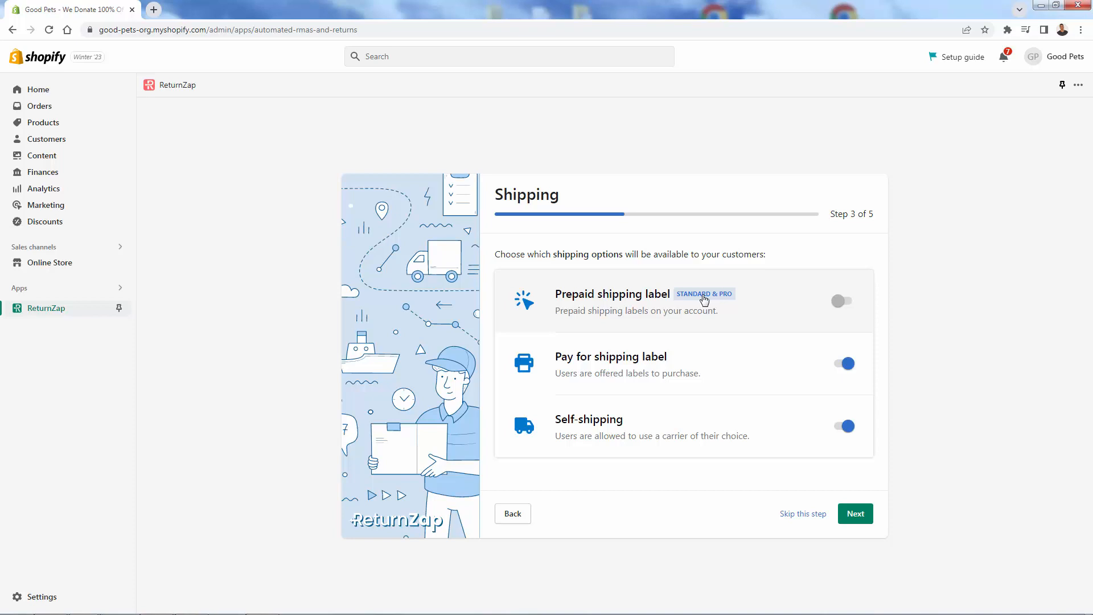
pyautogui.moveTo(708, 305)
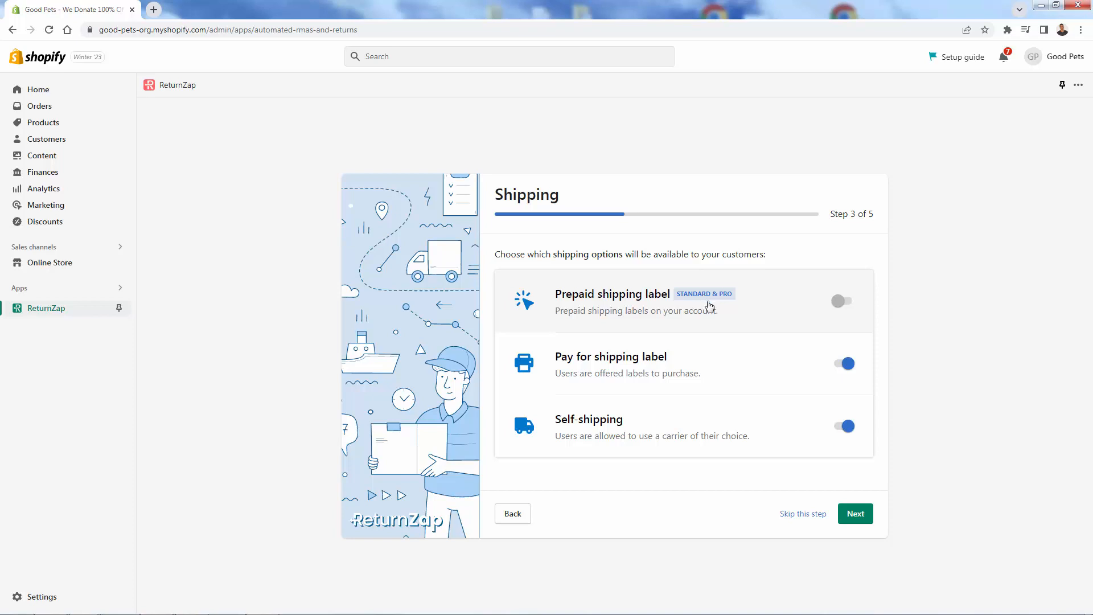
pyautogui.moveTo(631, 305)
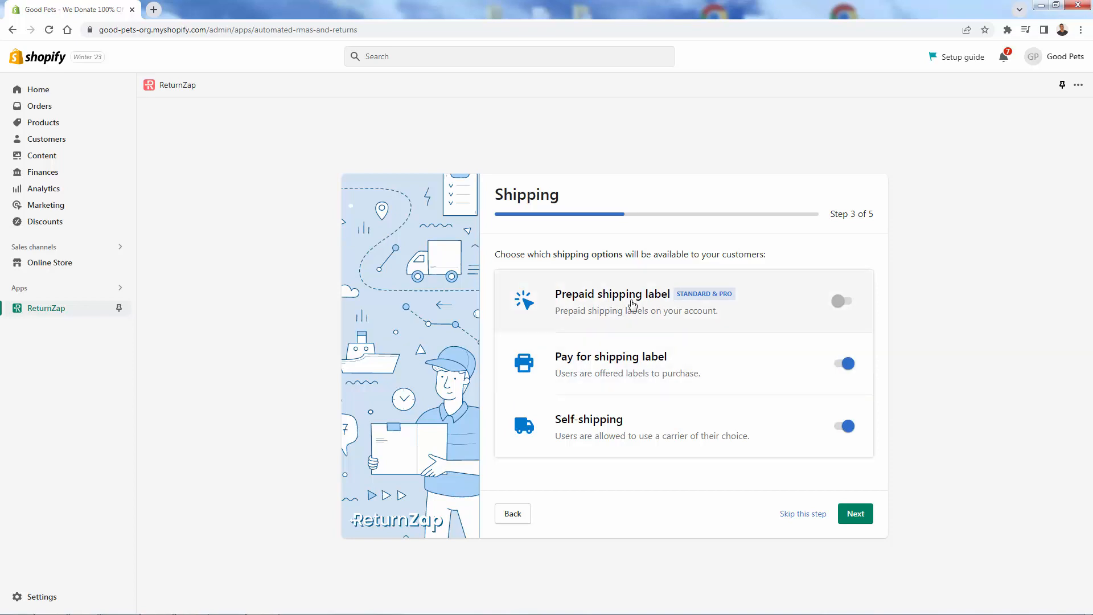
pyautogui.moveTo(736, 306)
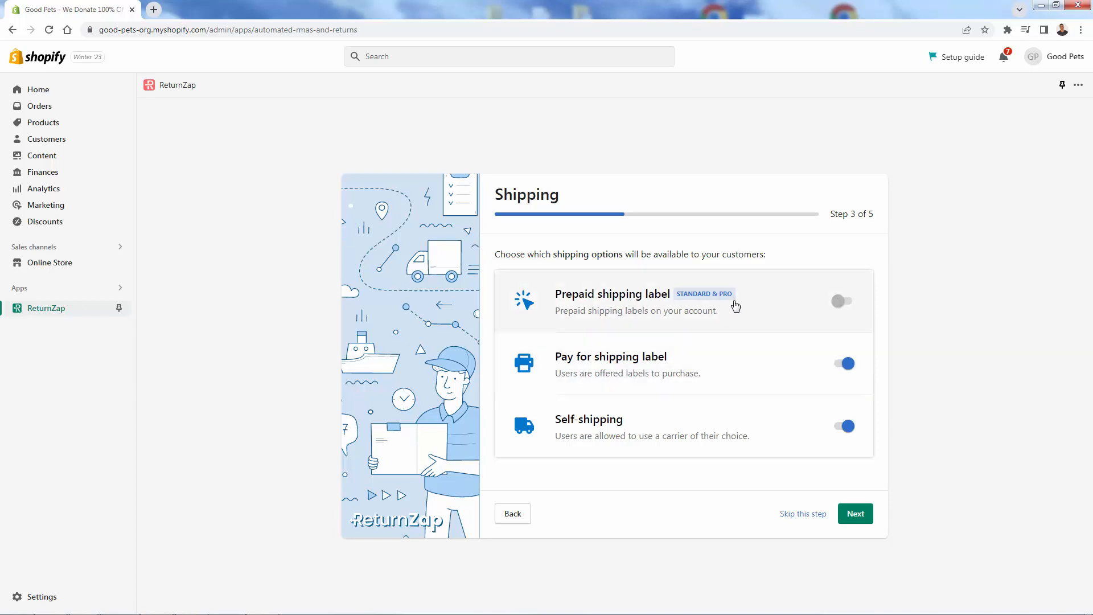
pyautogui.moveTo(723, 308)
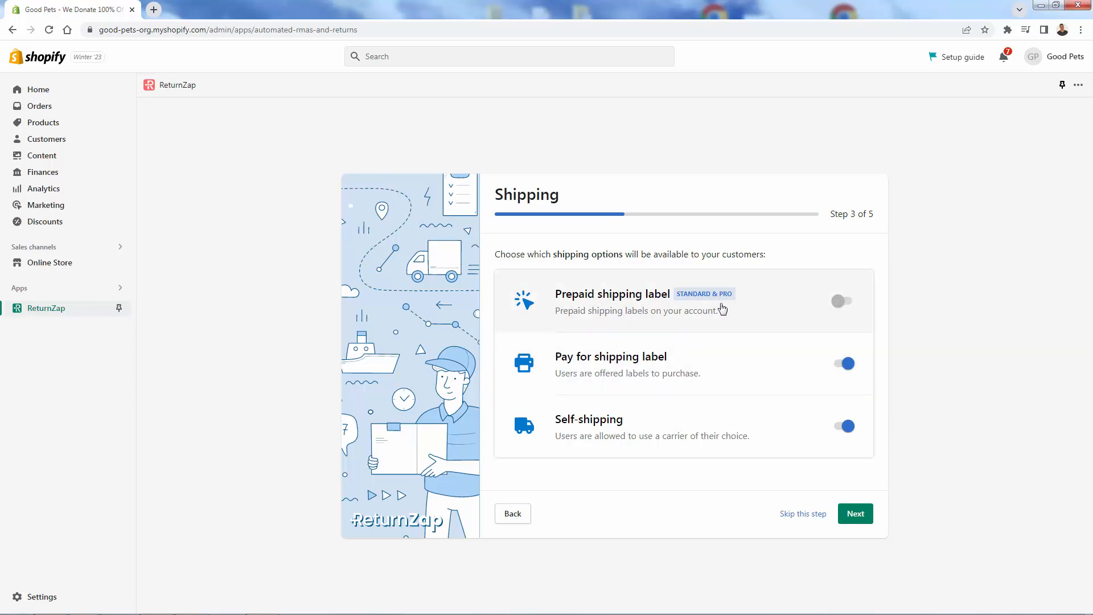
pyautogui.moveTo(692, 397)
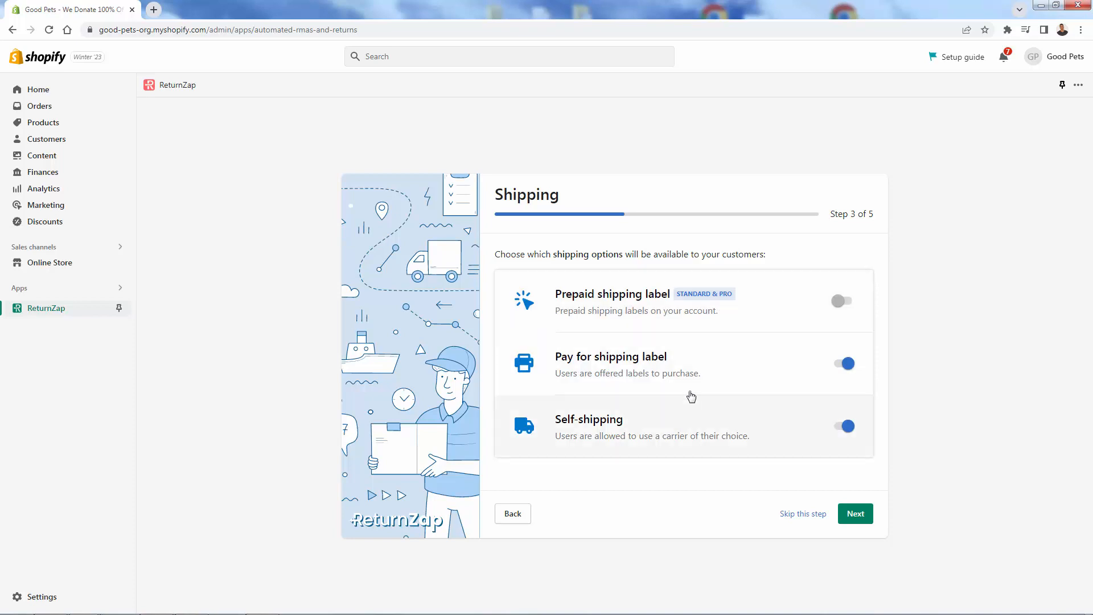
pyautogui.moveTo(620, 398)
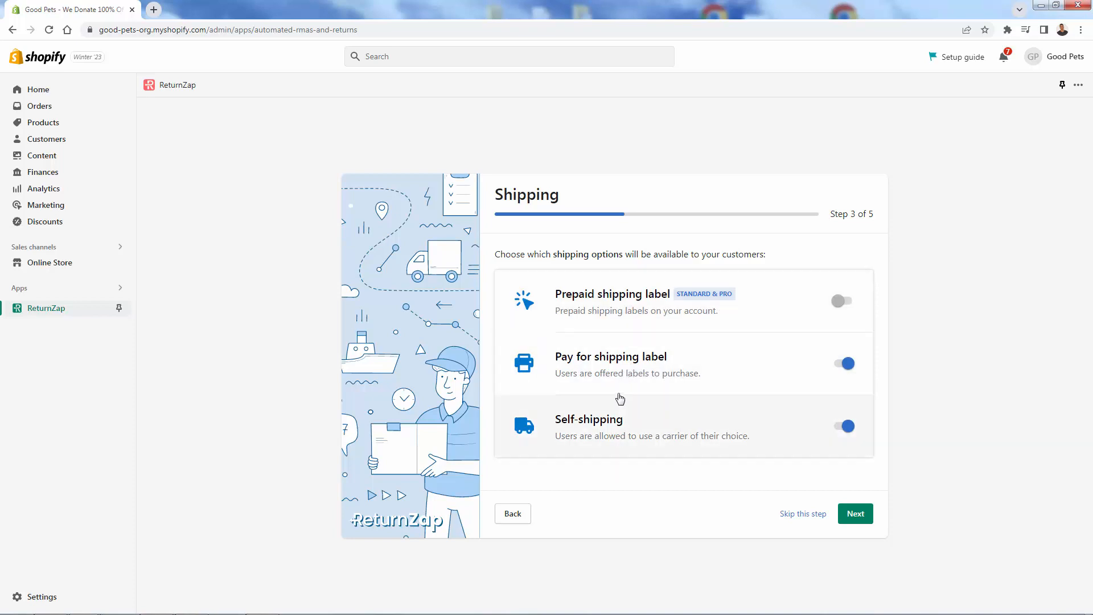
pyautogui.moveTo(612, 440)
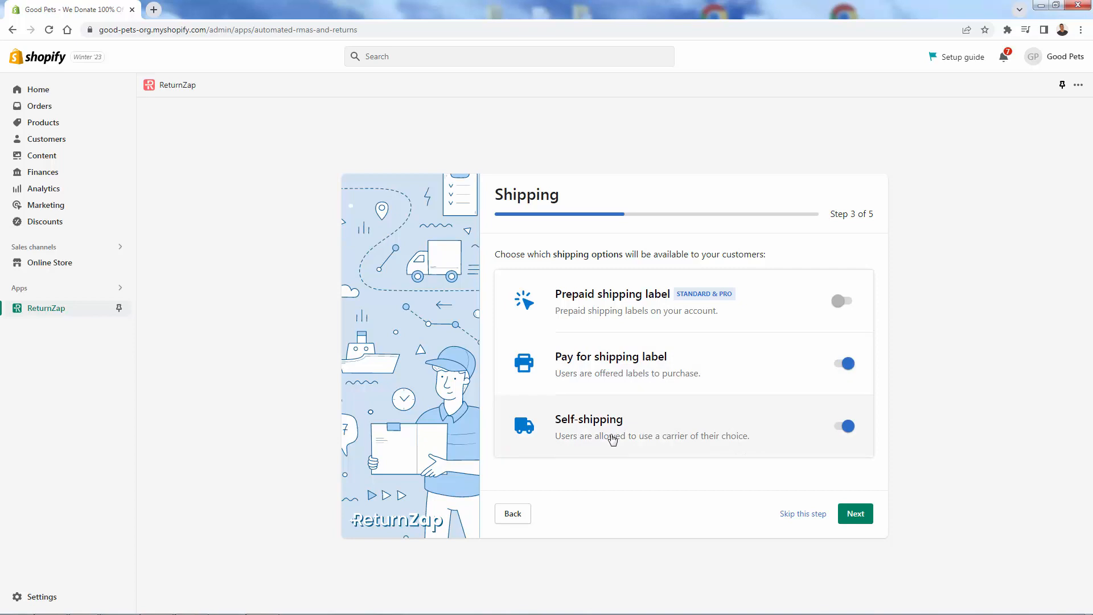
pyautogui.moveTo(673, 452)
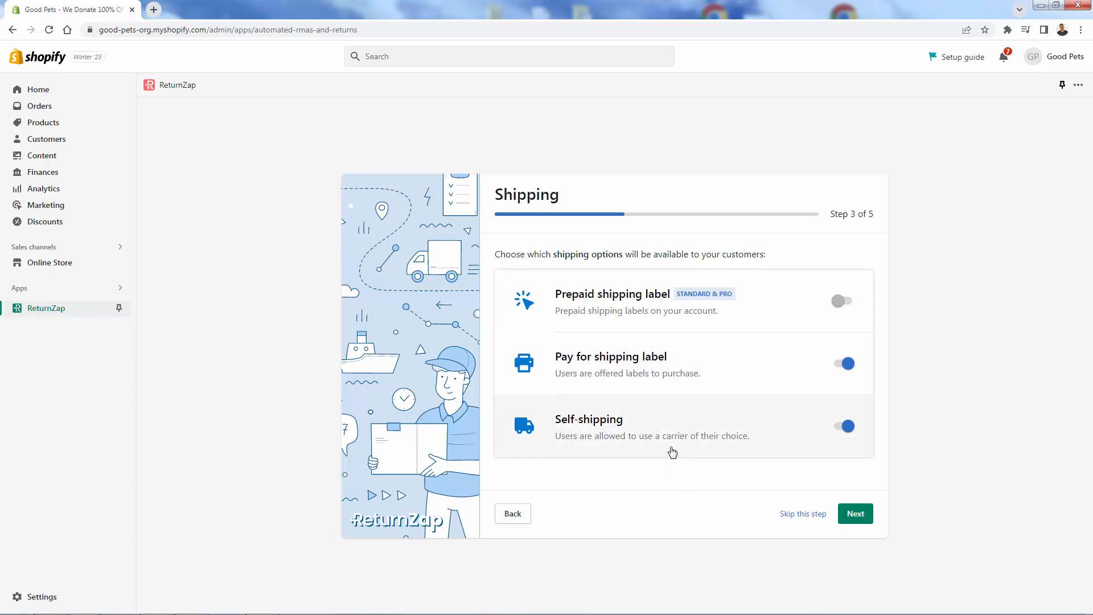
pyautogui.click(844, 426)
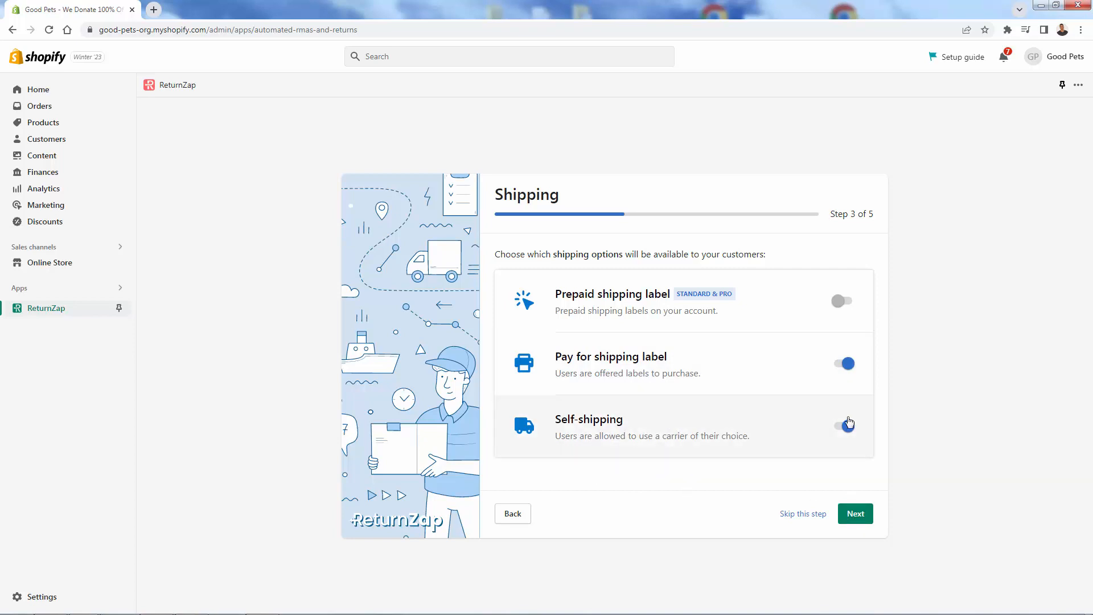
pyautogui.click(844, 426)
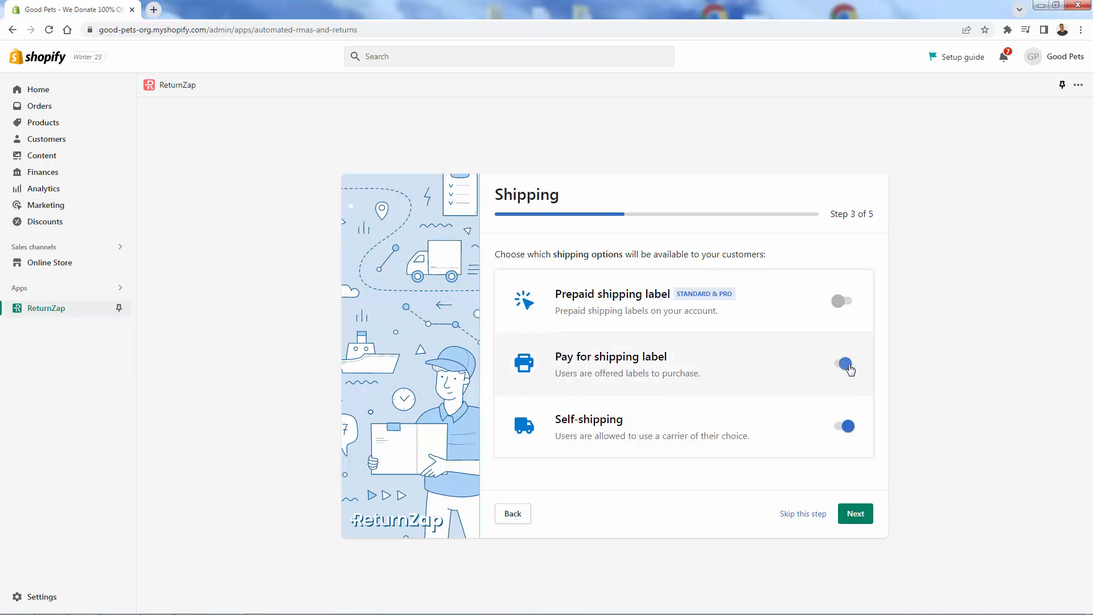
pyautogui.click(841, 364)
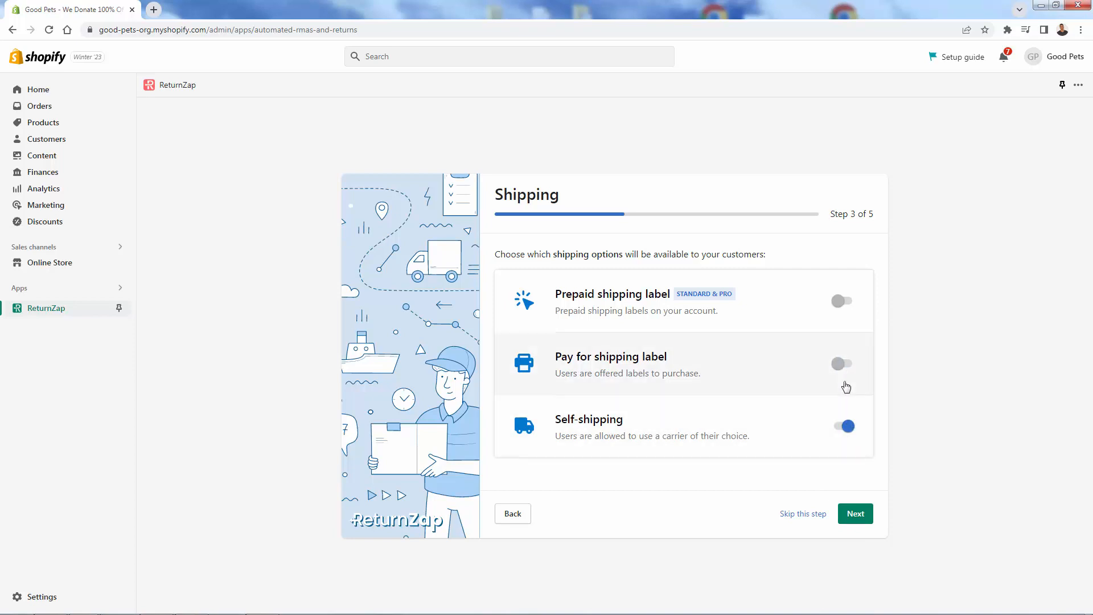
pyautogui.click(855, 513)
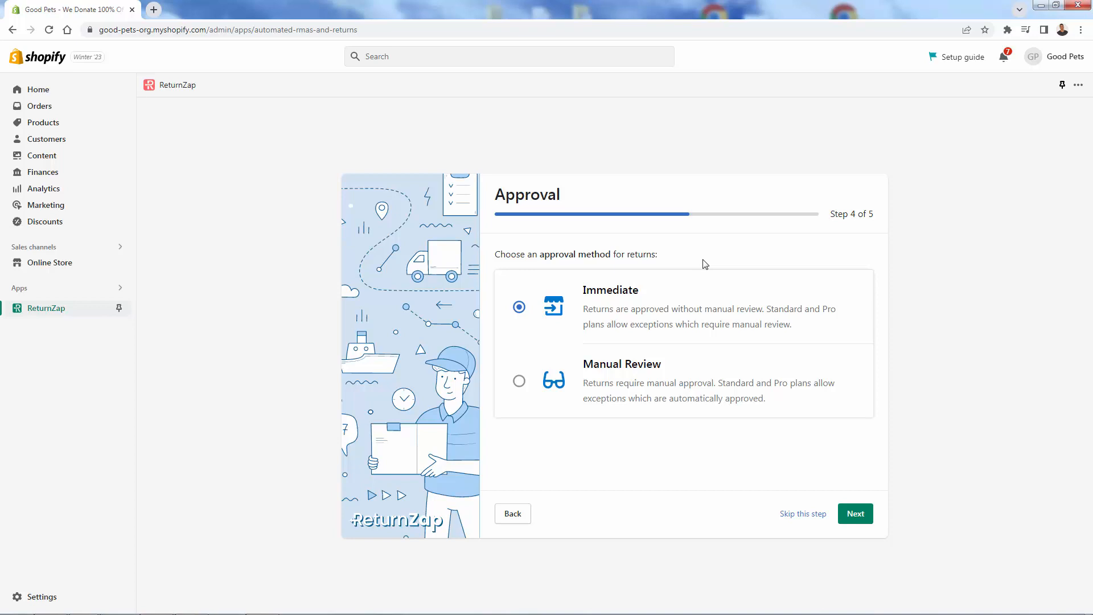
pyautogui.moveTo(669, 281)
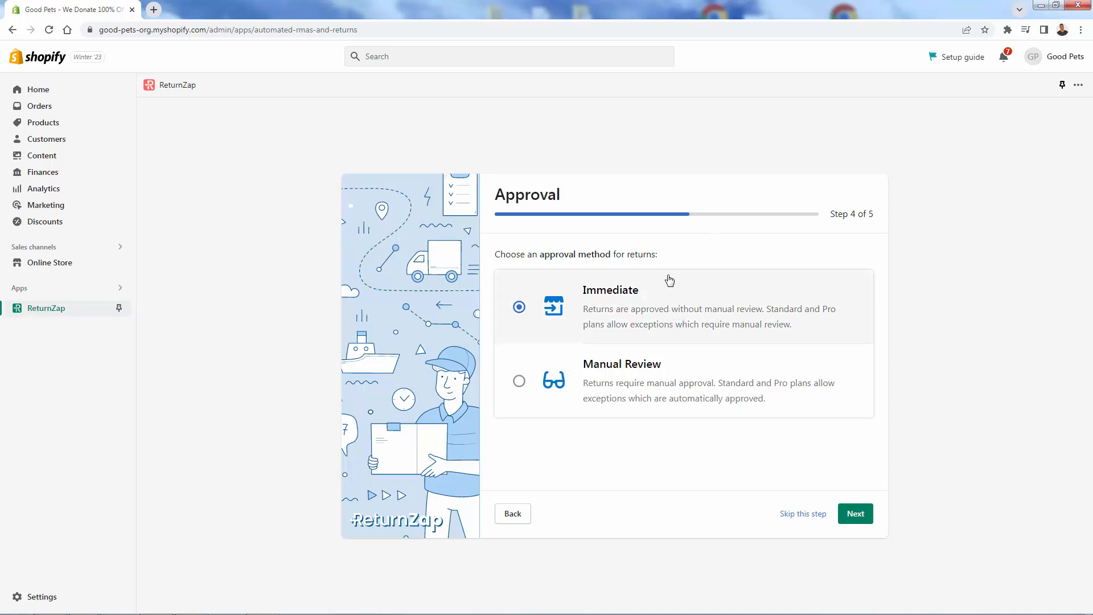
pyautogui.moveTo(662, 221)
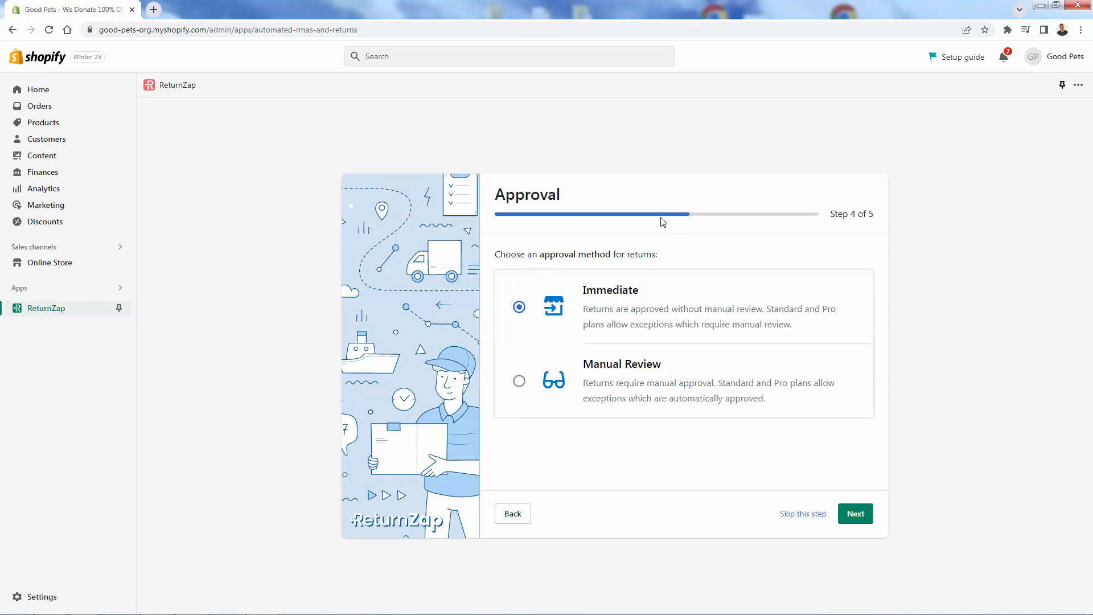
# Try Manual Review, settle on Immediate approval, and continue to the return address step
pyautogui.click(518, 381)
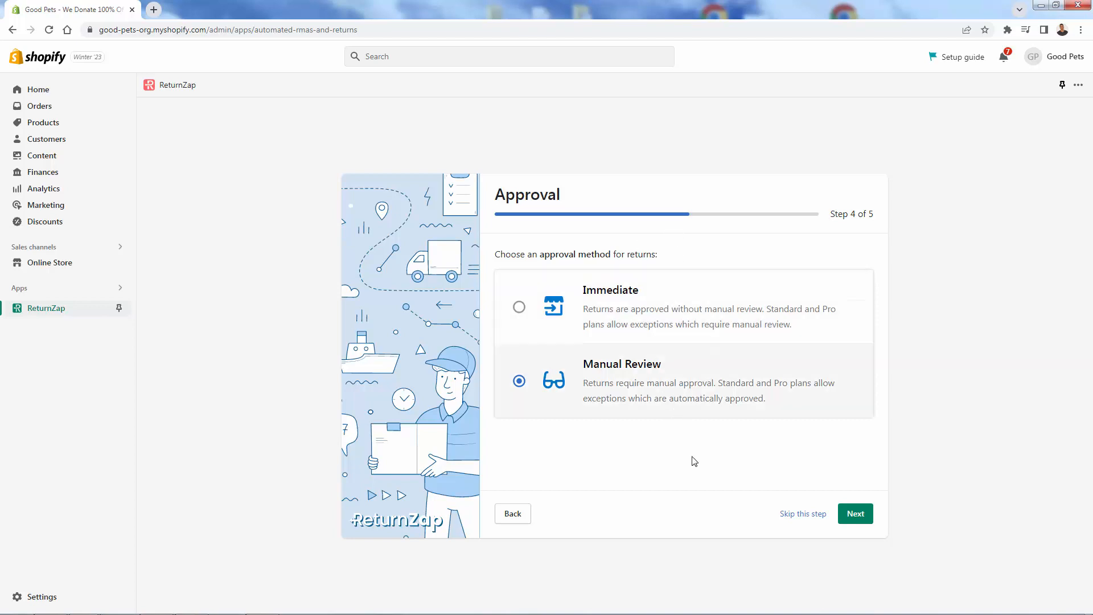
pyautogui.moveTo(701, 395)
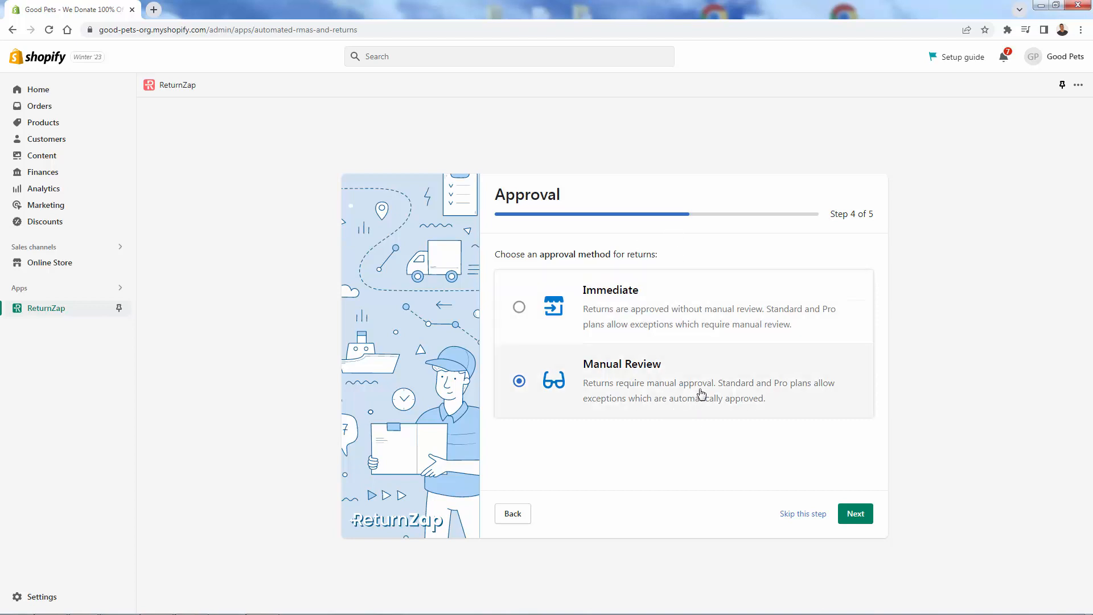
pyautogui.moveTo(591, 369)
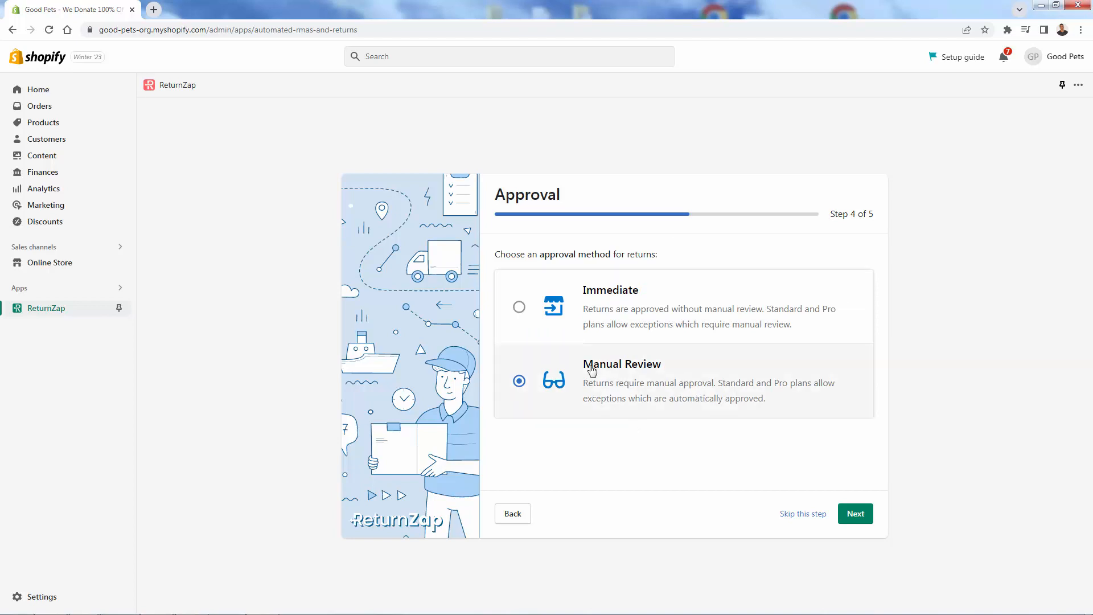
pyautogui.click(518, 307)
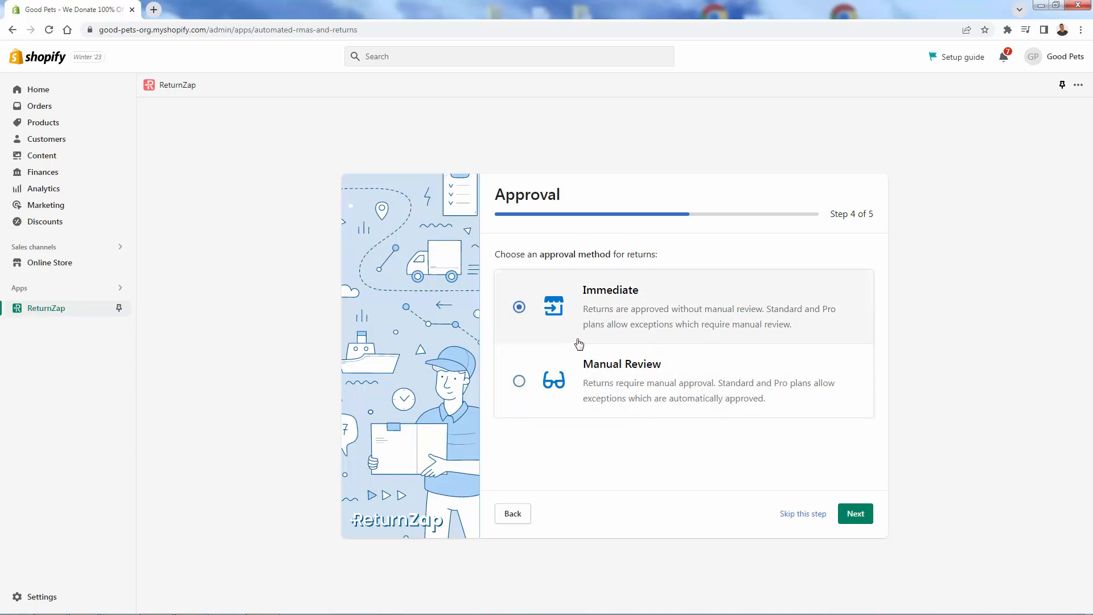
pyautogui.moveTo(739, 392)
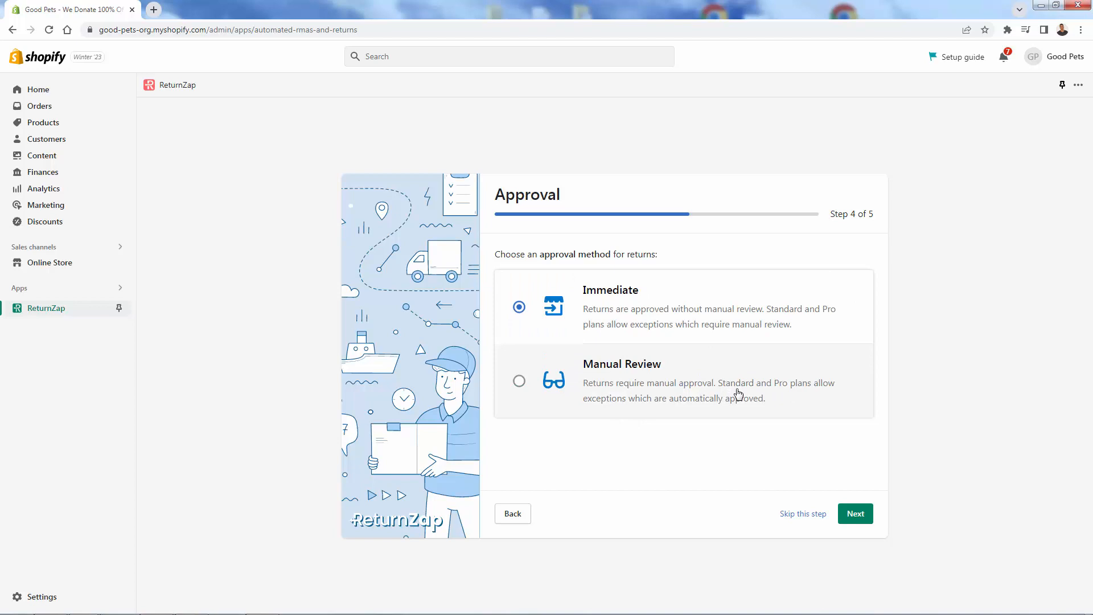
pyautogui.moveTo(727, 417)
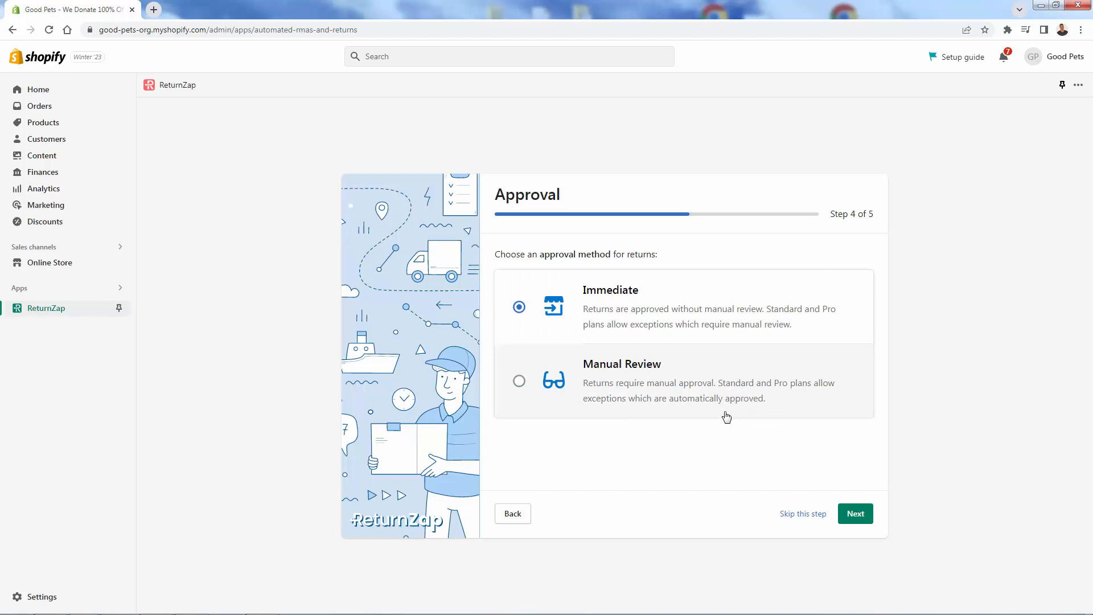
pyautogui.moveTo(686, 407)
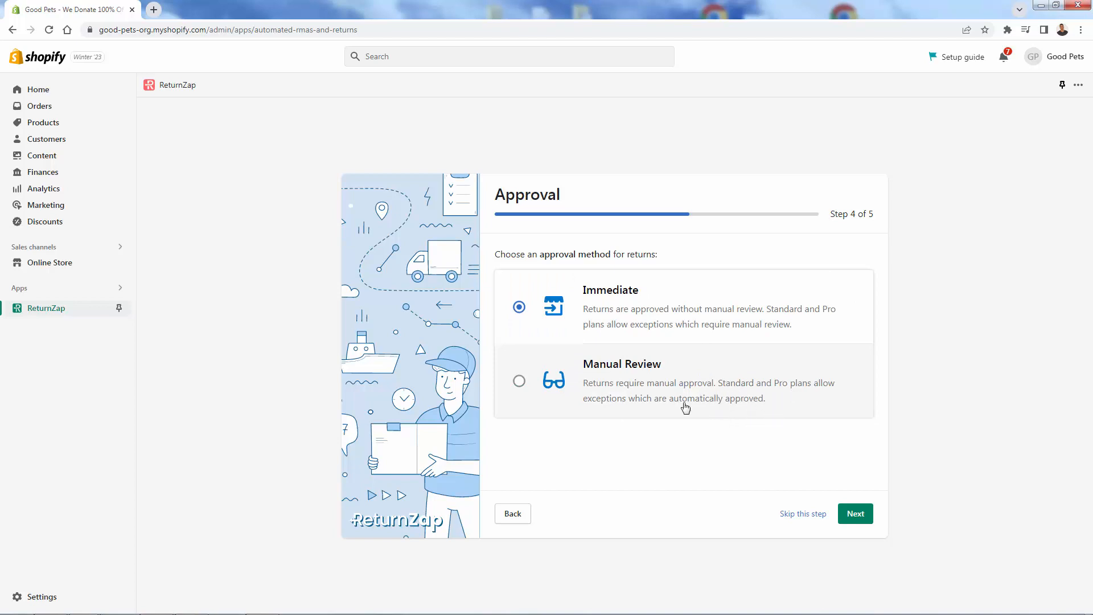
pyautogui.moveTo(855, 513)
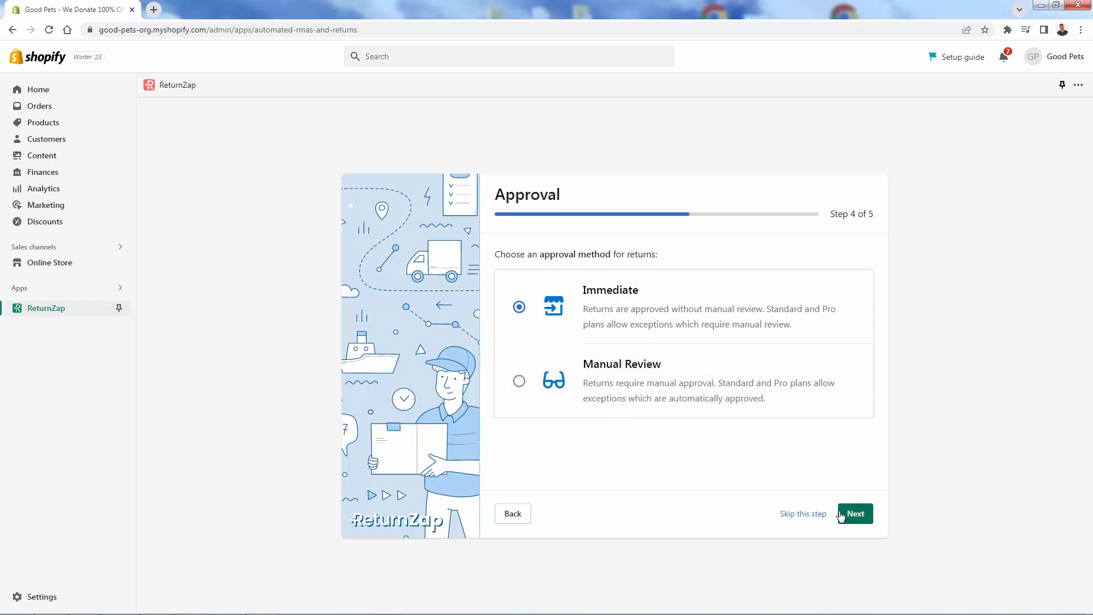
pyautogui.click(855, 513)
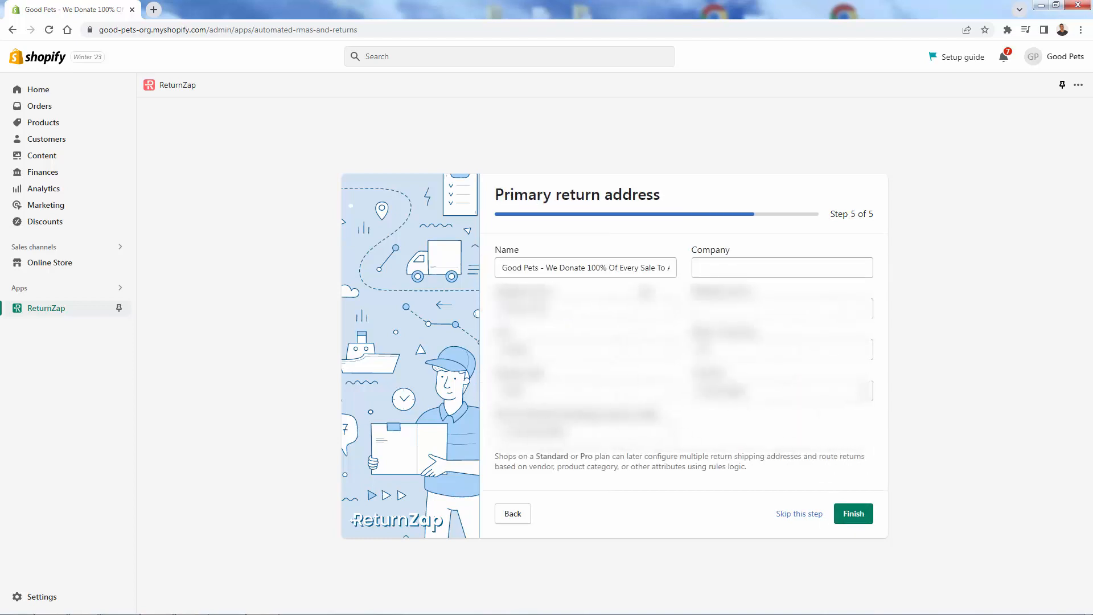
pyautogui.moveTo(610, 234)
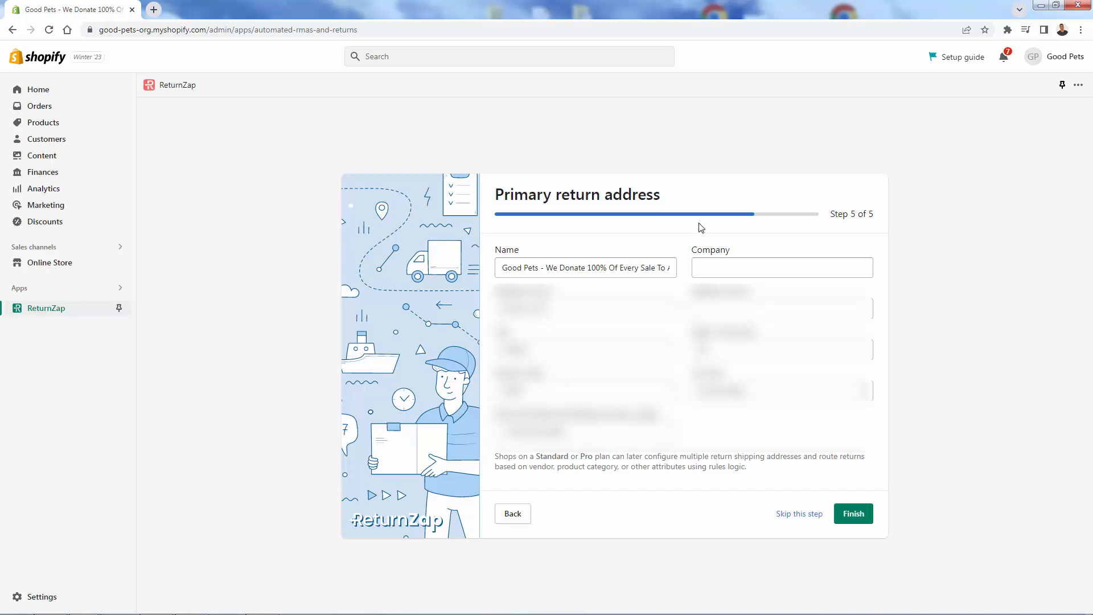
pyautogui.moveTo(632, 217)
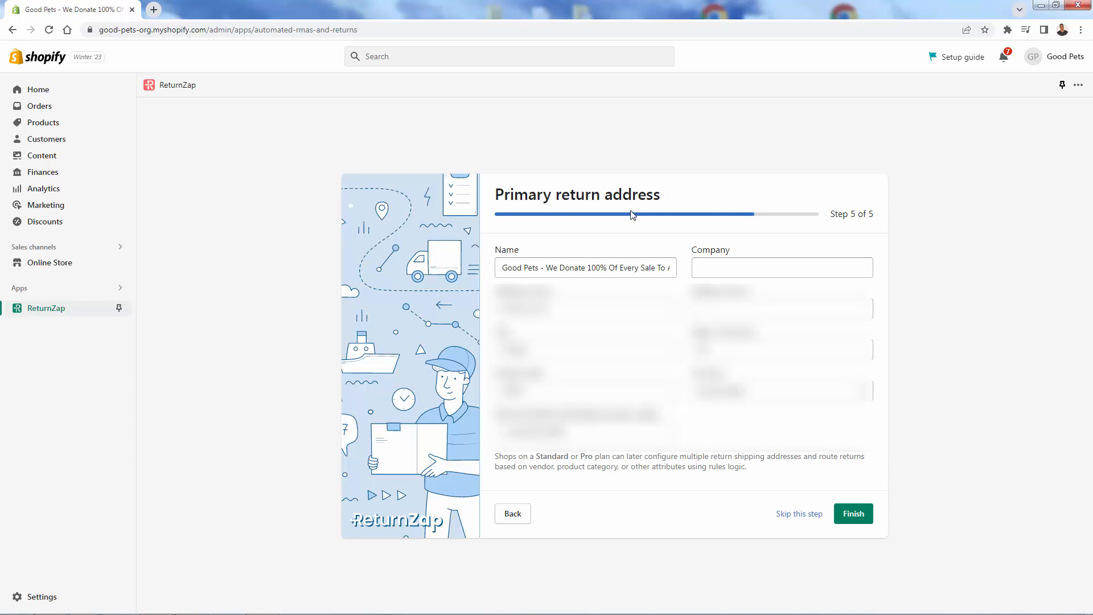
pyautogui.moveTo(628, 220)
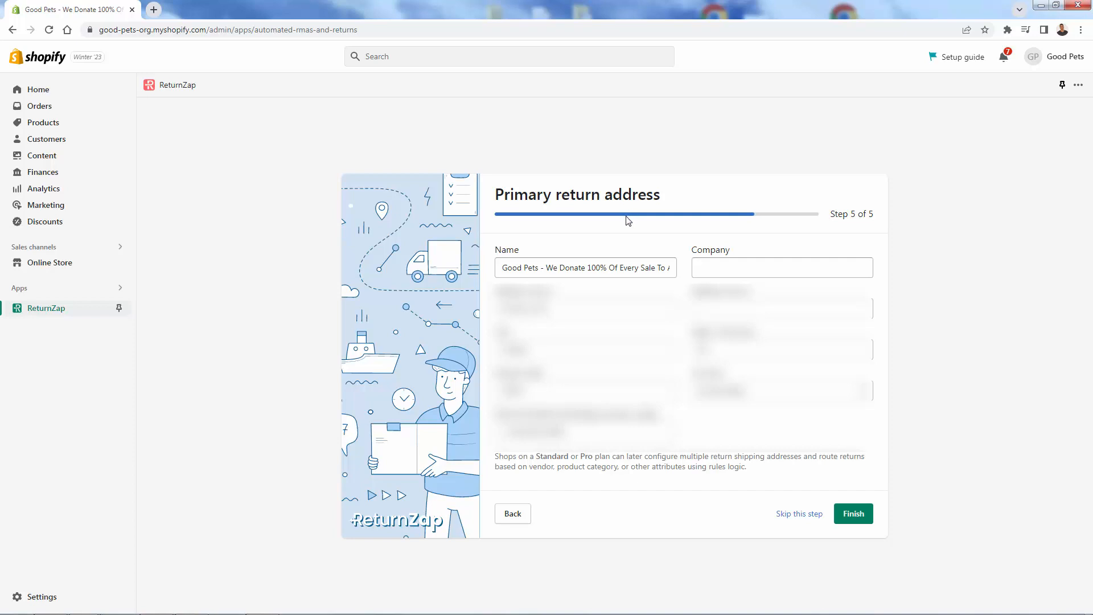
pyautogui.moveTo(586, 227)
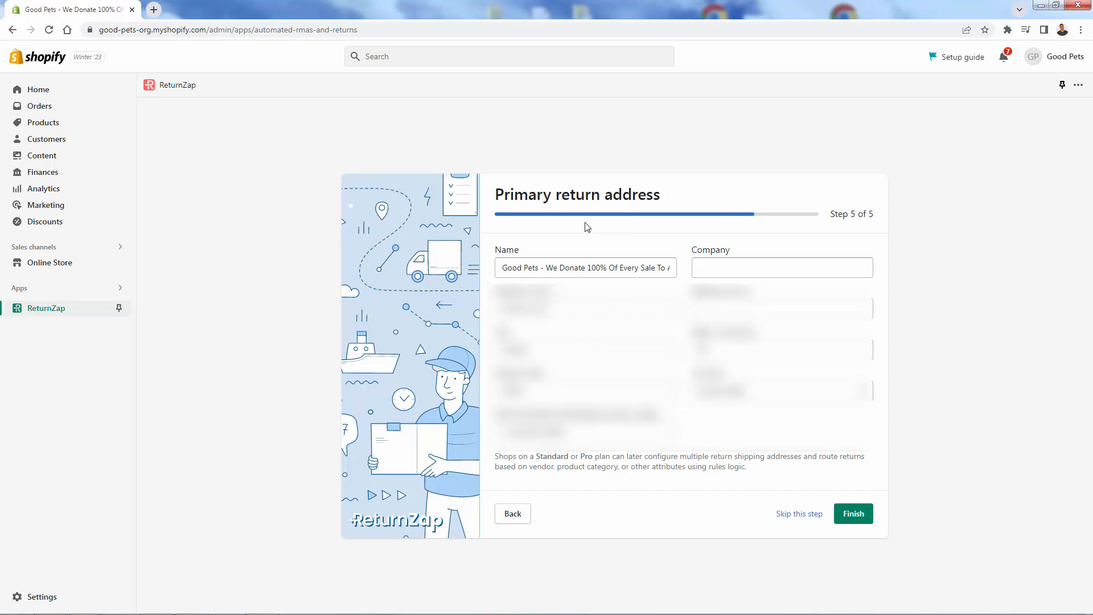
pyautogui.moveTo(594, 201)
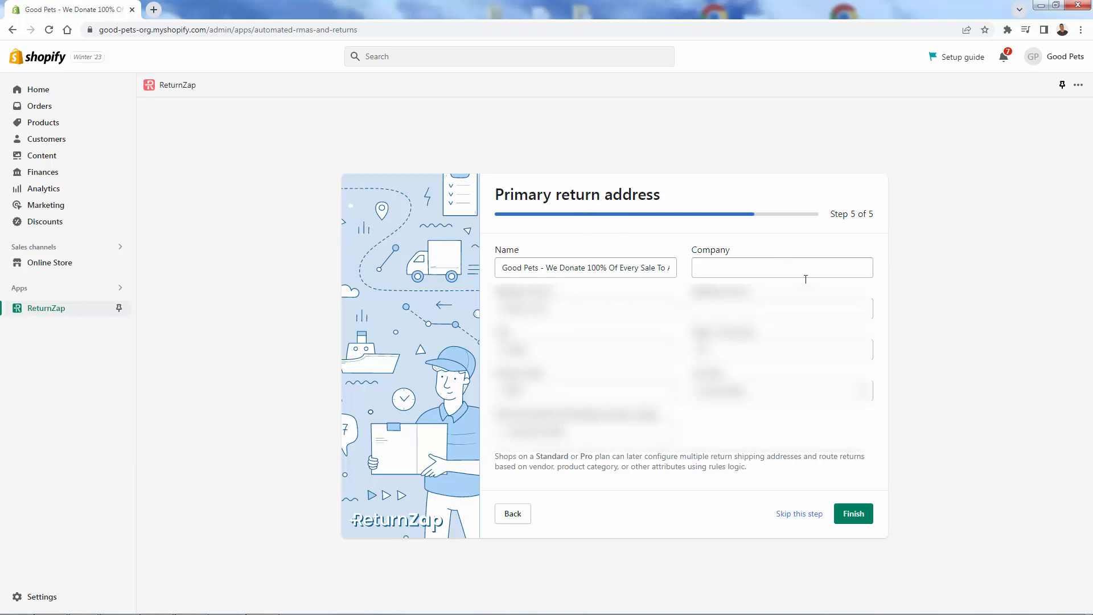
pyautogui.moveTo(932, 469)
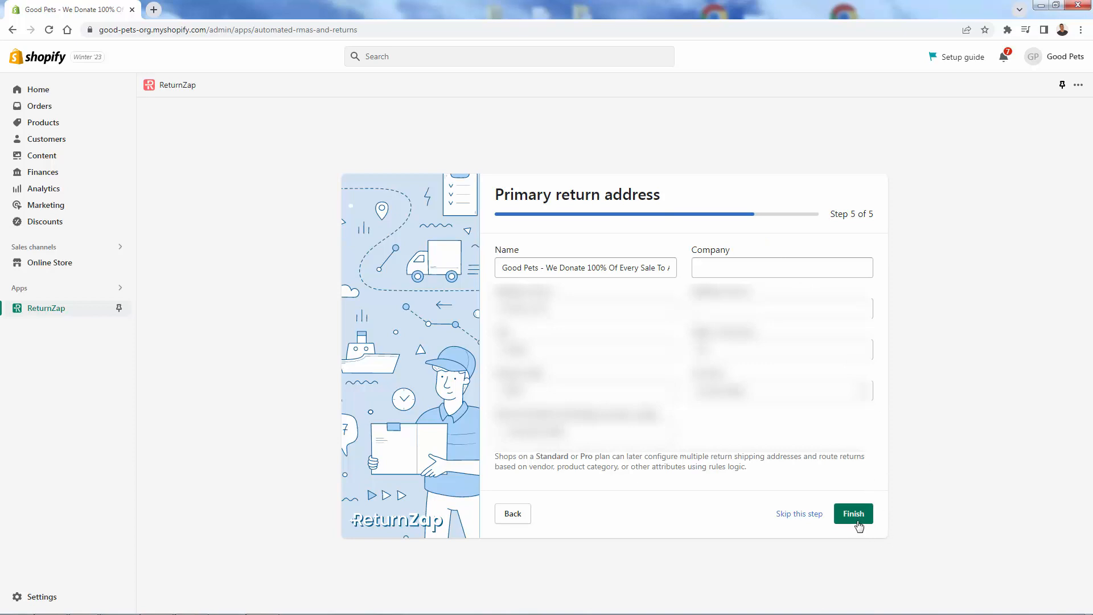
# Finish the Primary return address step, completing ReturnZap's guided setup
pyautogui.click(854, 513)
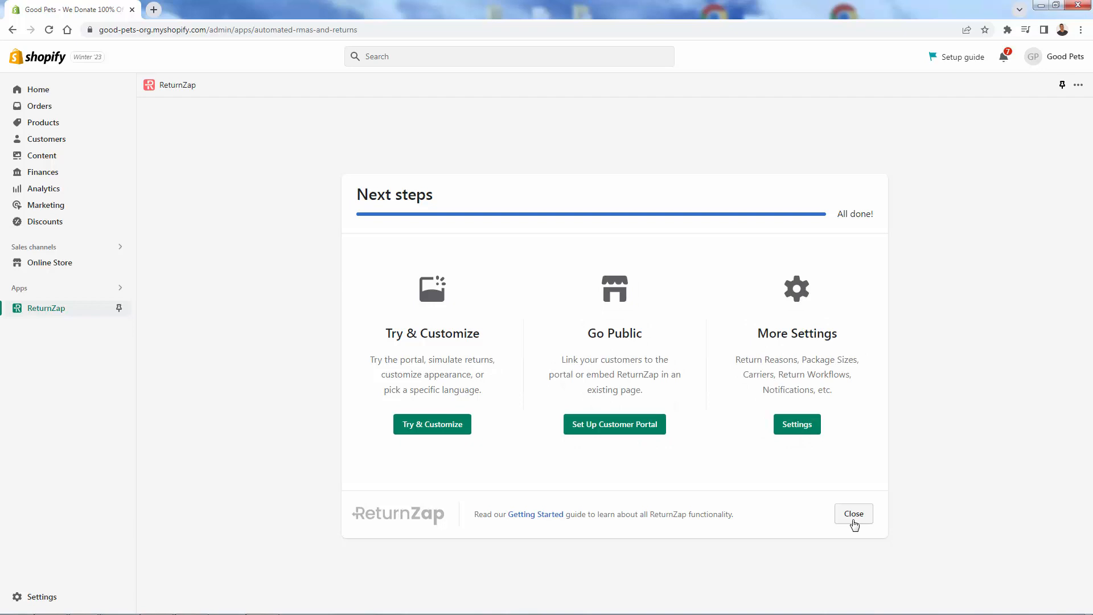
pyautogui.moveTo(842, 525)
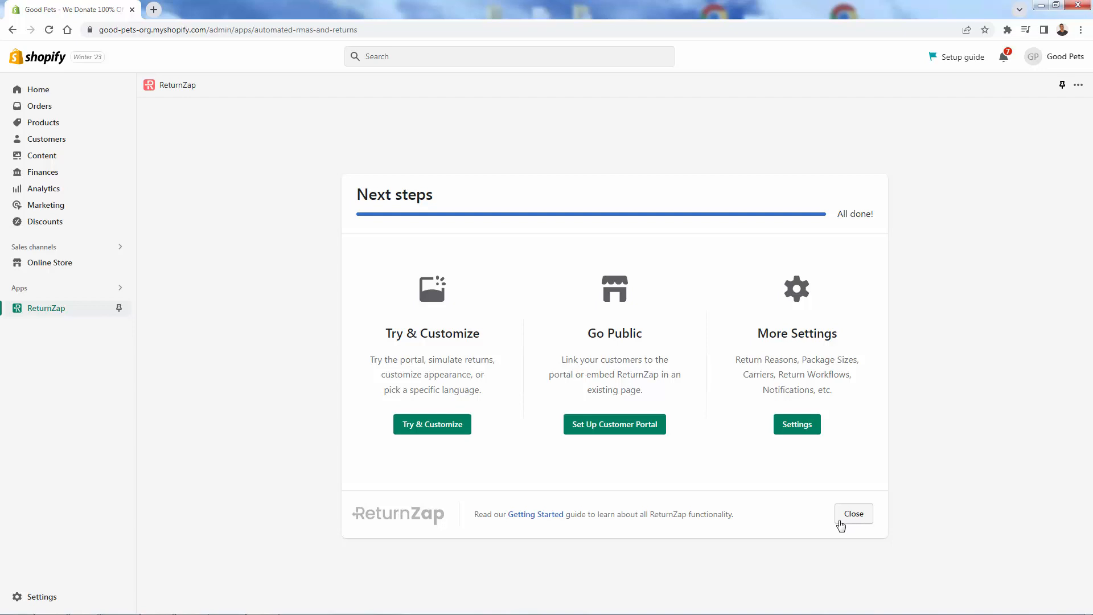
pyautogui.moveTo(827, 516)
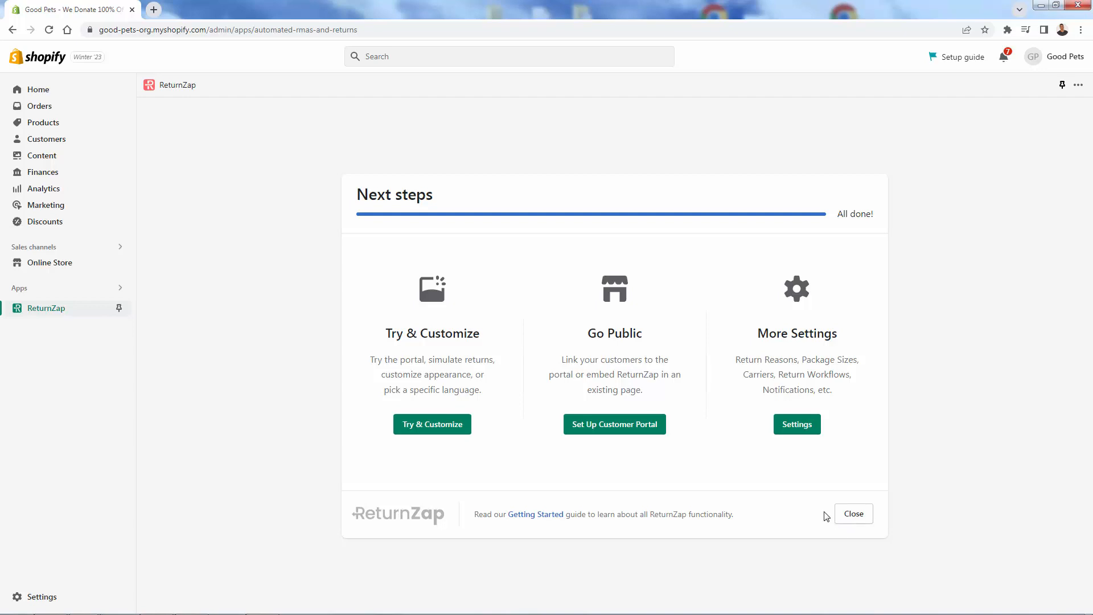
pyautogui.moveTo(768, 401)
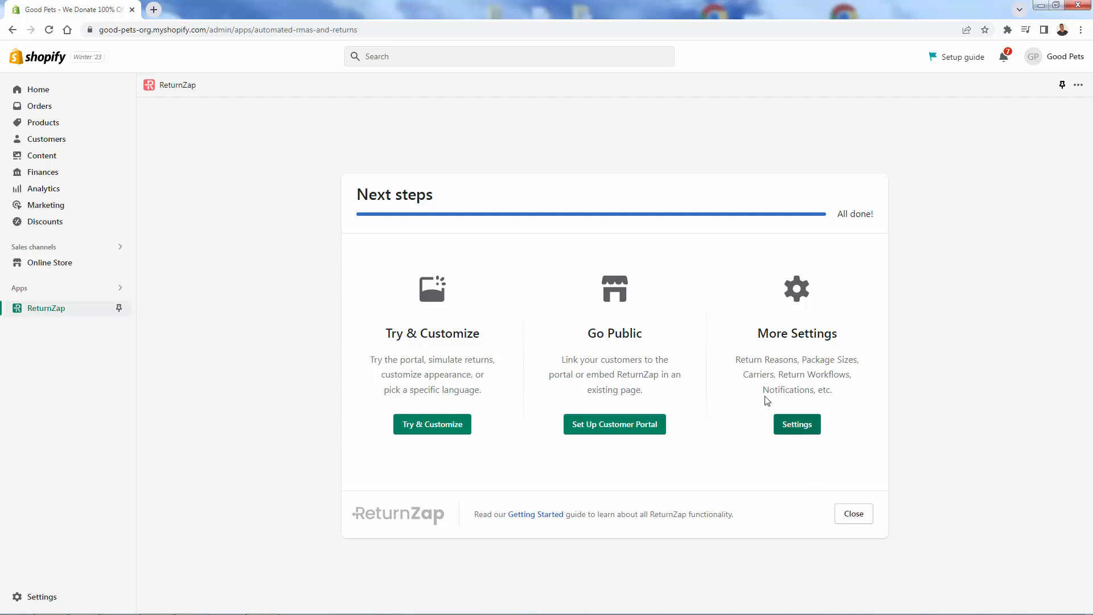
pyautogui.moveTo(784, 325)
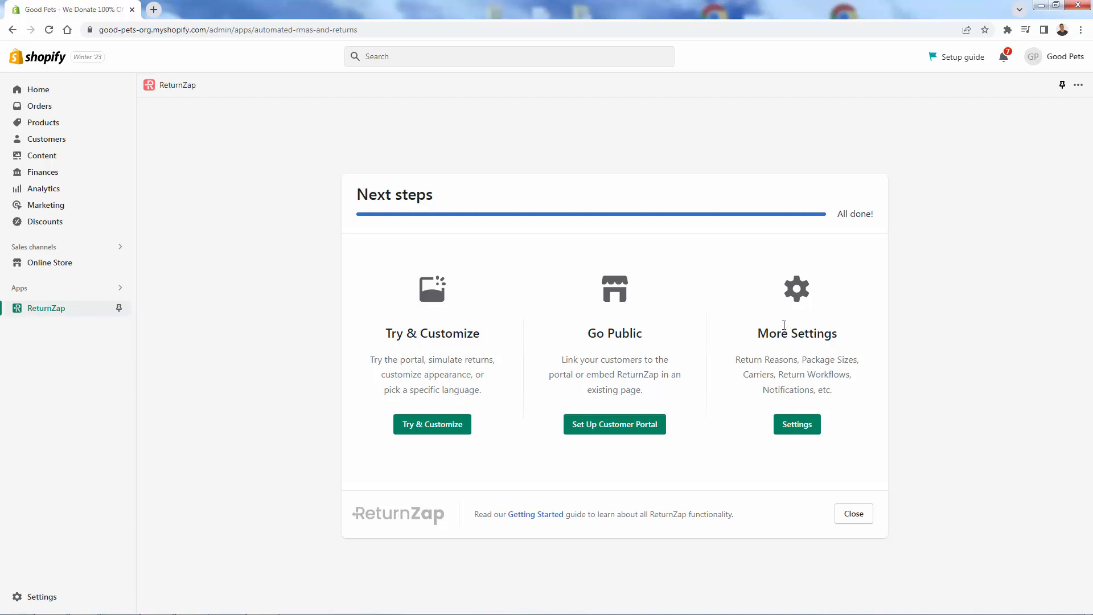
pyautogui.moveTo(825, 392)
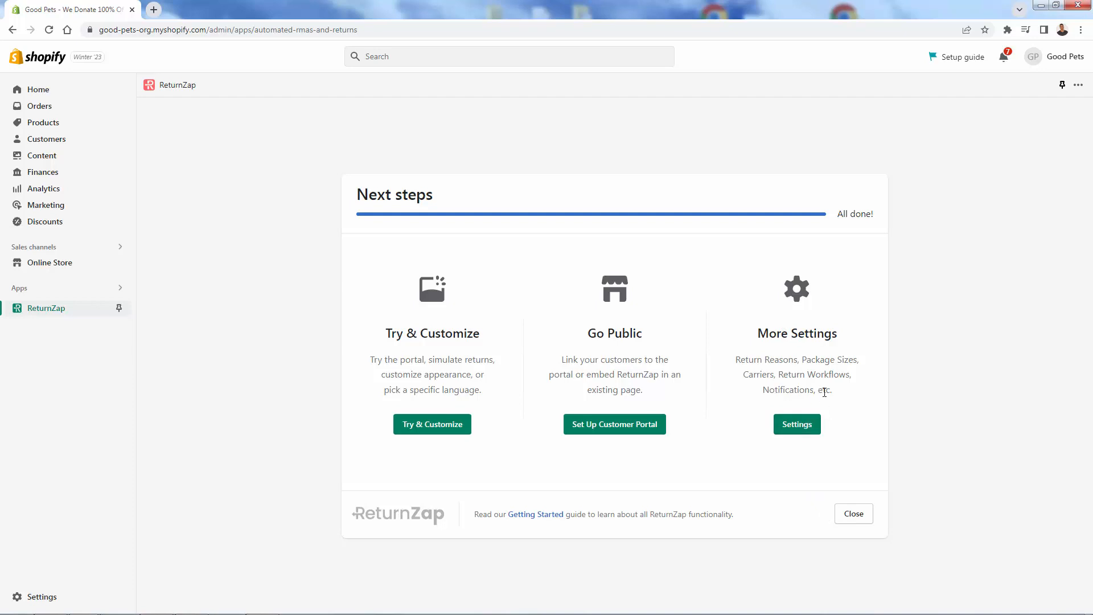
pyautogui.moveTo(752, 317)
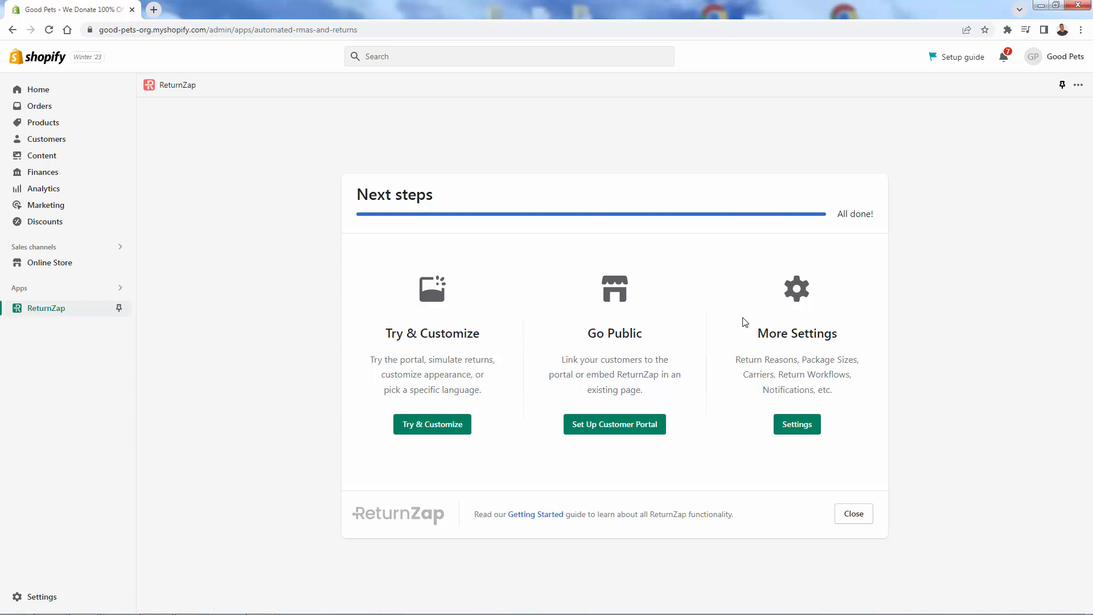
pyautogui.moveTo(385, 375)
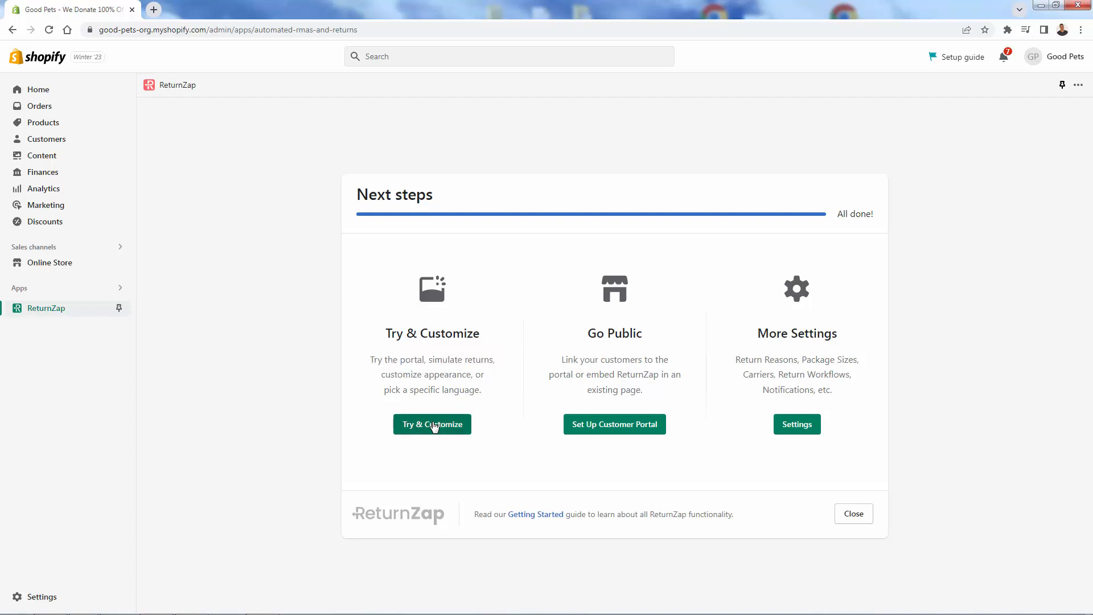
# Customize the portal with brand colour #14acb7, trying the Dark theme and returning to Light
pyautogui.click(432, 424)
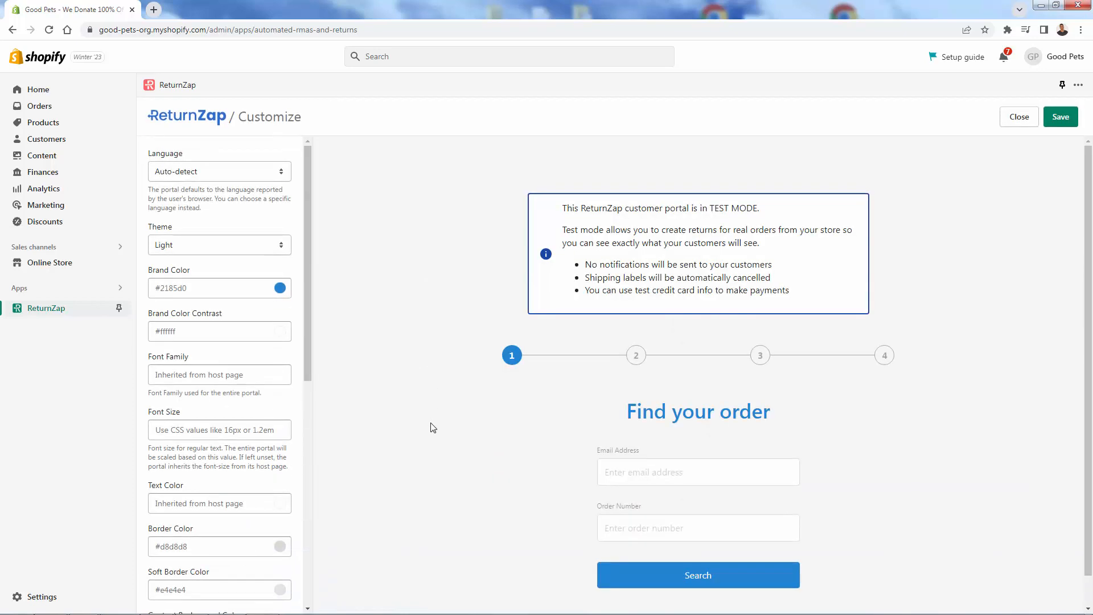
pyautogui.moveTo(445, 404)
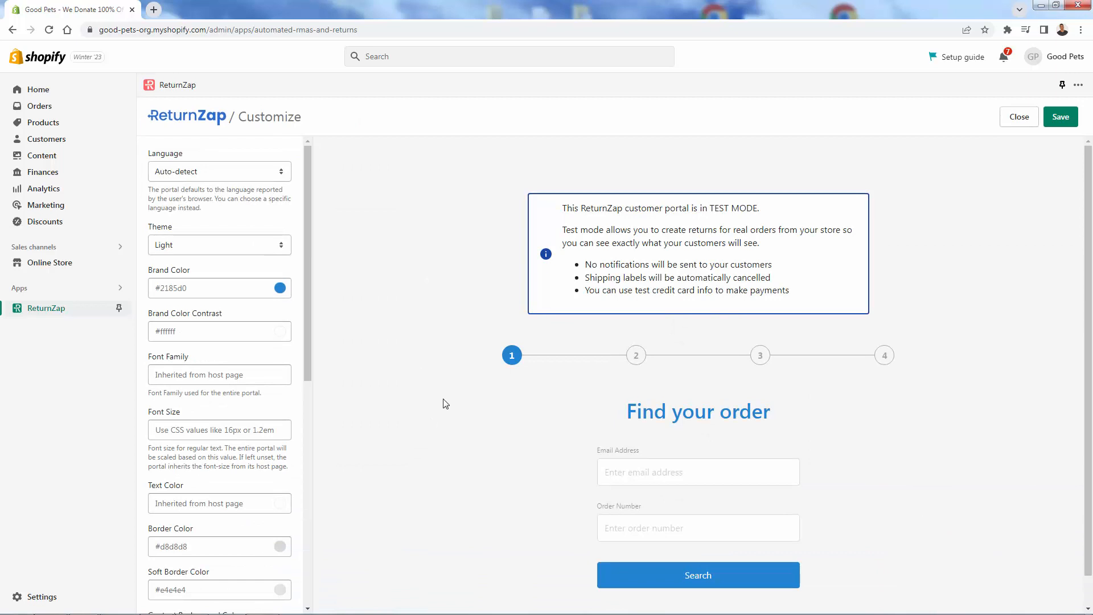
pyautogui.moveTo(434, 392)
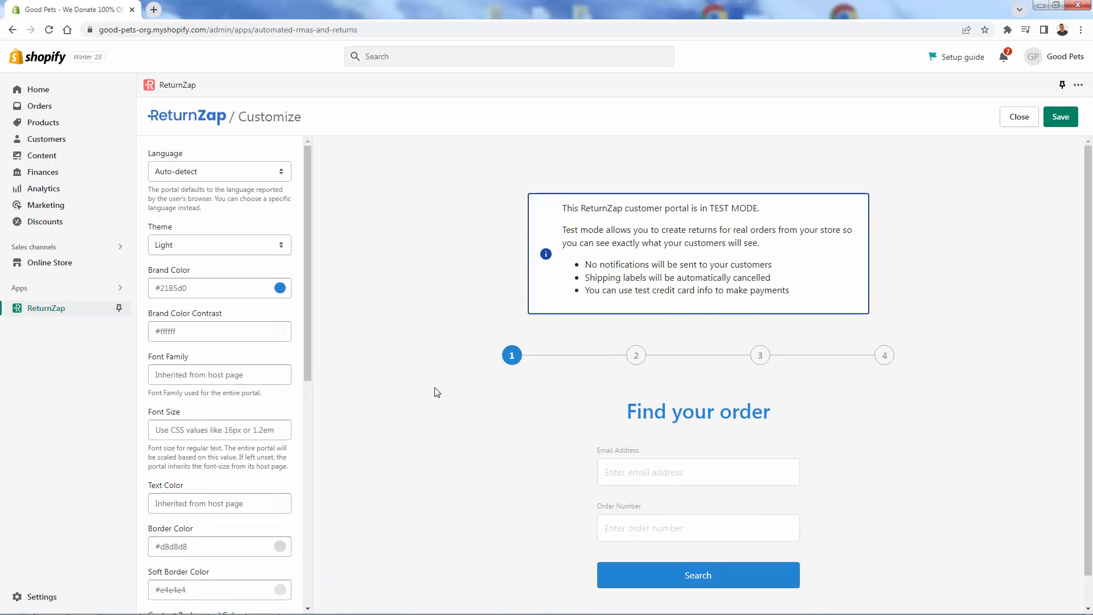
pyautogui.moveTo(432, 389)
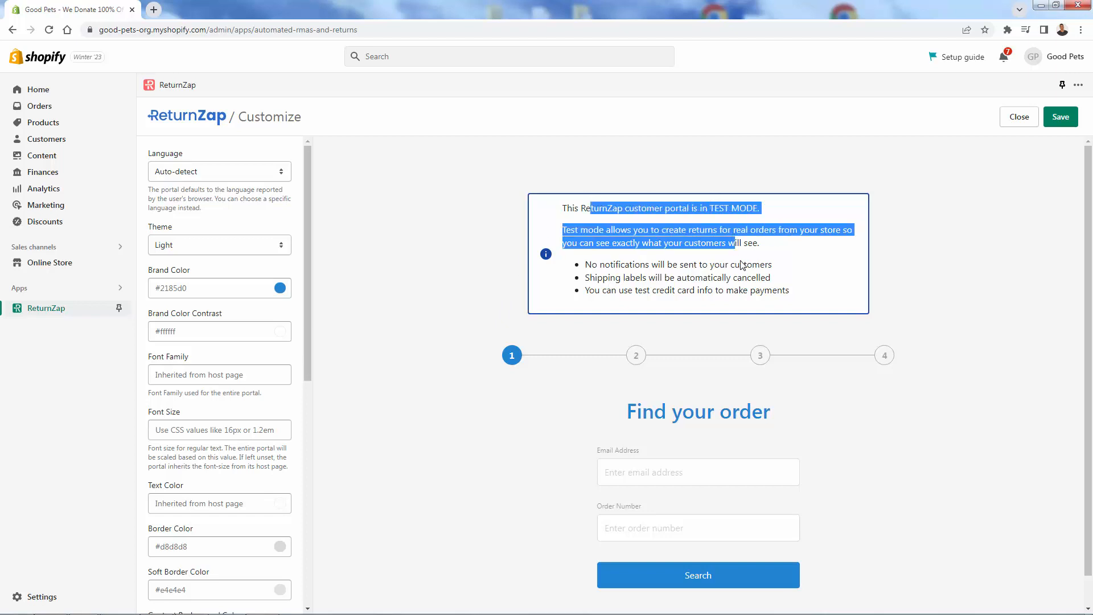
pyautogui.click(692, 289)
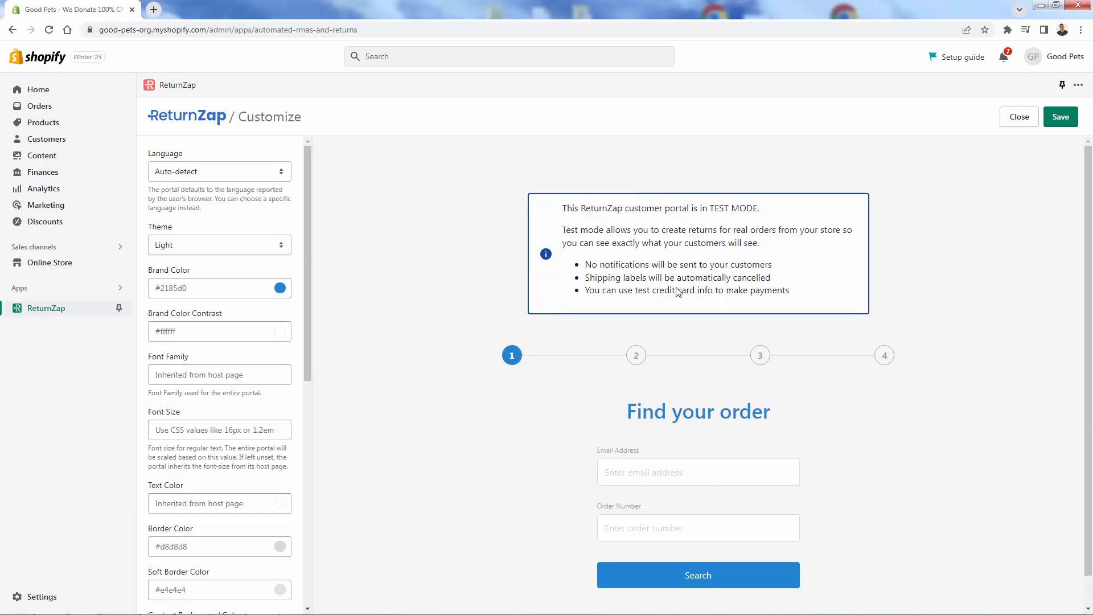
pyautogui.moveTo(579, 330)
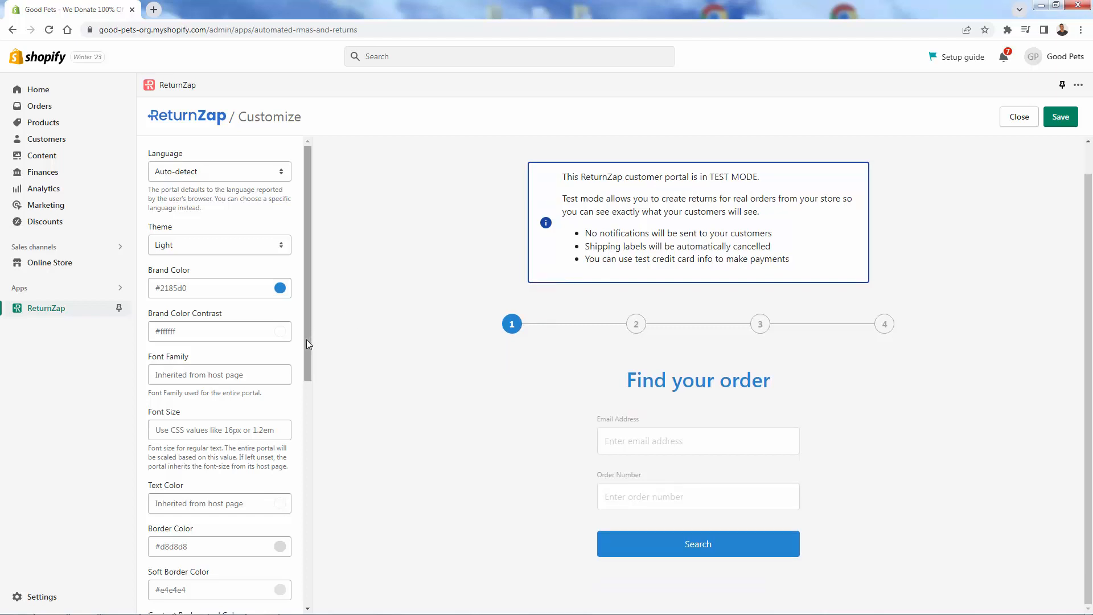
pyautogui.moveTo(211, 199)
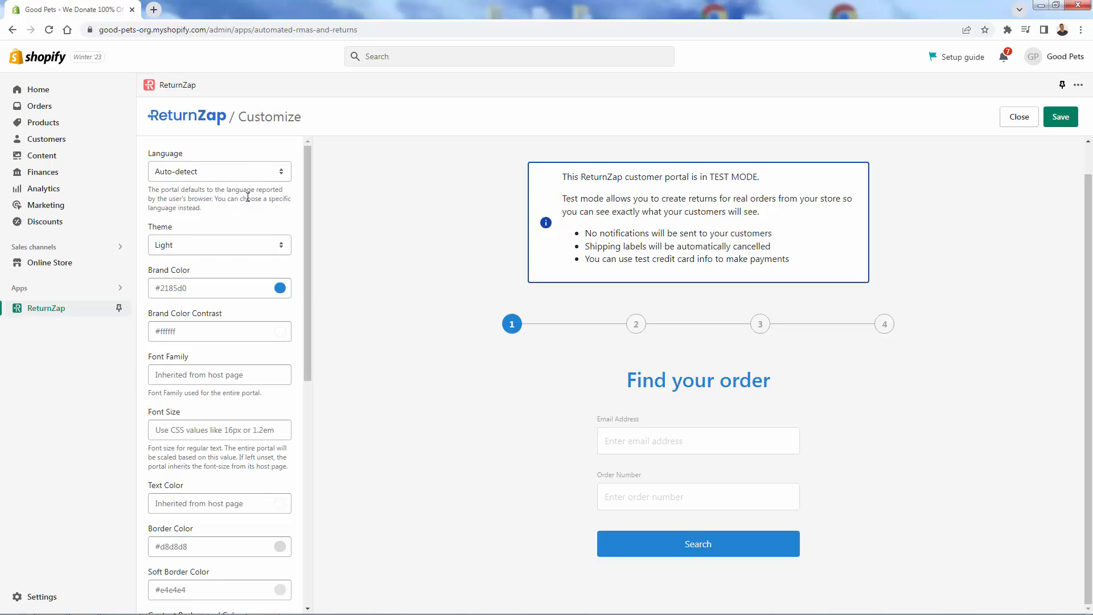
pyautogui.click(218, 245)
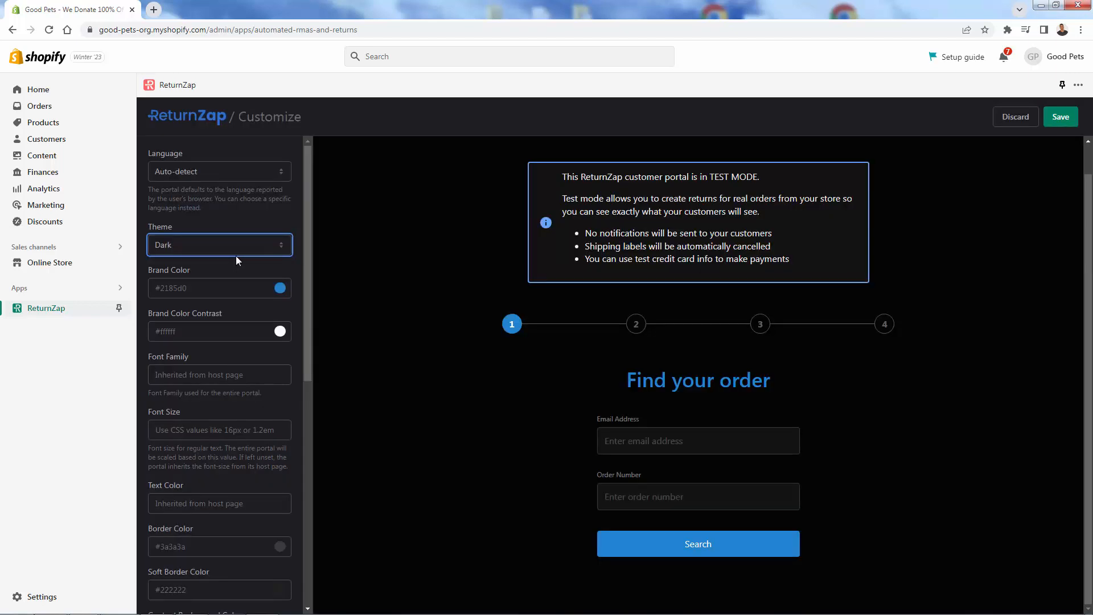
pyautogui.click(219, 245)
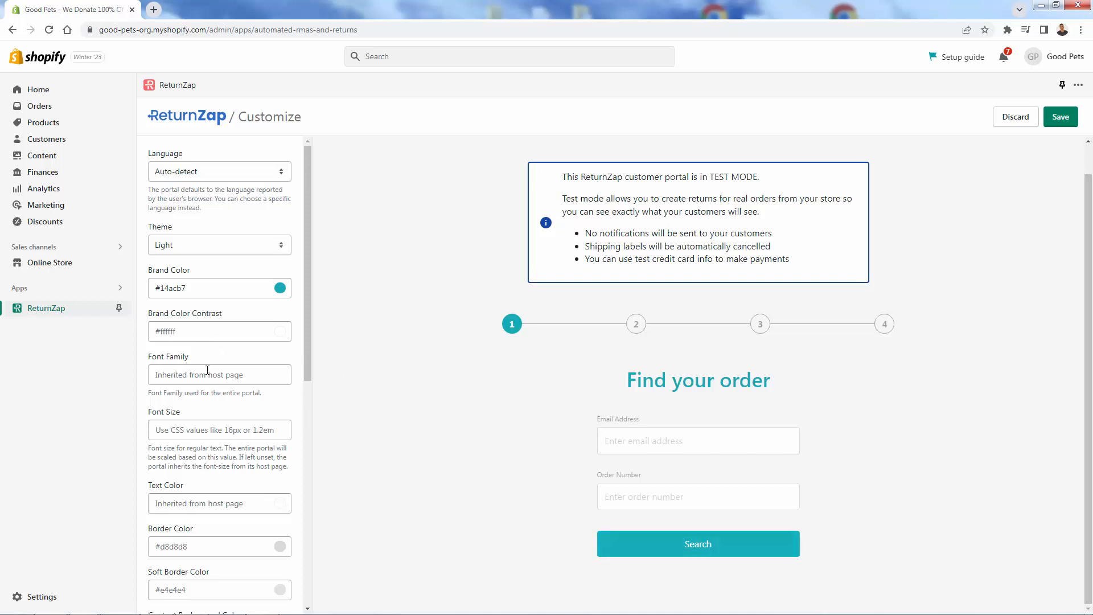
# Review the remaining portal styling options and switch to the storefront returns portal tab
pyautogui.scroll(-3)
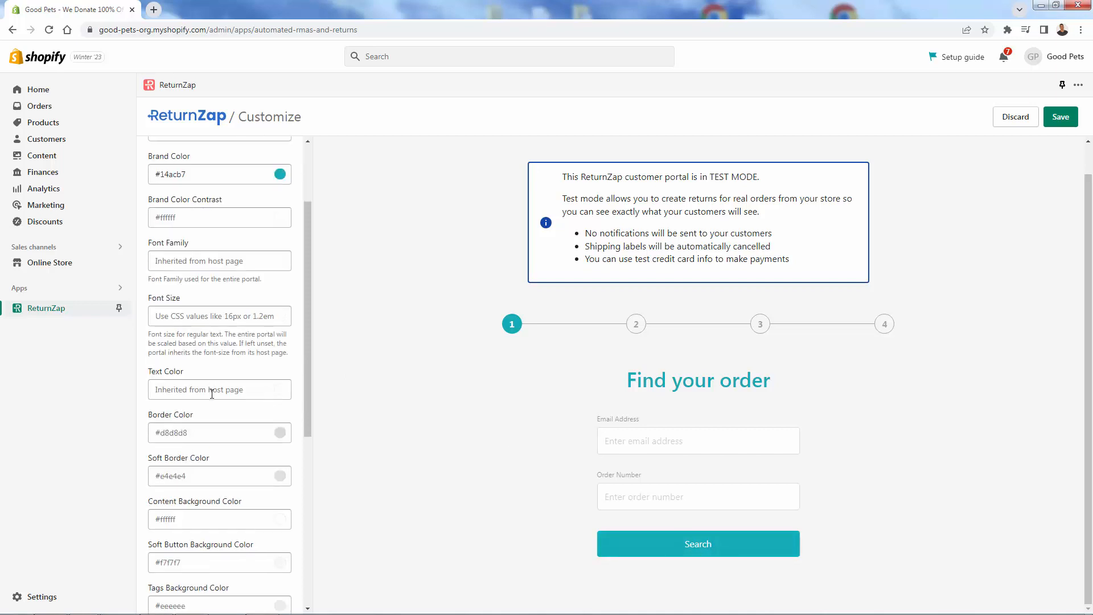
pyautogui.scroll(-3)
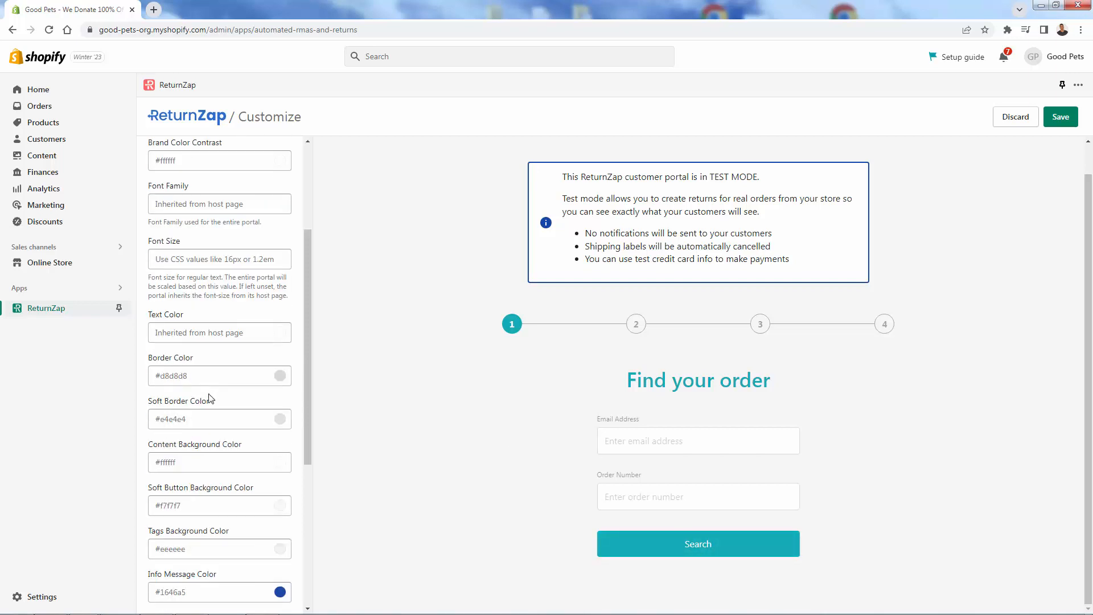
pyautogui.scroll(-3)
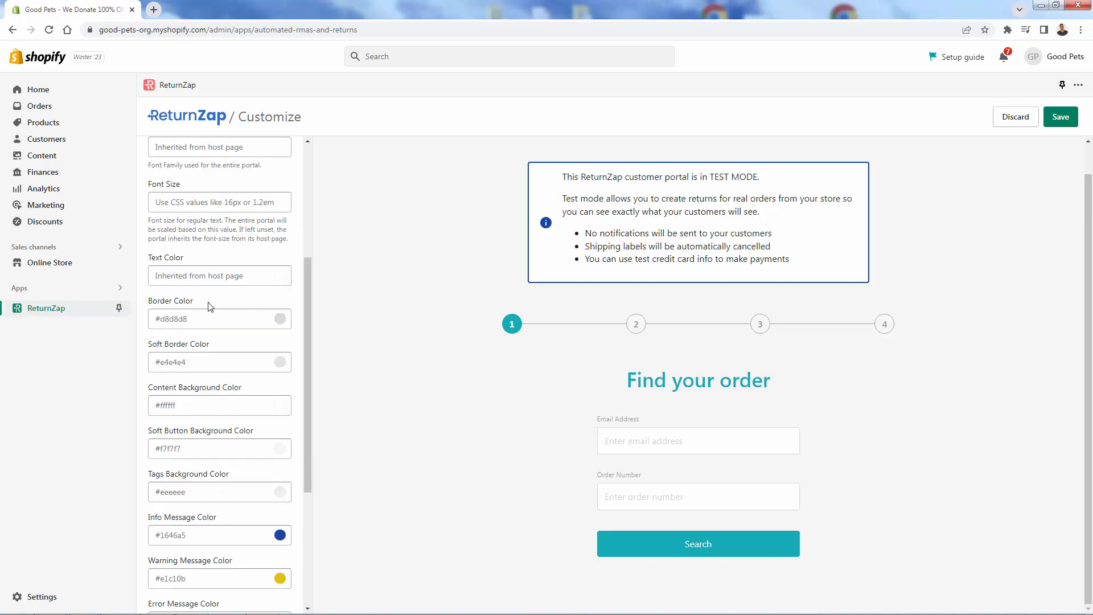
pyautogui.moveTo(339, 422)
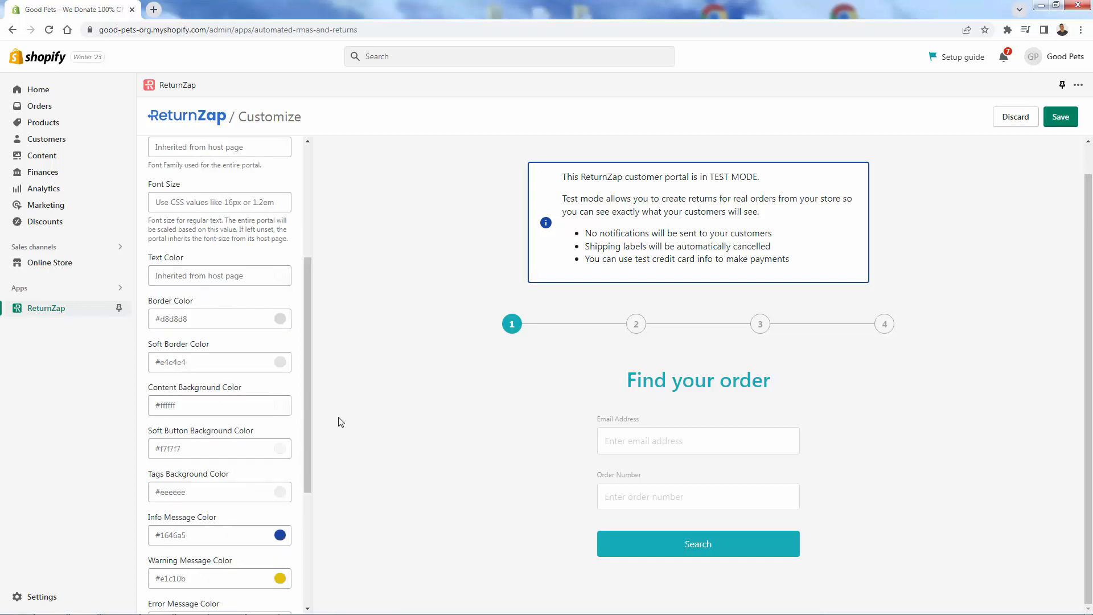
pyautogui.click(206, 10)
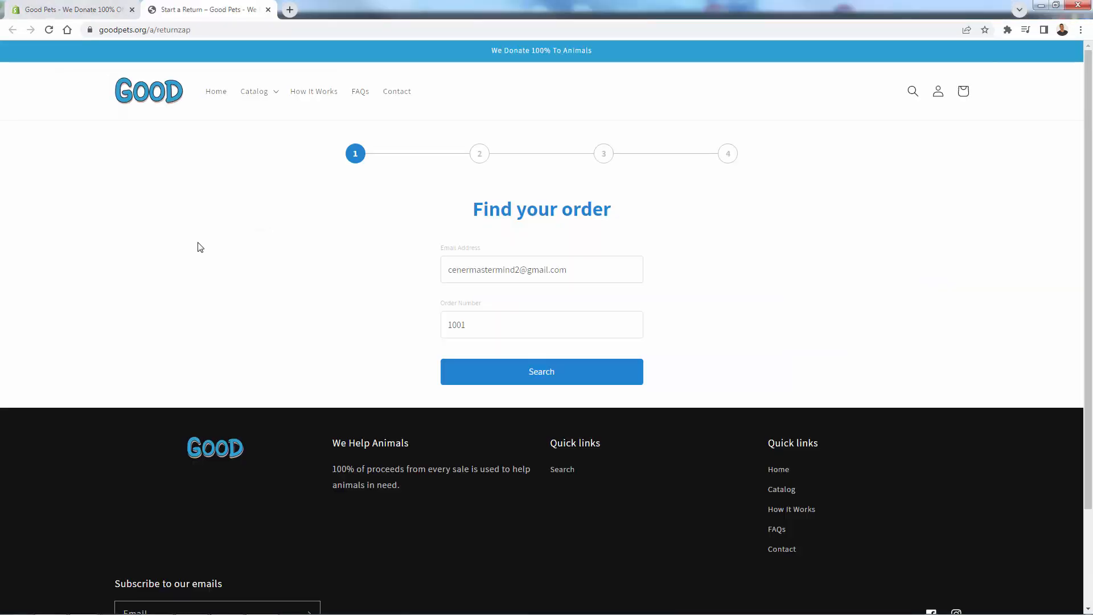
pyautogui.moveTo(464, 364)
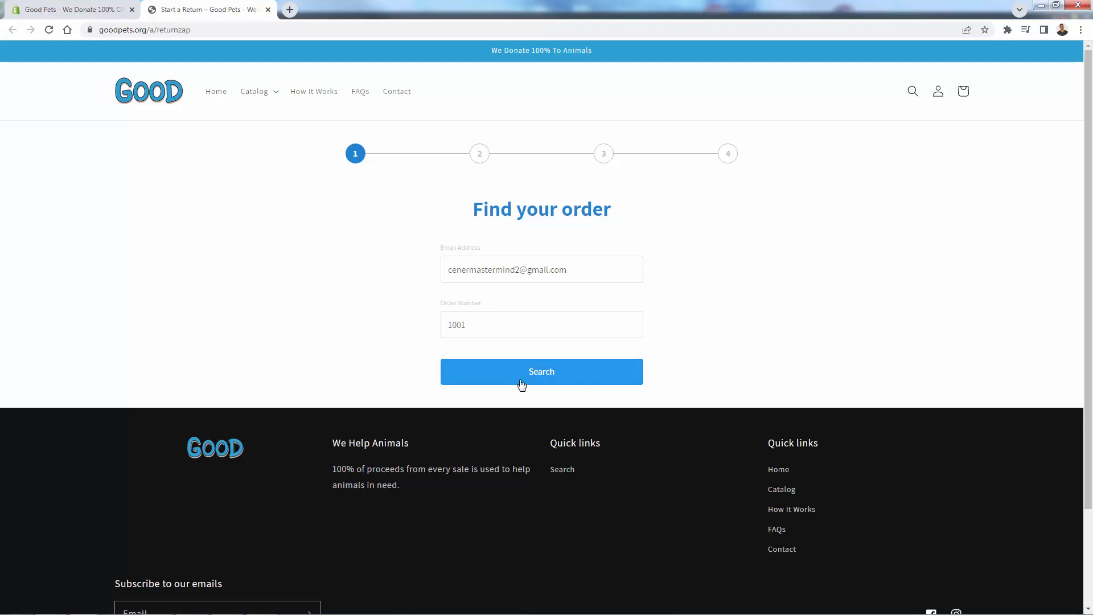
pyautogui.moveTo(563, 247)
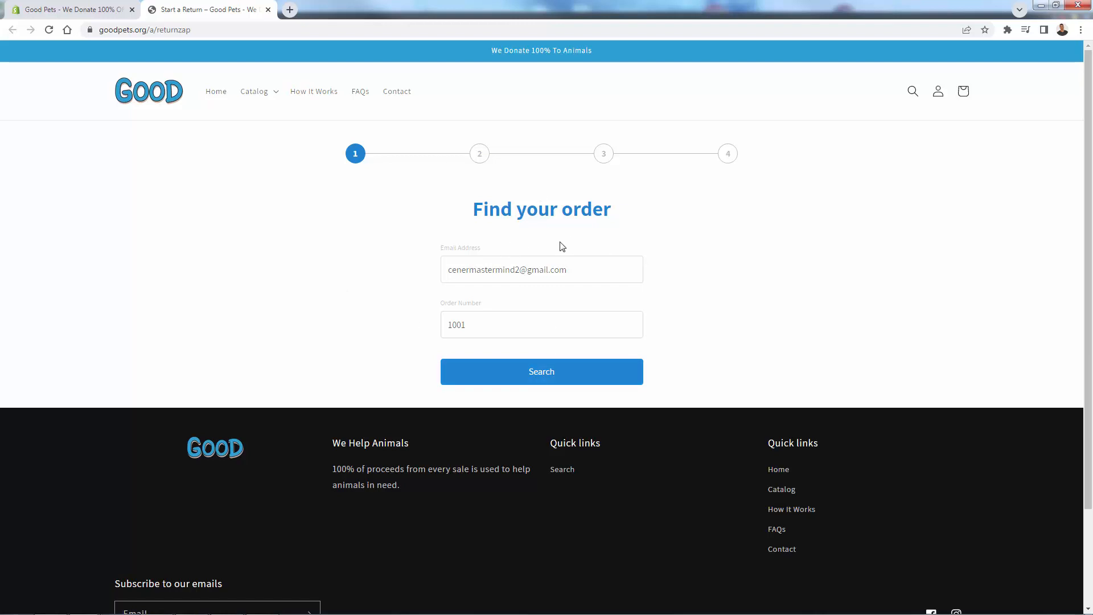
pyautogui.moveTo(573, 221)
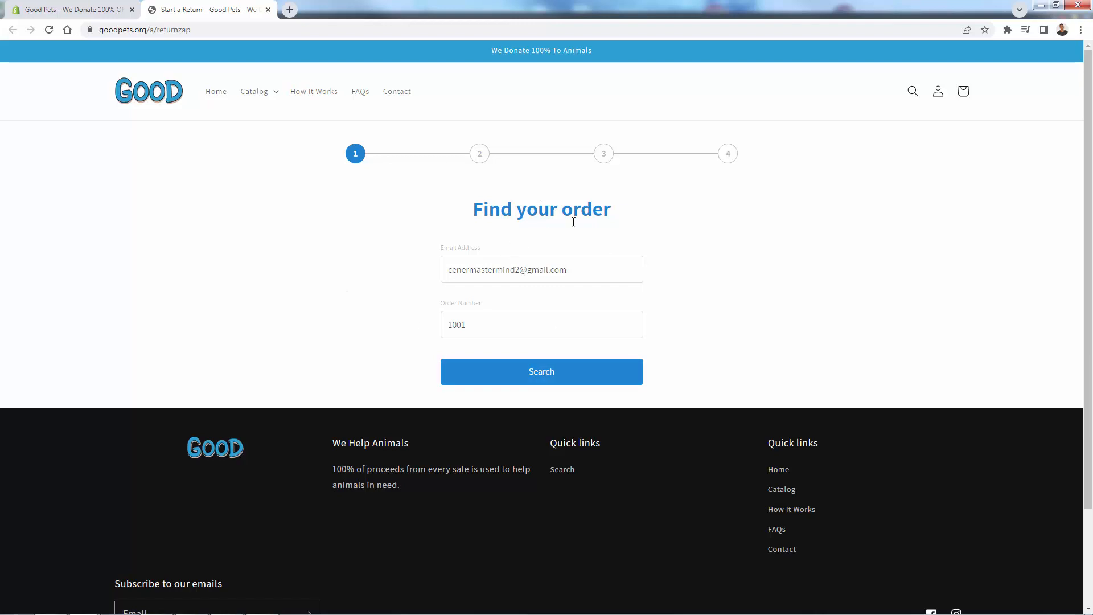
pyautogui.moveTo(523, 227)
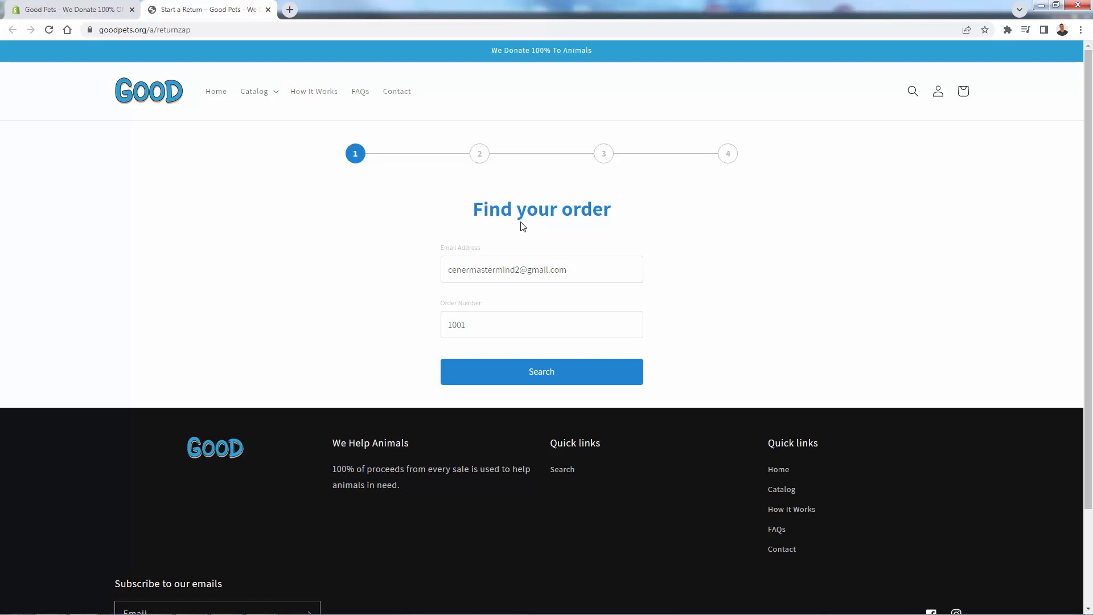
# Look up order 1001 and mark the Smart Cat Toy for a refund, after trying exchange
pyautogui.click(541, 370)
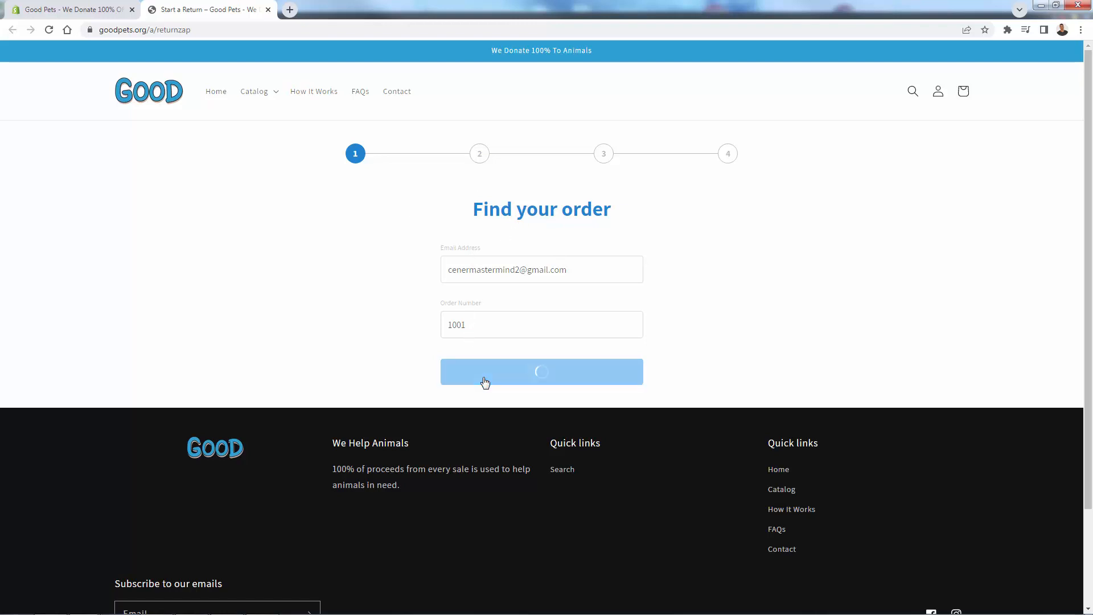
pyautogui.click(541, 372)
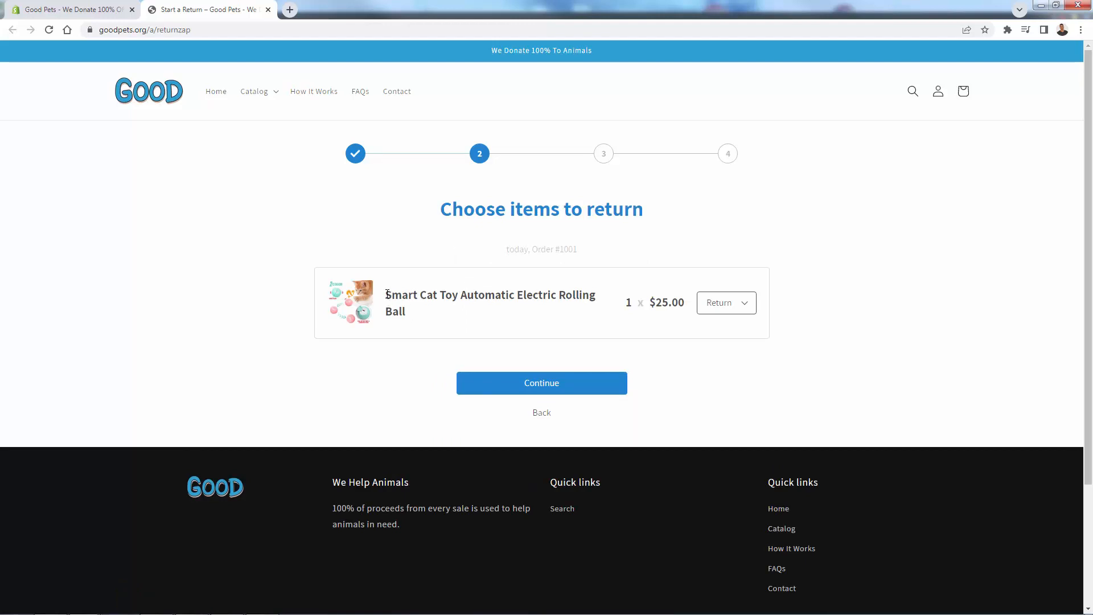
pyautogui.click(725, 302)
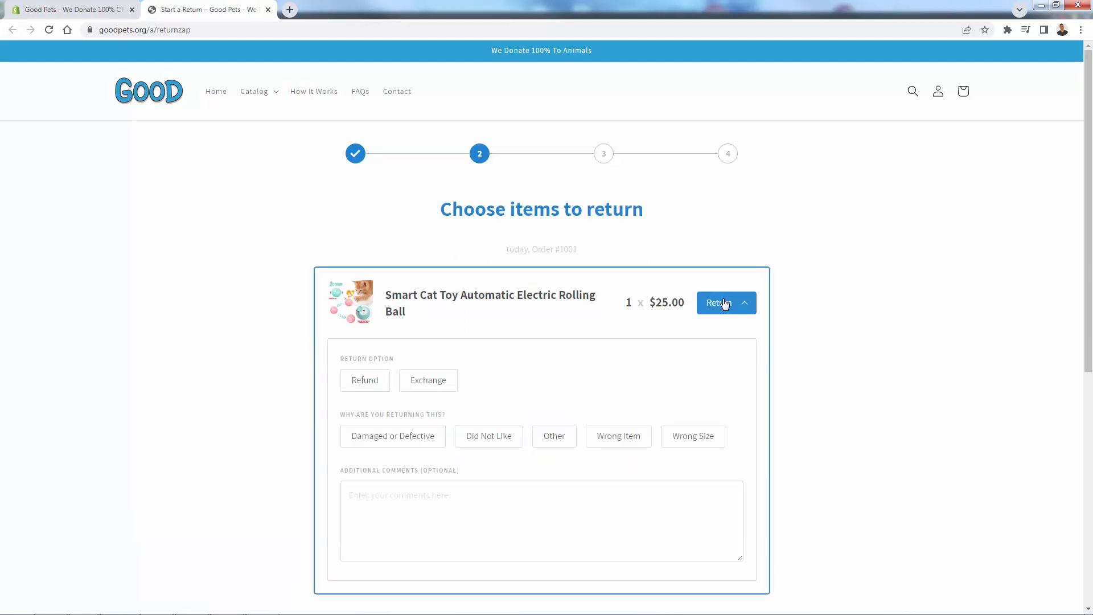
pyautogui.moveTo(651, 282)
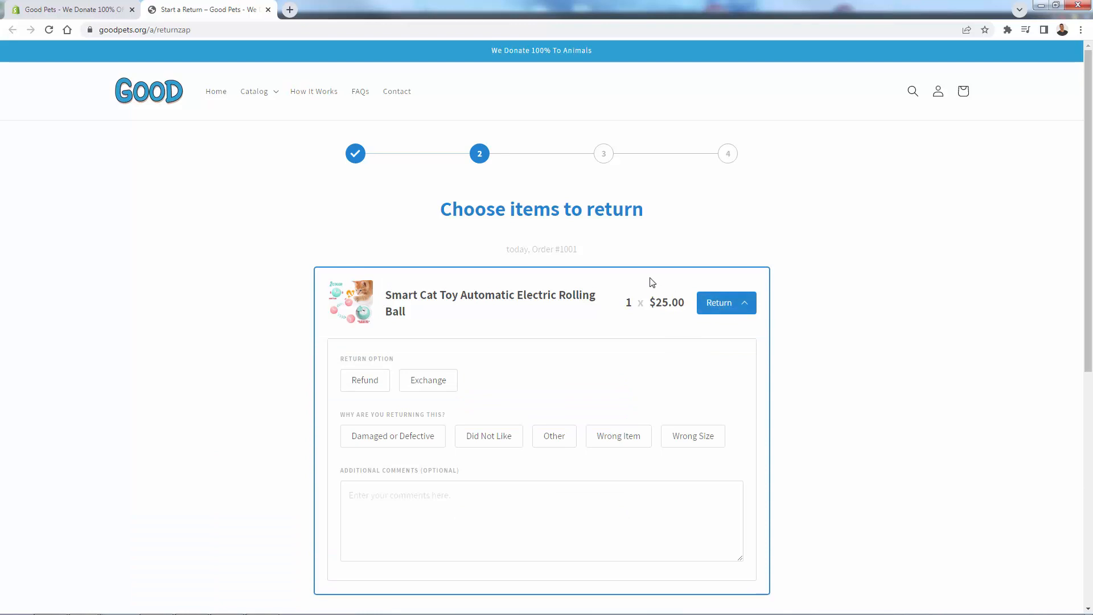
pyautogui.scroll(-3)
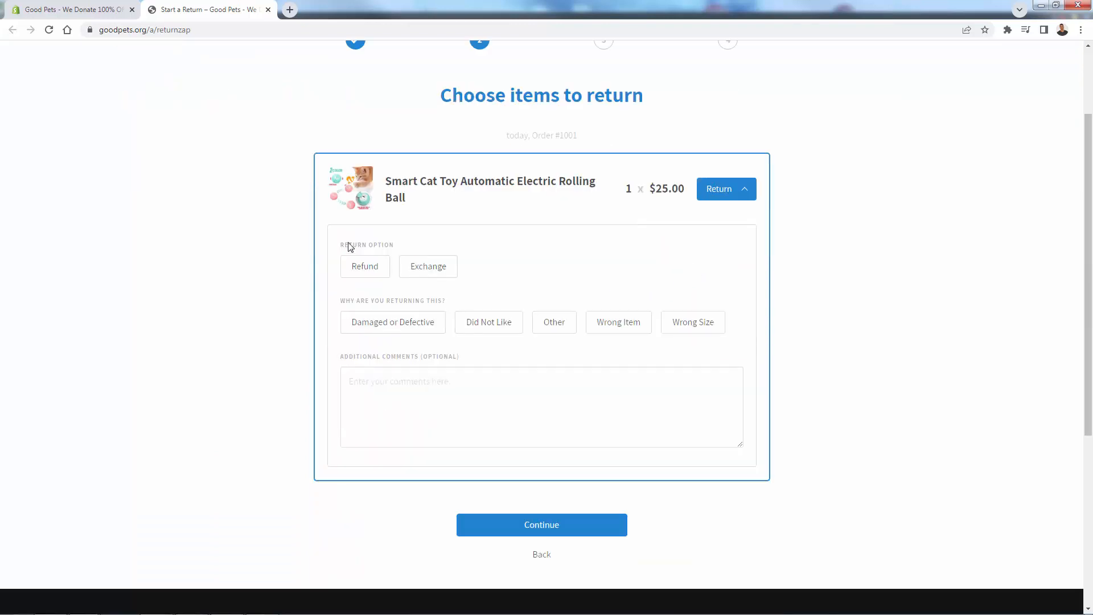
pyautogui.moveTo(429, 265)
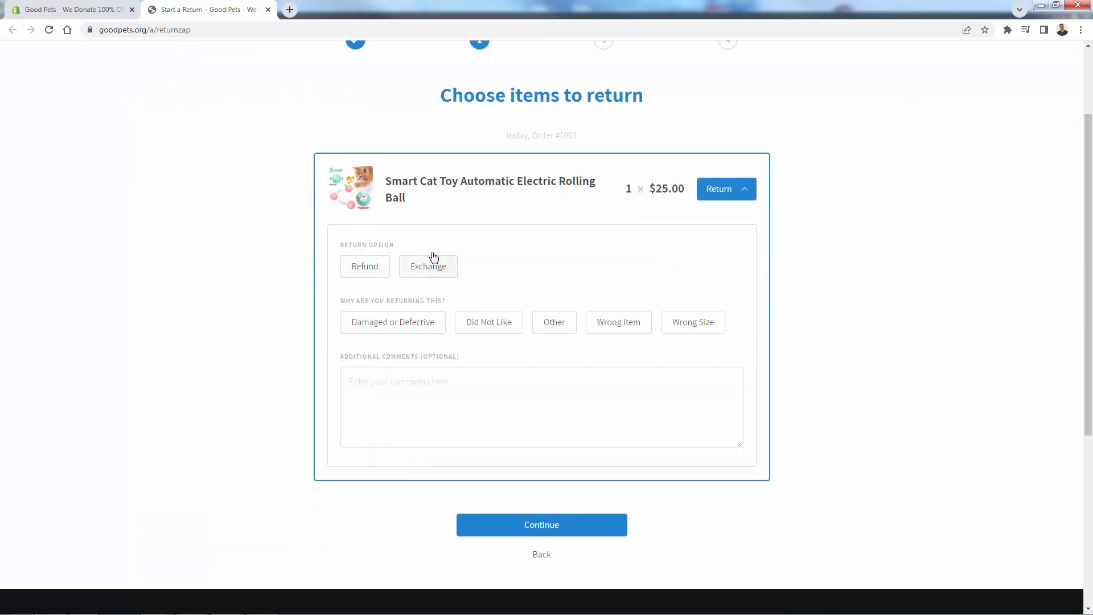
pyautogui.moveTo(379, 248)
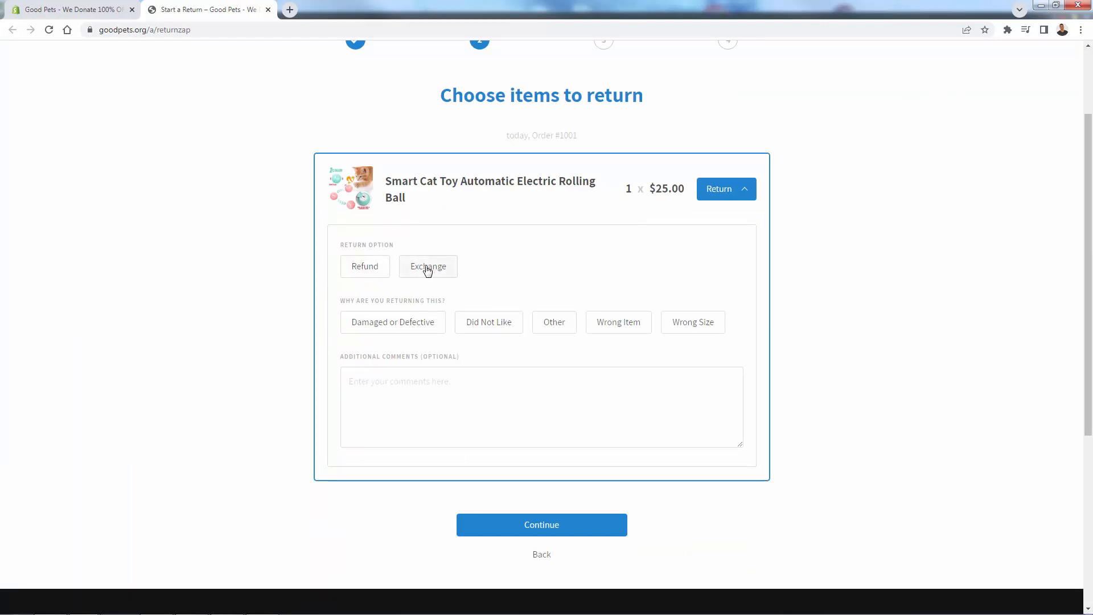
pyautogui.moveTo(364, 272)
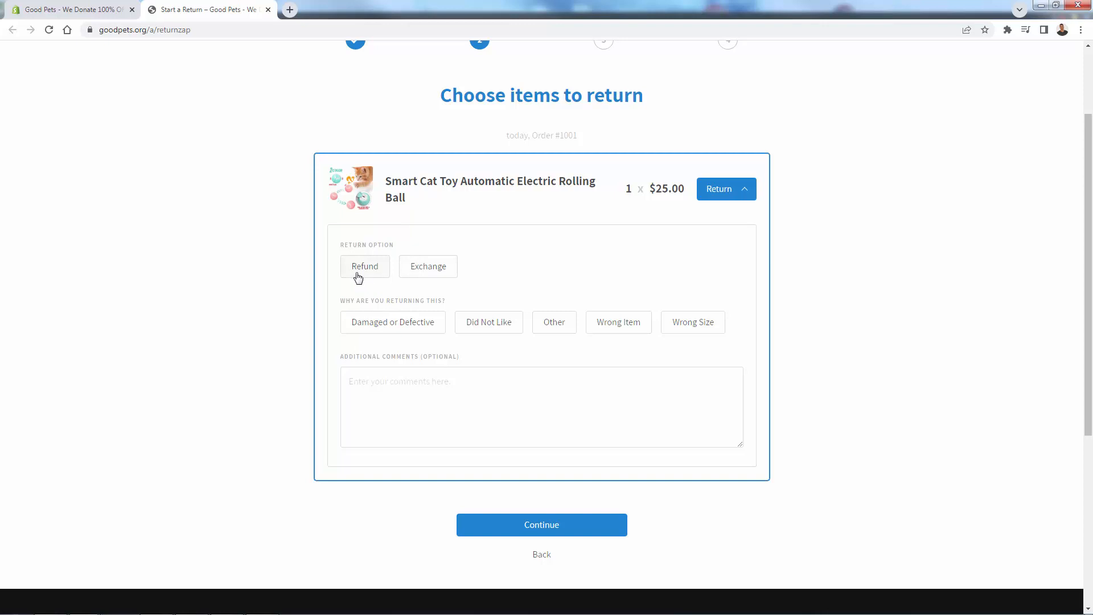
pyautogui.moveTo(424, 270)
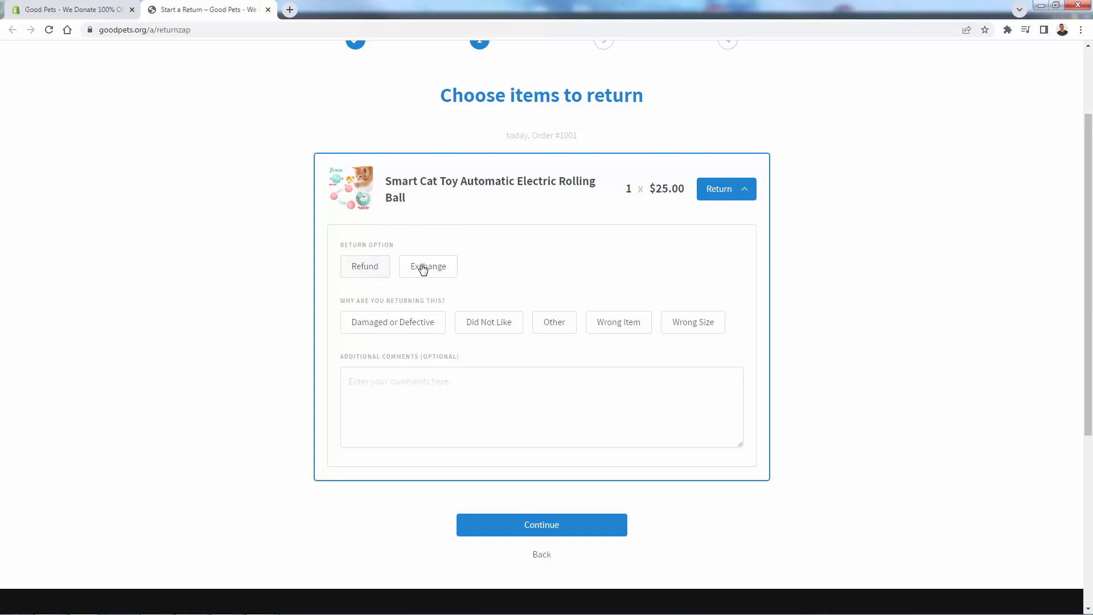
pyautogui.click(428, 267)
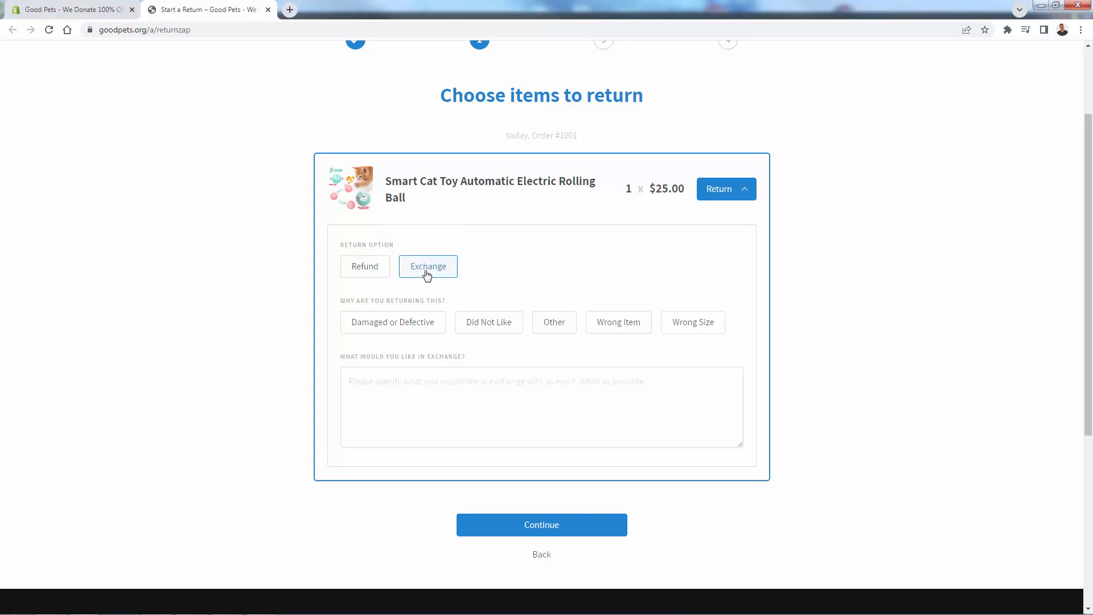
pyautogui.click(365, 267)
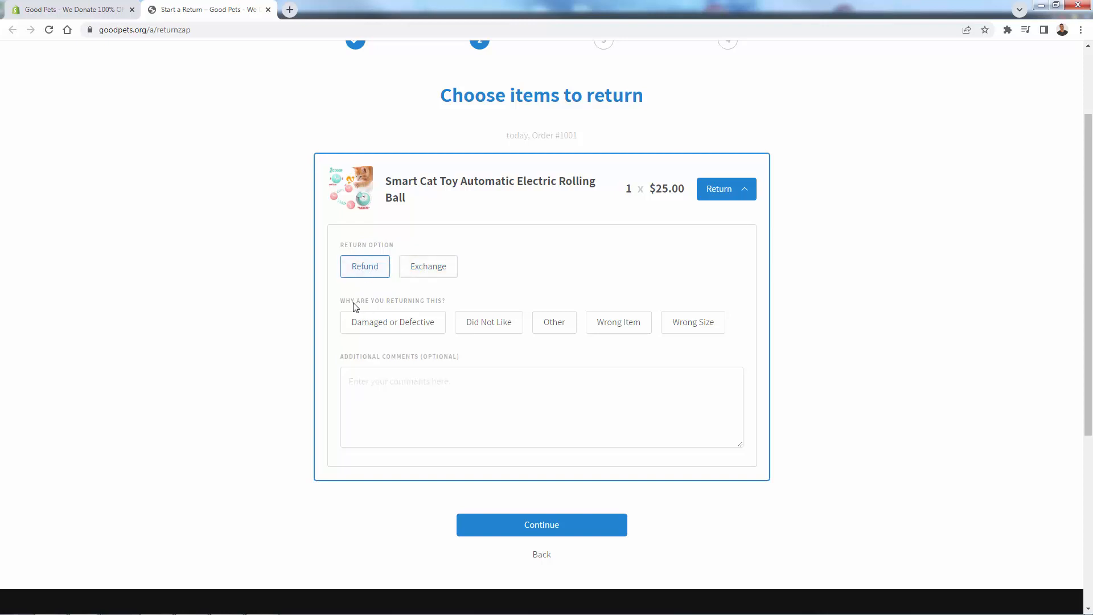
pyautogui.moveTo(537, 330)
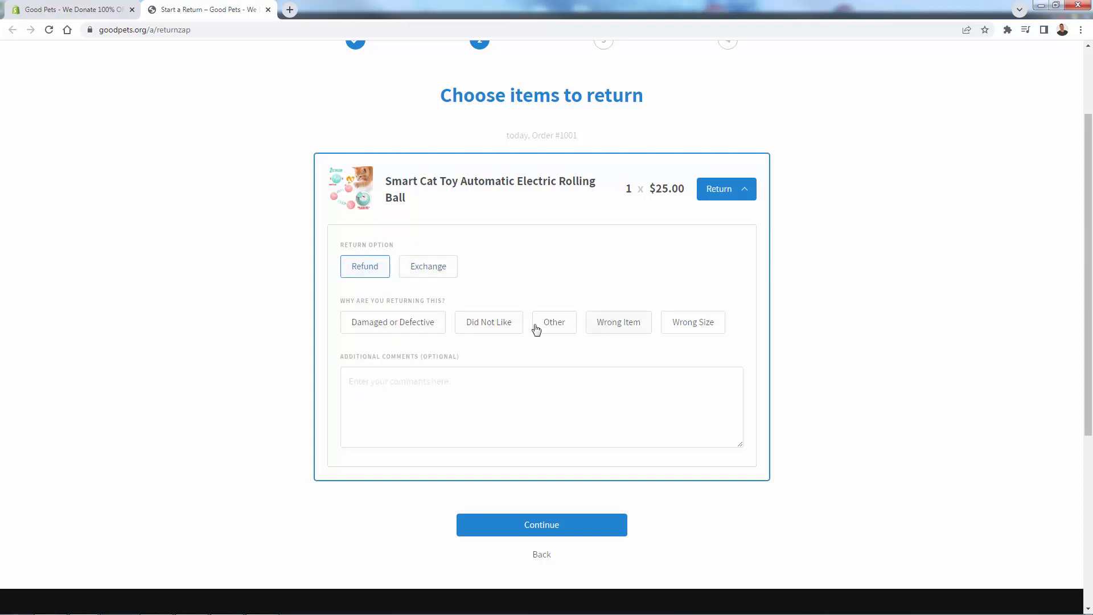
# Give Damaged or Defective as the reason with comment 'Additional comments here - the toy broke in shipment.'
pyautogui.click(392, 321)
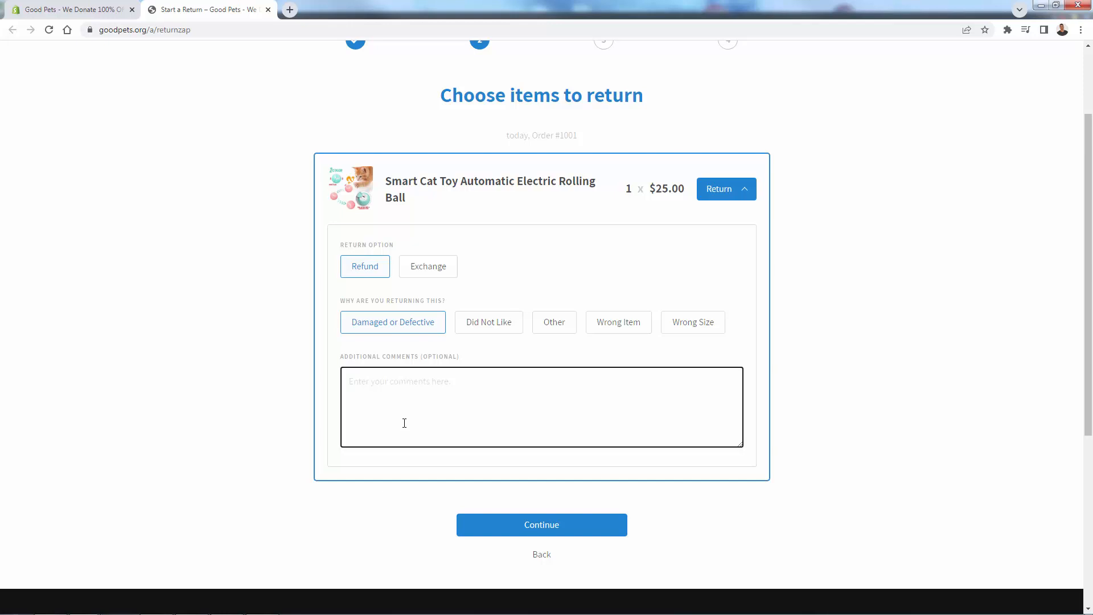
pyautogui.write('Additional comments here - the t')
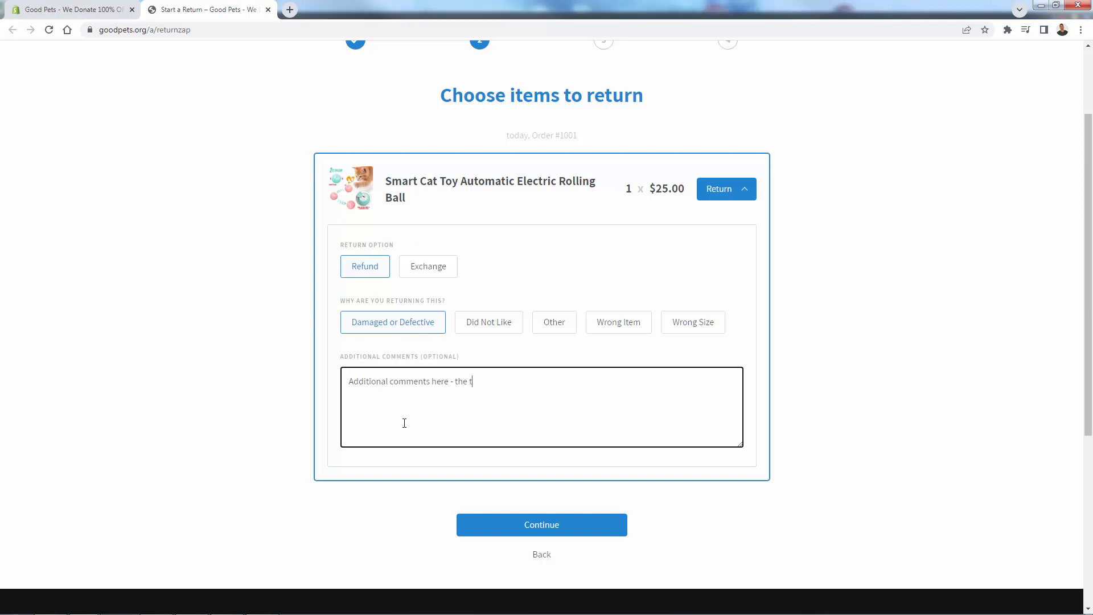
pyautogui.write('oy broke')
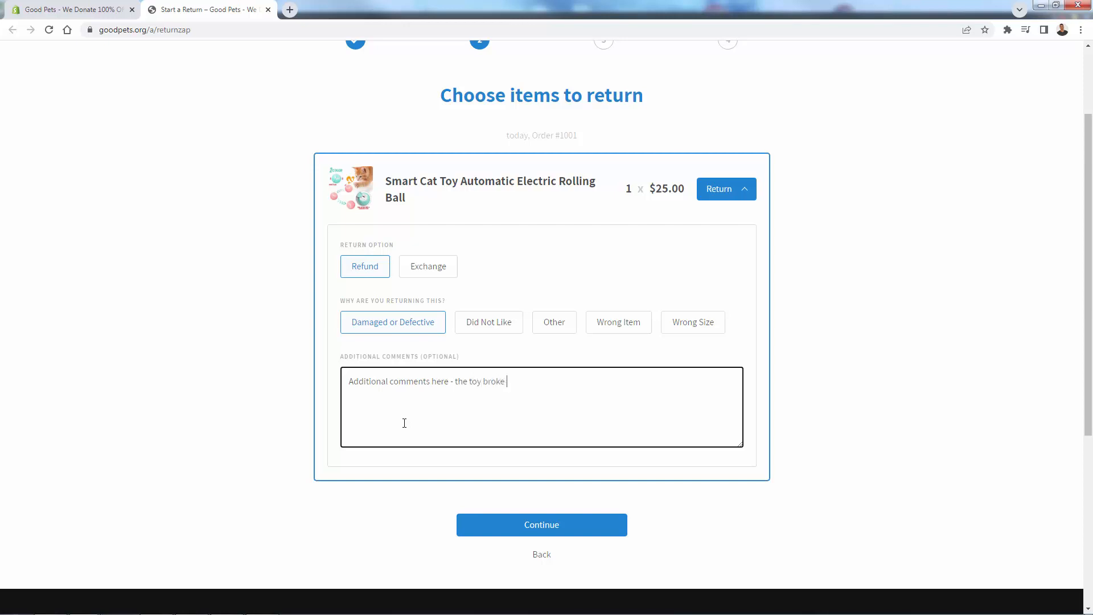
pyautogui.write('in shipment.')
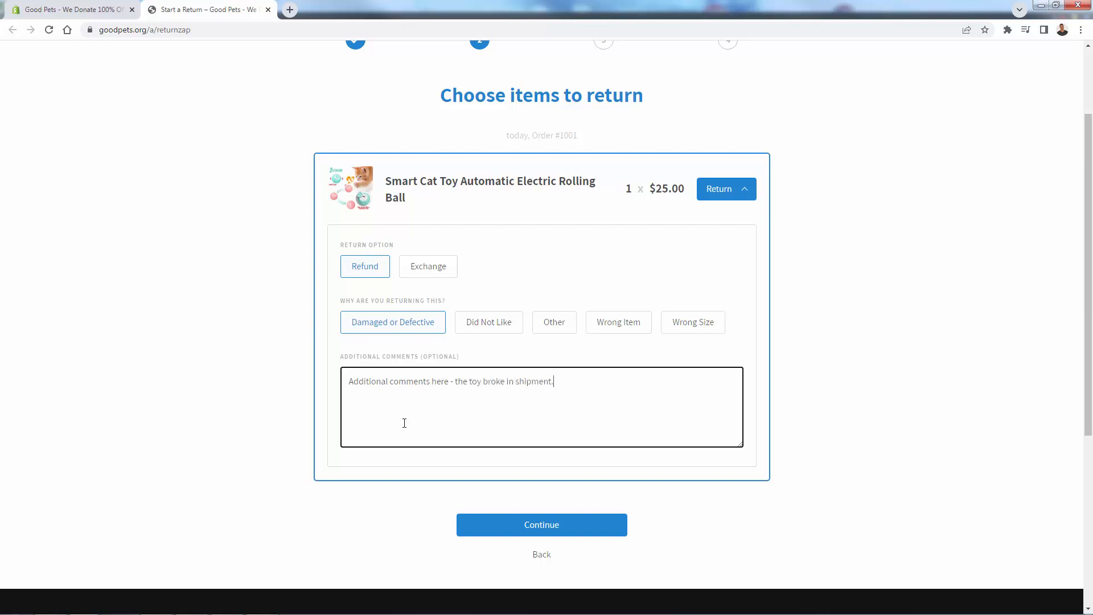
pyautogui.moveTo(508, 505)
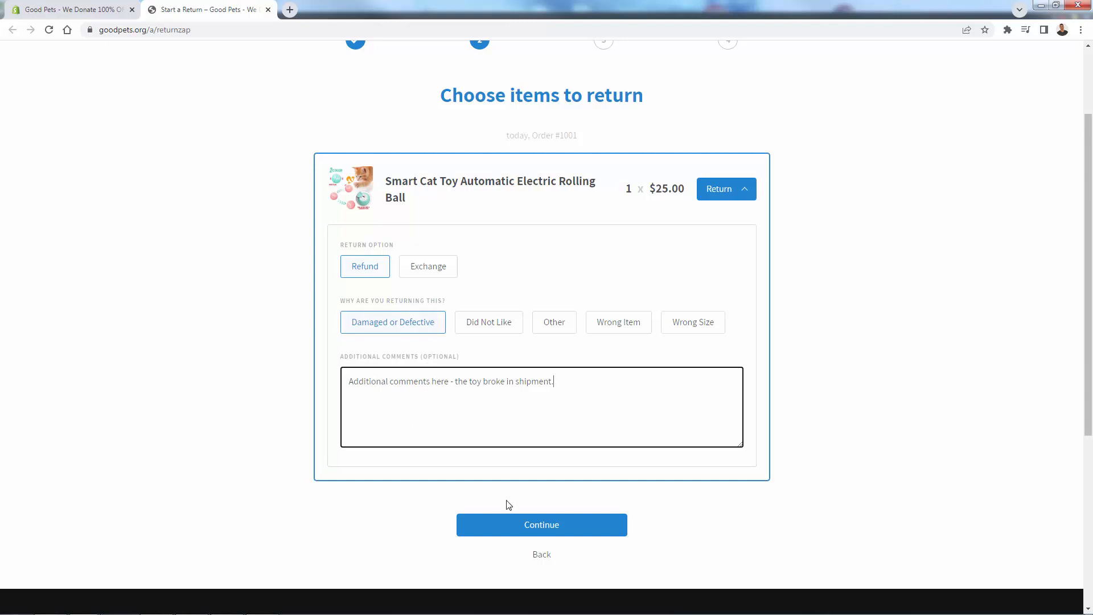
# Continue to the review page and select 'Ship myself at carrier of my choice' as the shipping method
pyautogui.click(542, 525)
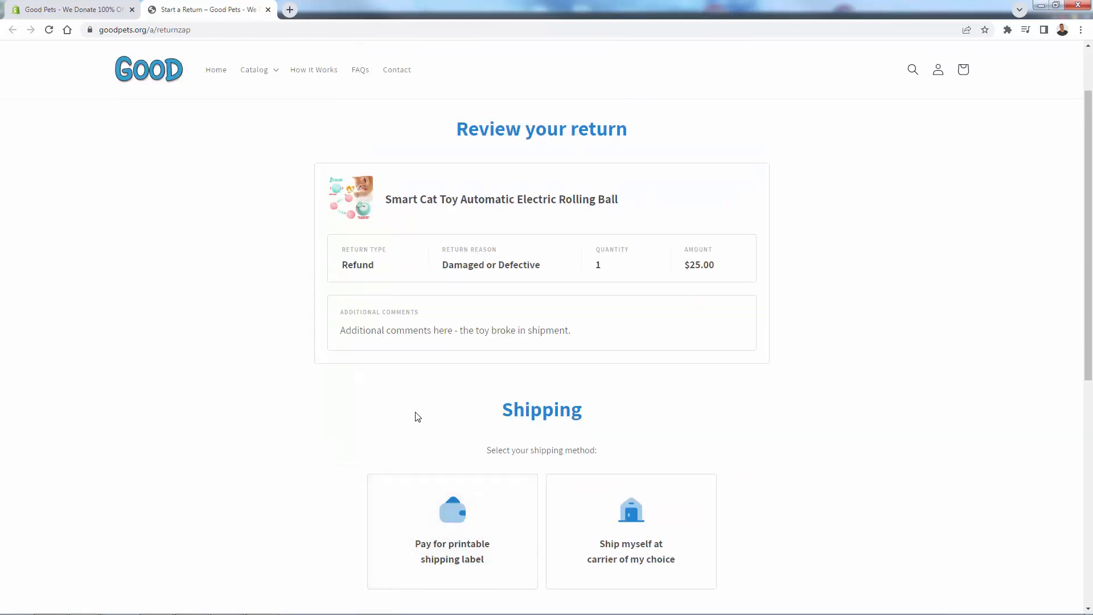
pyautogui.scroll(-3)
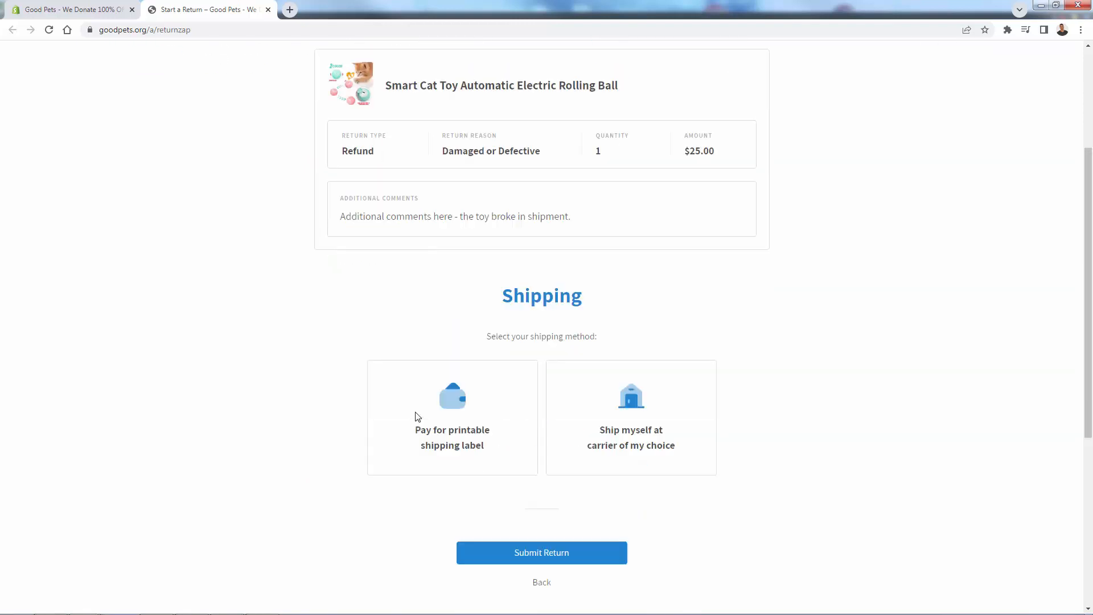
pyautogui.moveTo(462, 416)
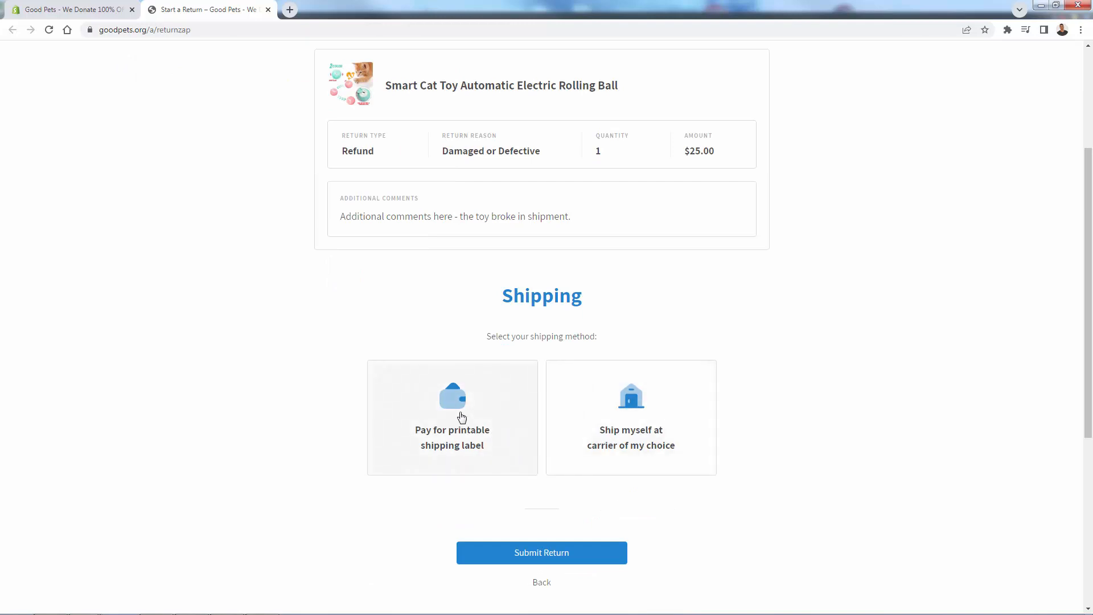
pyautogui.scroll(3)
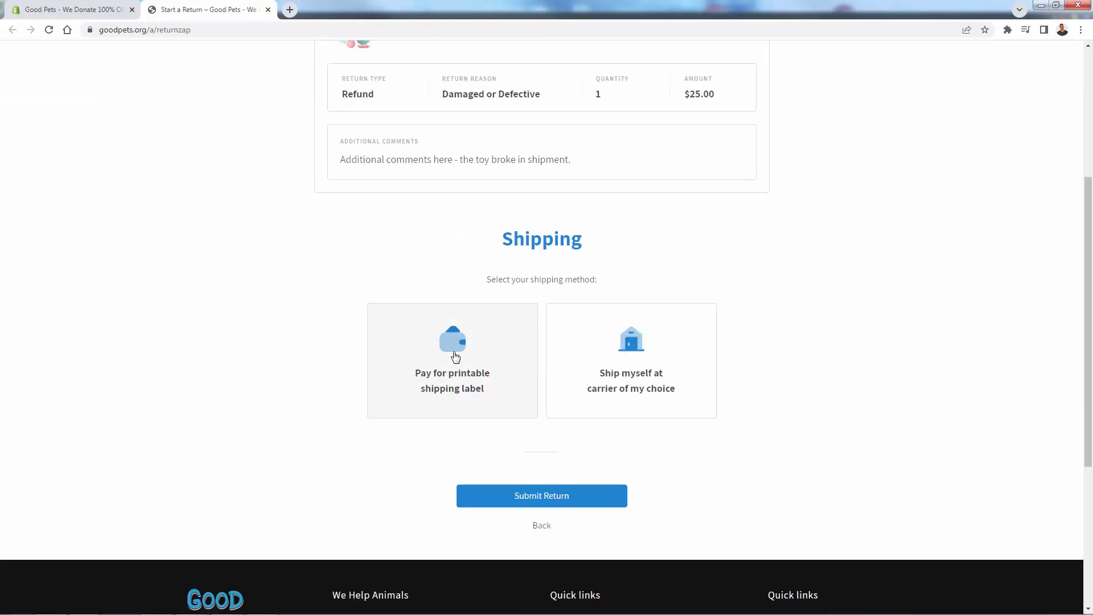
pyautogui.moveTo(528, 367)
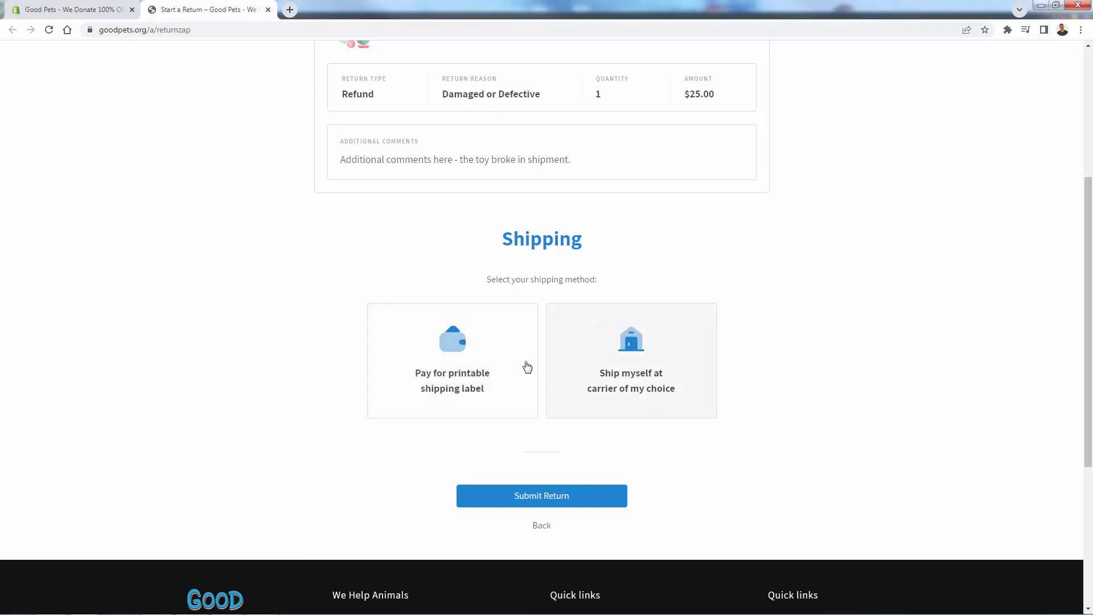
pyautogui.click(452, 361)
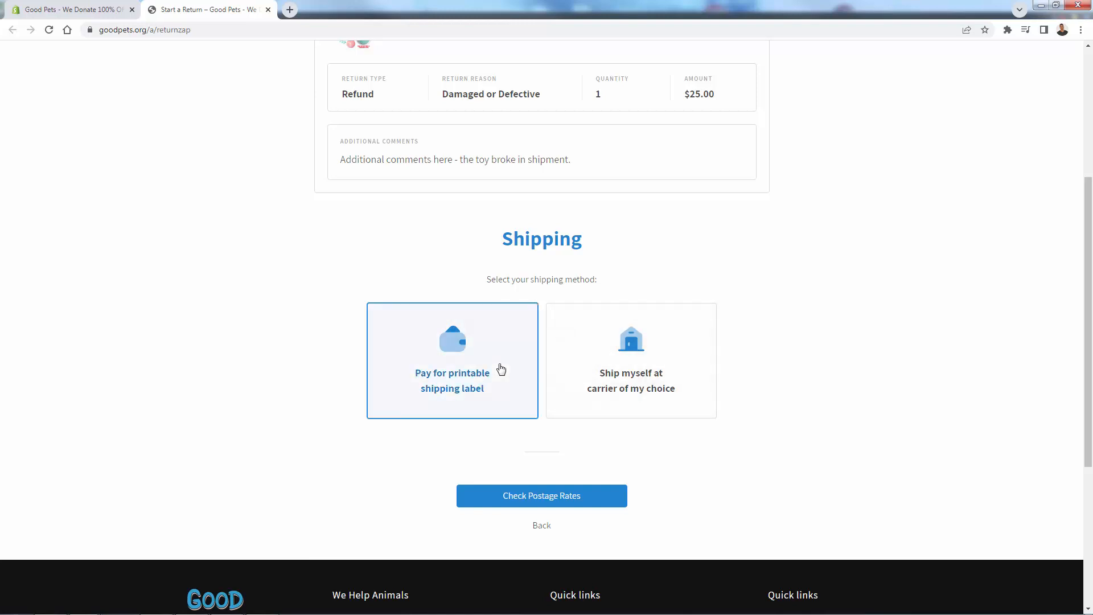
pyautogui.moveTo(542, 496)
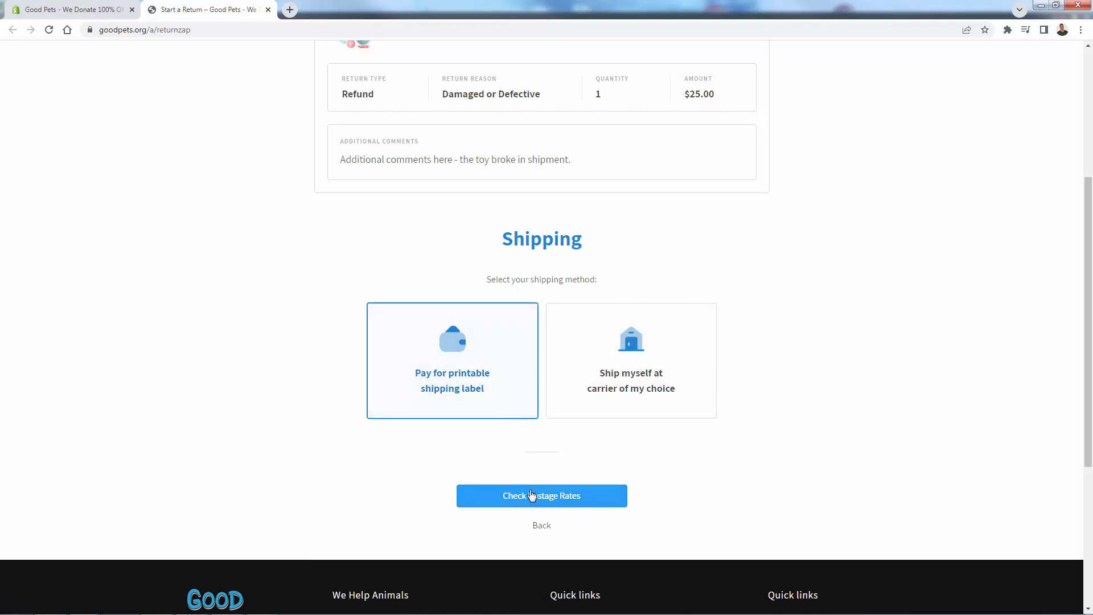
pyautogui.click(631, 360)
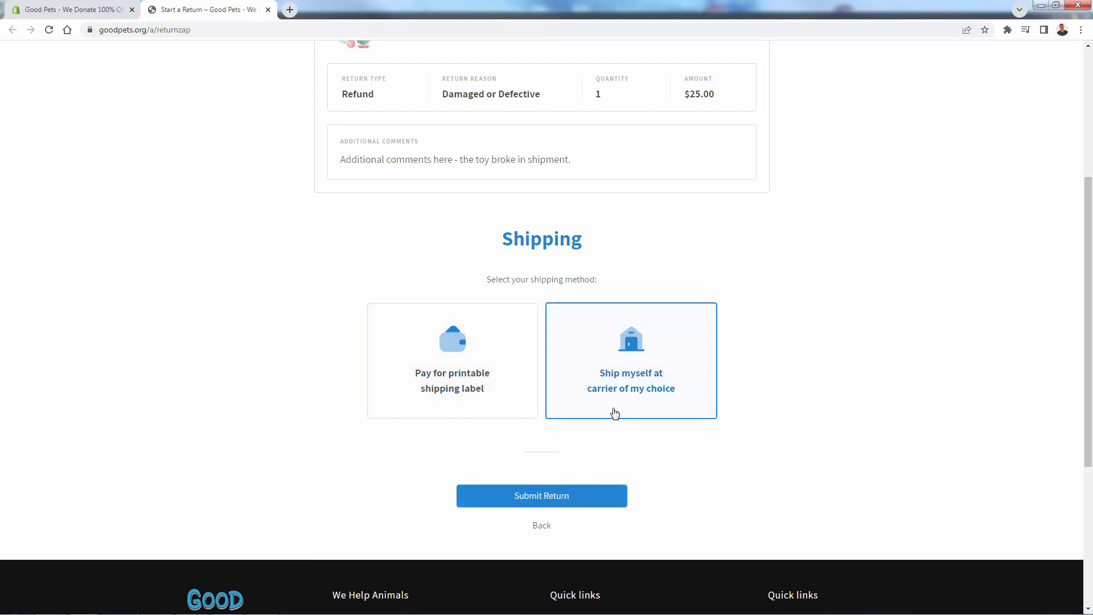
pyautogui.scroll(-3)
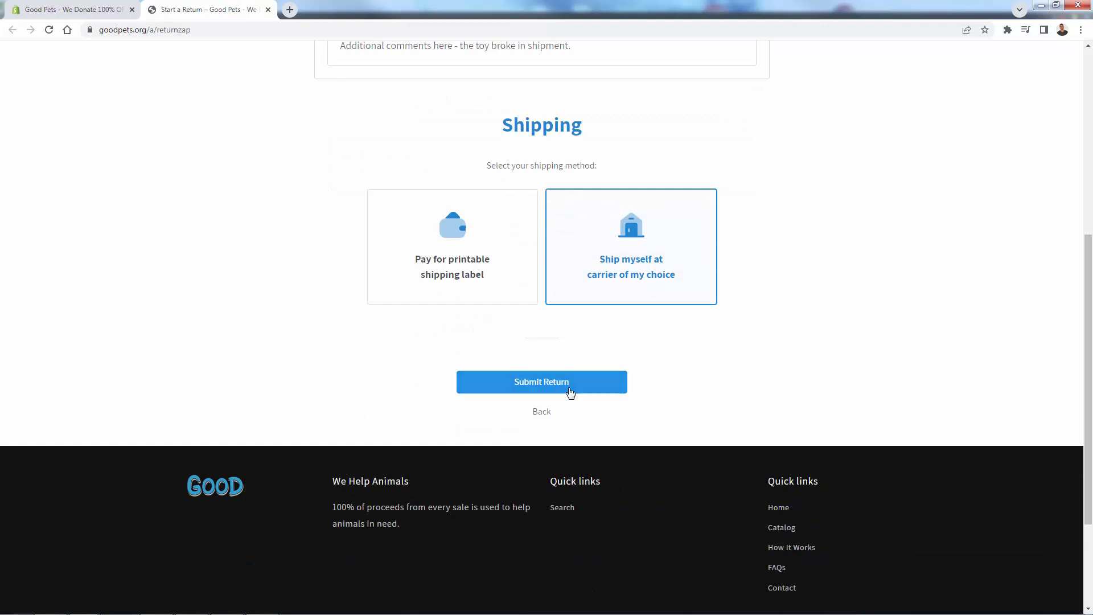
# Submit the test return, reaching the confirmation with RMA 1.1001 for order #1001
pyautogui.click(542, 382)
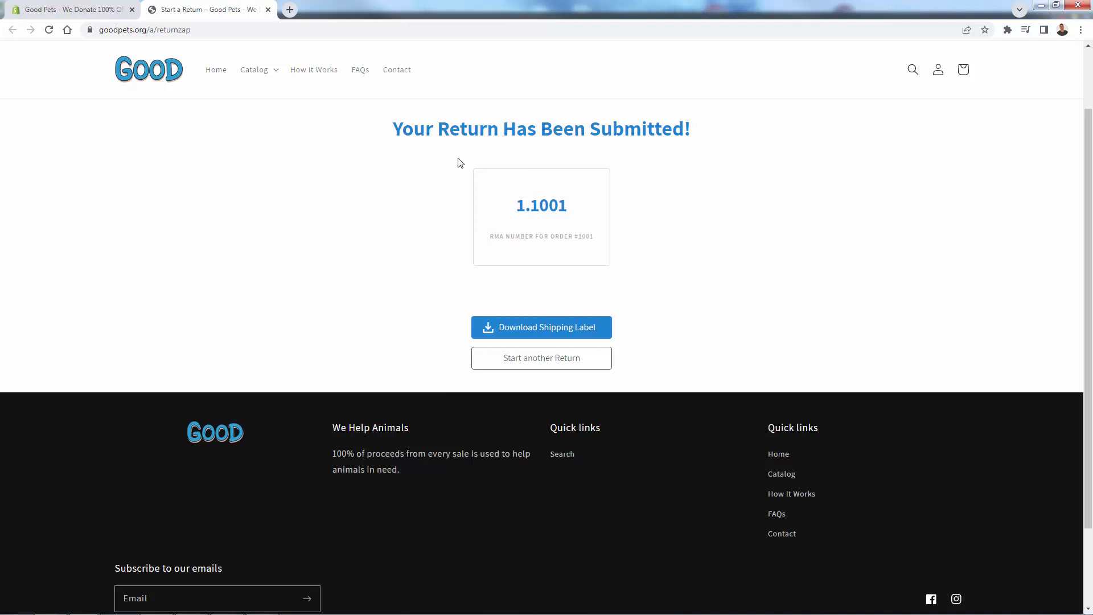
pyautogui.moveTo(587, 243)
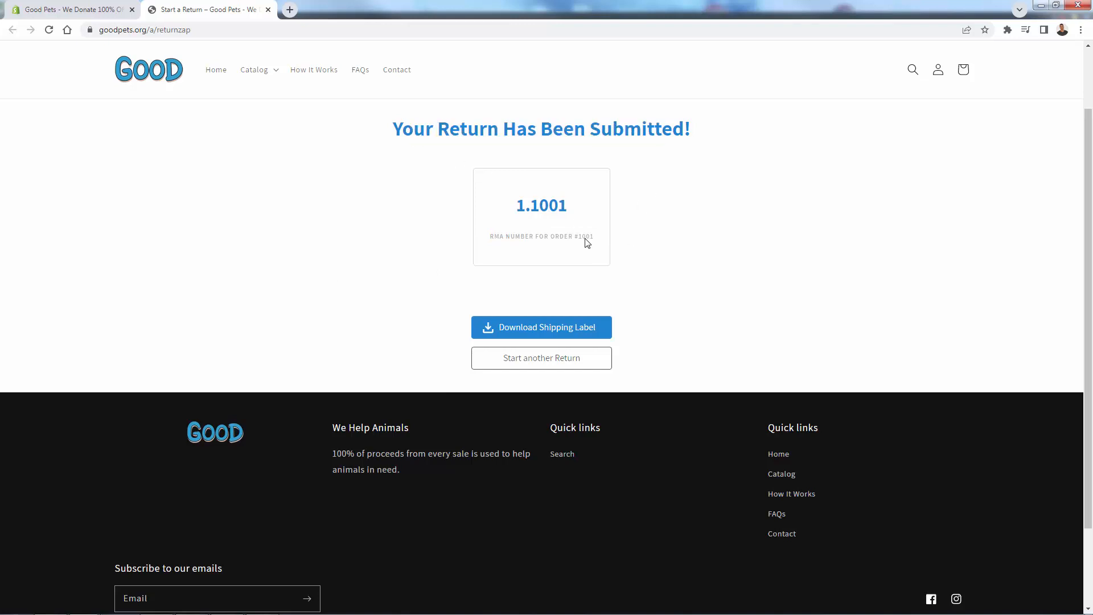
pyautogui.doubleClick(541, 205)
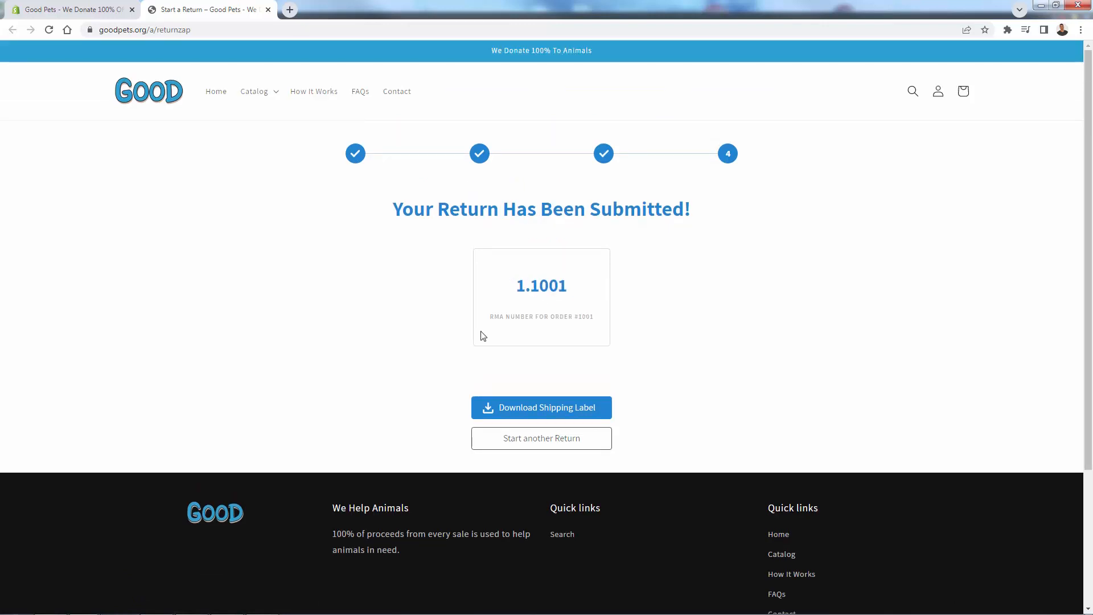
pyautogui.moveTo(541, 438)
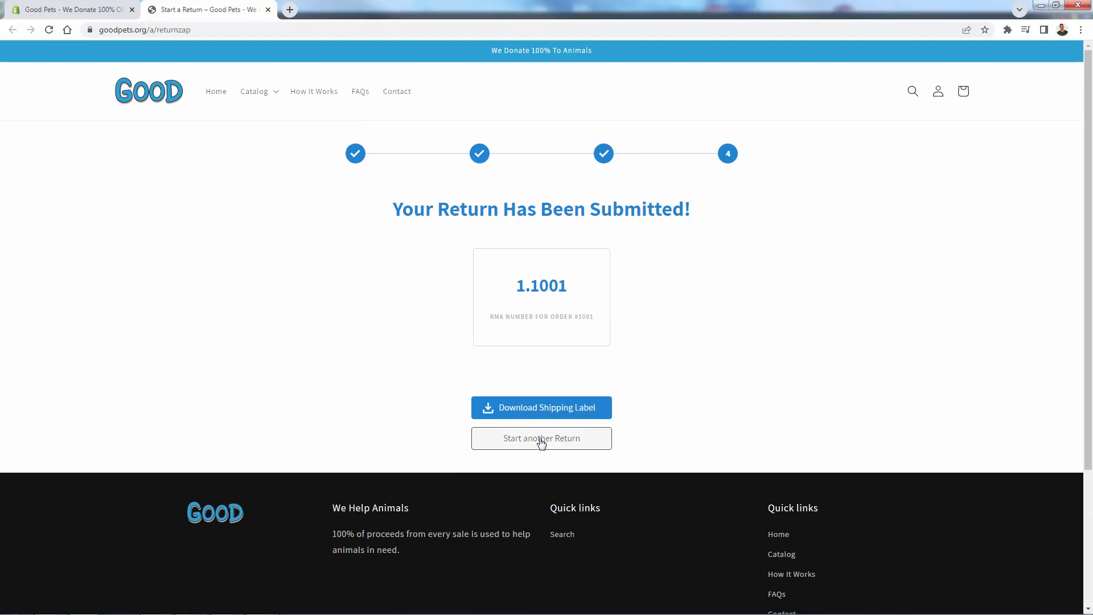
pyautogui.moveTo(529, 452)
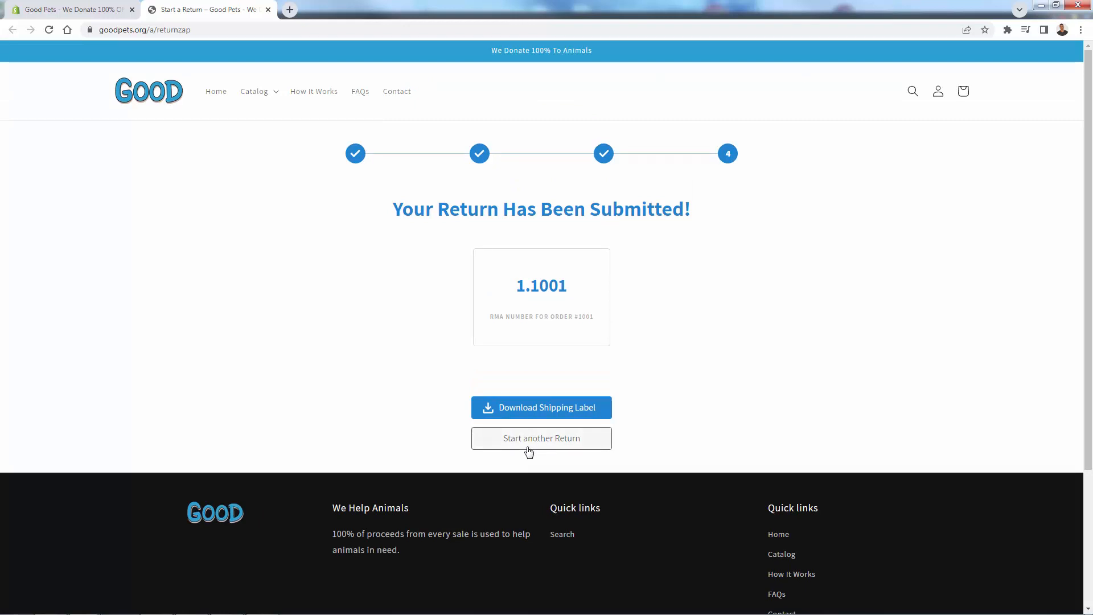
pyautogui.moveTo(541, 407)
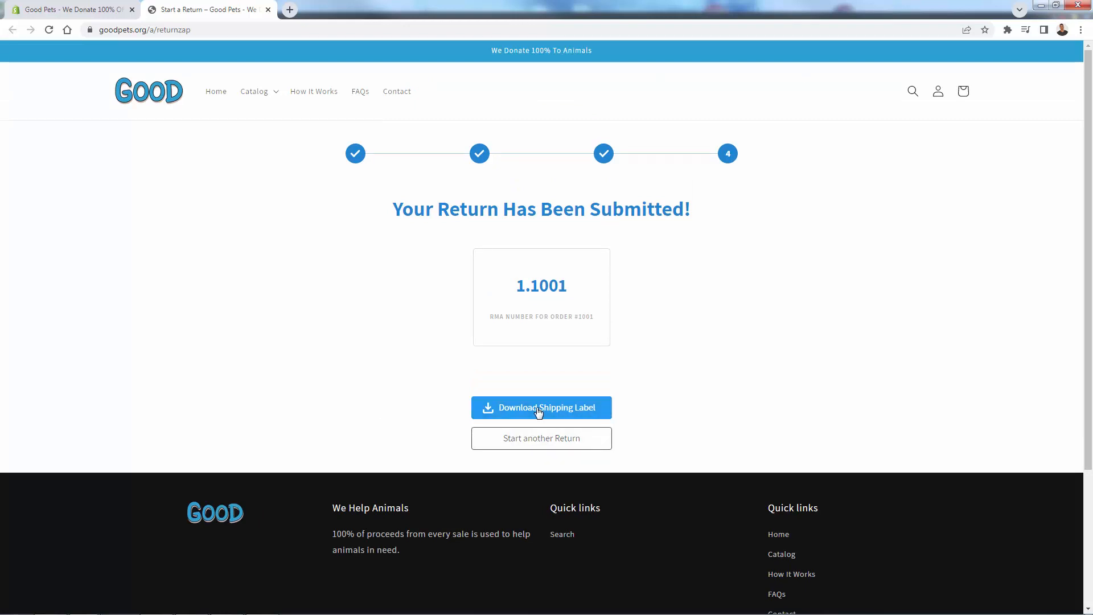
# Open the ReturnOrder1001 return authorization slip PDF in a new Chrome tab
pyautogui.click(541, 407)
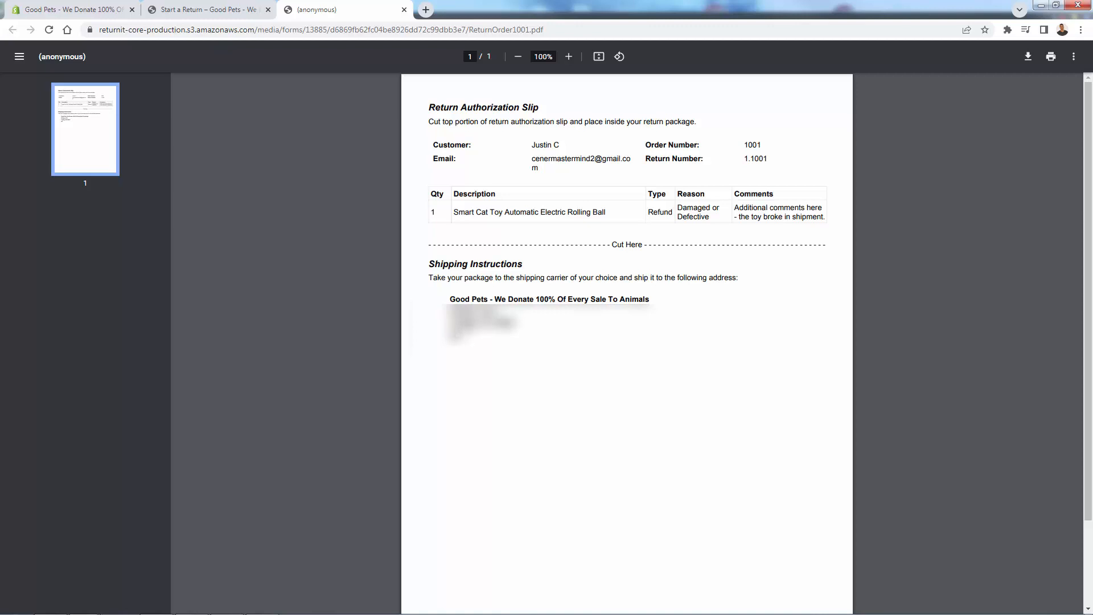
pyautogui.moveTo(480, 239)
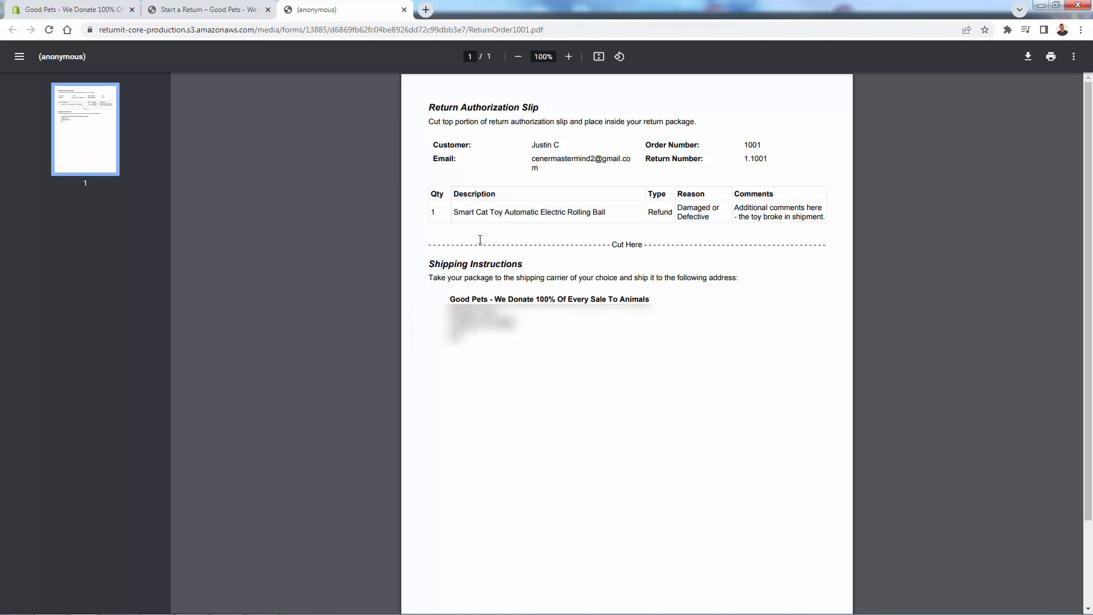
pyautogui.moveTo(491, 234)
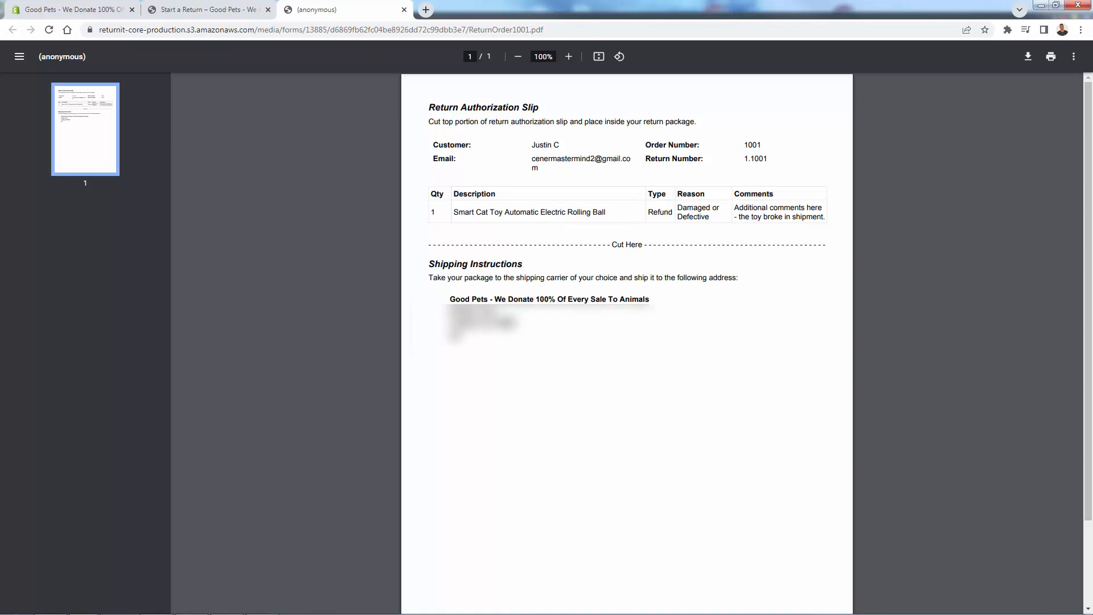
pyautogui.moveTo(547, 125)
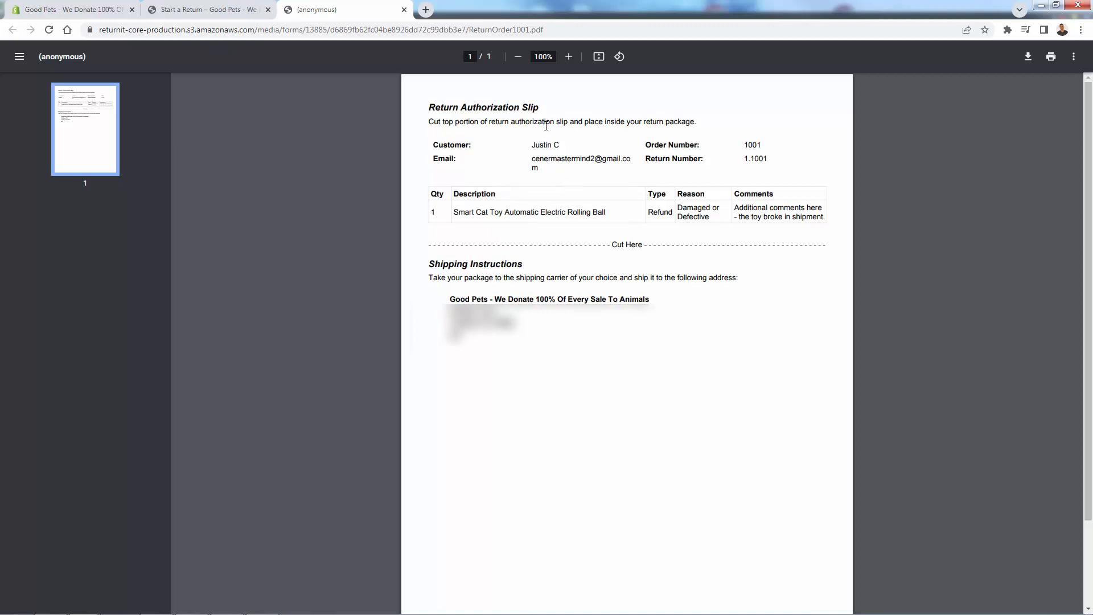
pyautogui.moveTo(567, 82)
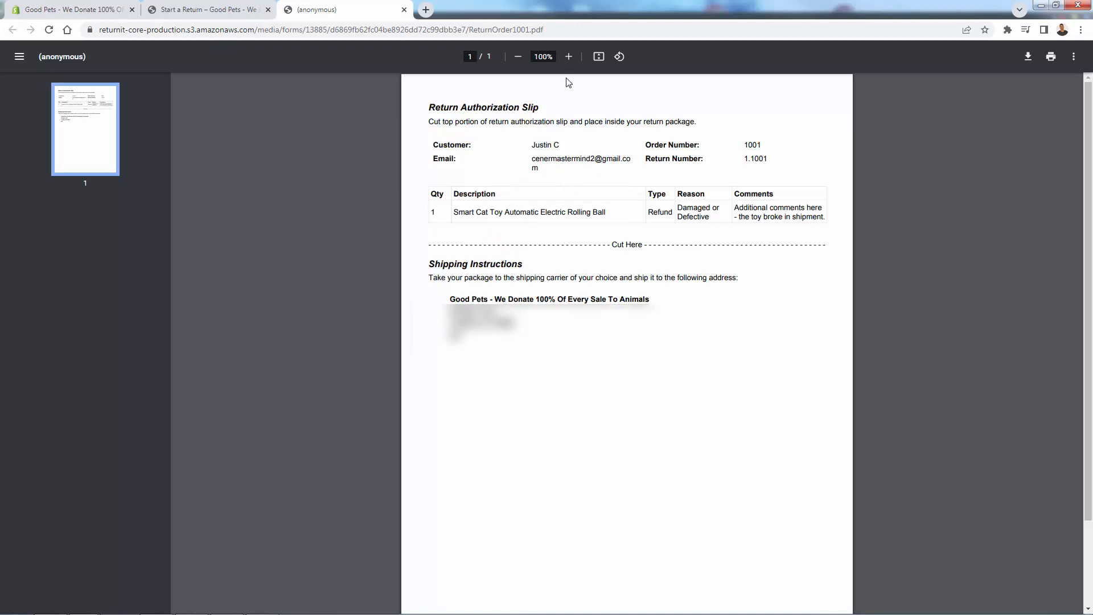
pyautogui.moveTo(575, 163)
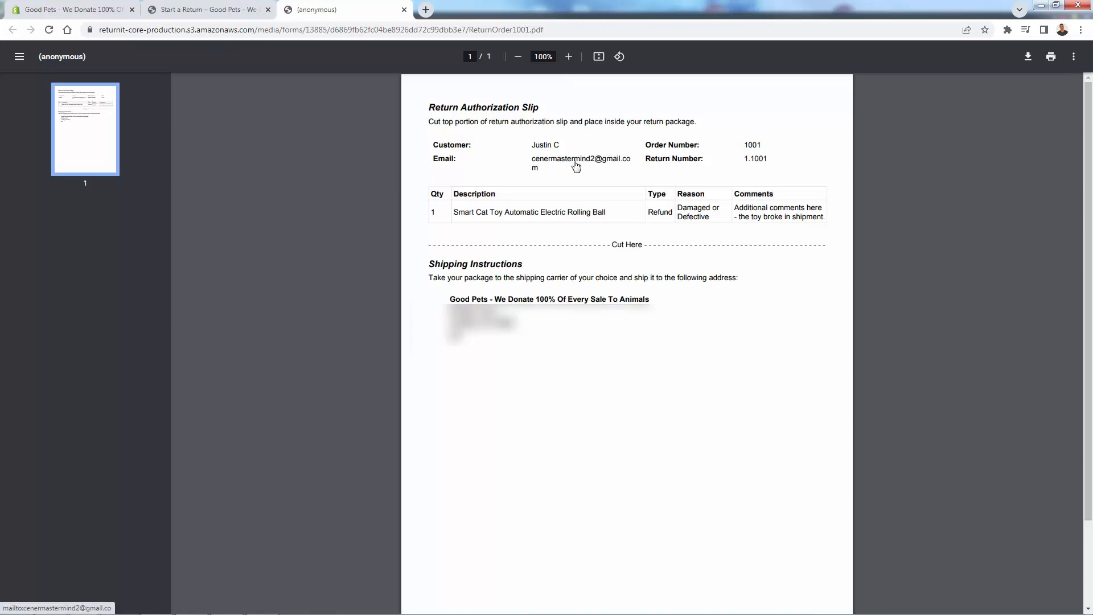
pyautogui.moveTo(211, 16)
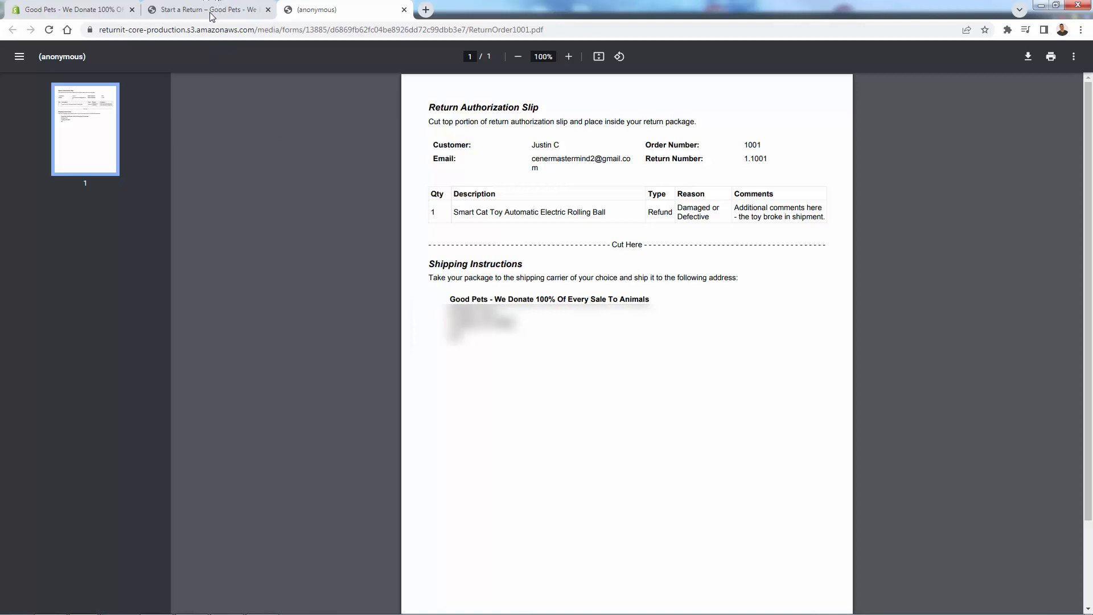
# Look up order 1001 in the portal, see the cat toy marked returned, and reprint its return form
pyautogui.click(205, 9)
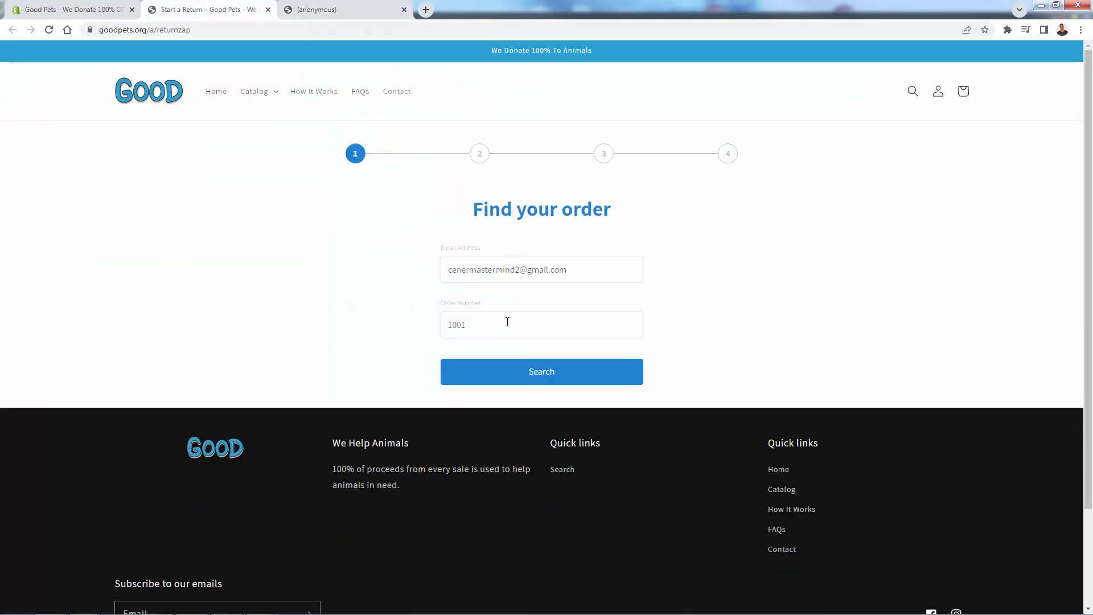
pyautogui.moveTo(507, 307)
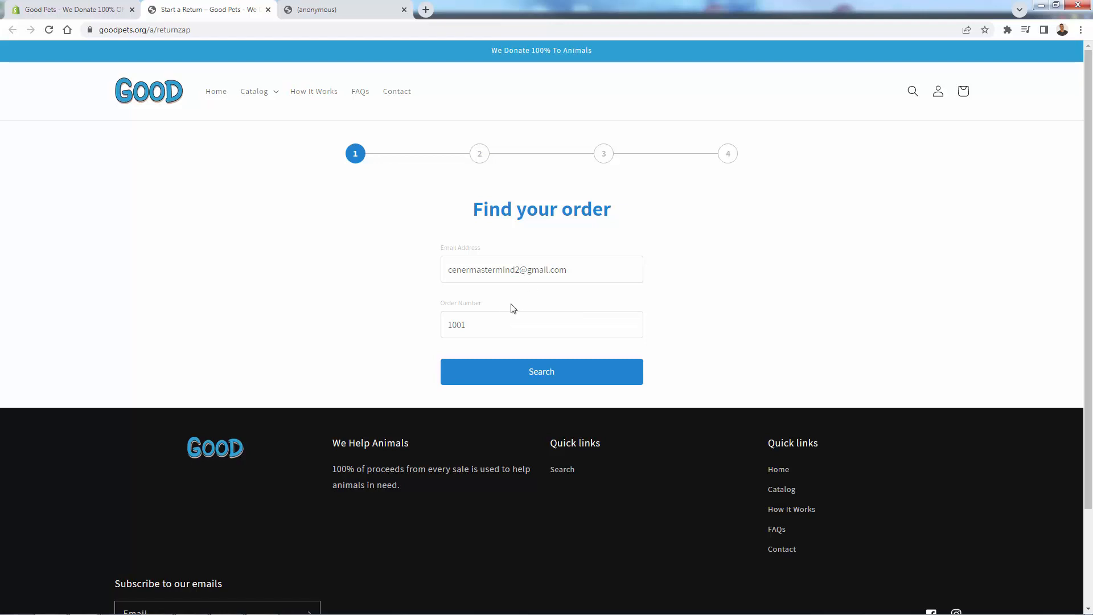
pyautogui.click(541, 370)
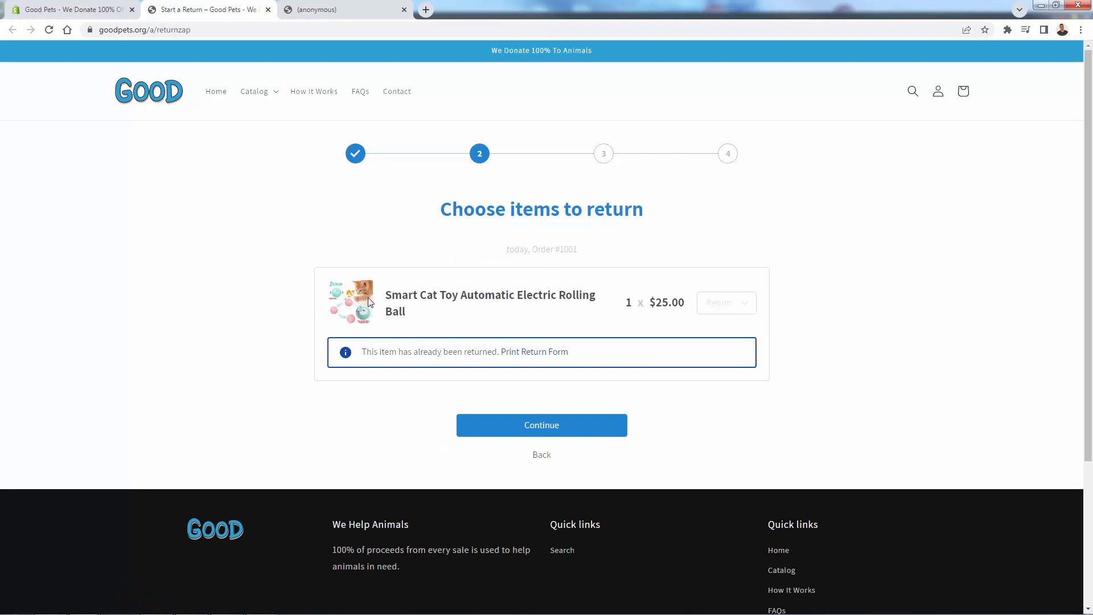
pyautogui.moveTo(481, 301)
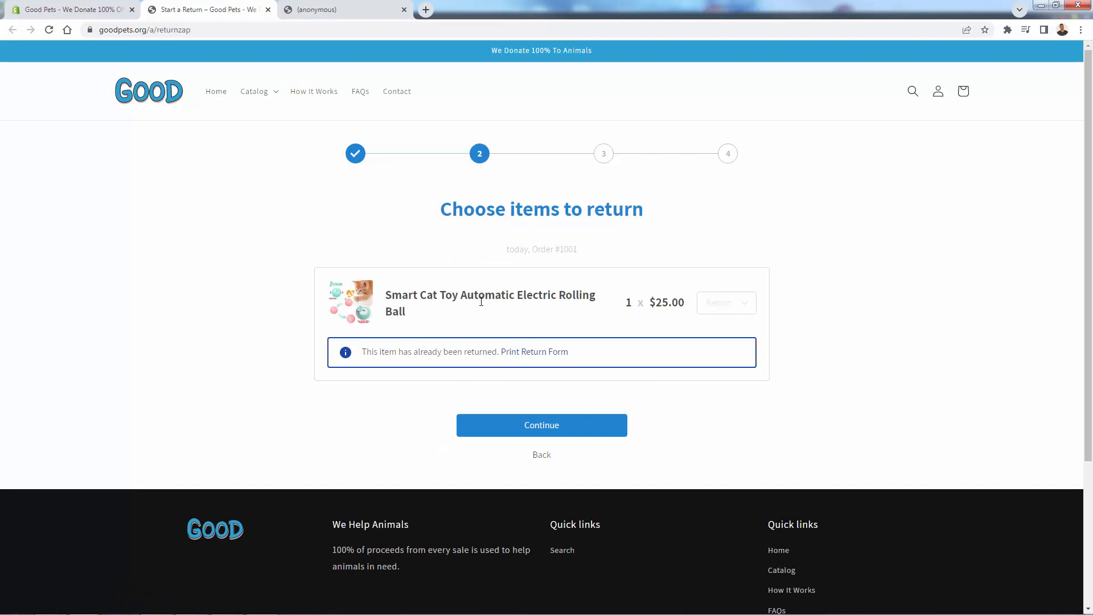
pyautogui.doubleClick(405, 351)
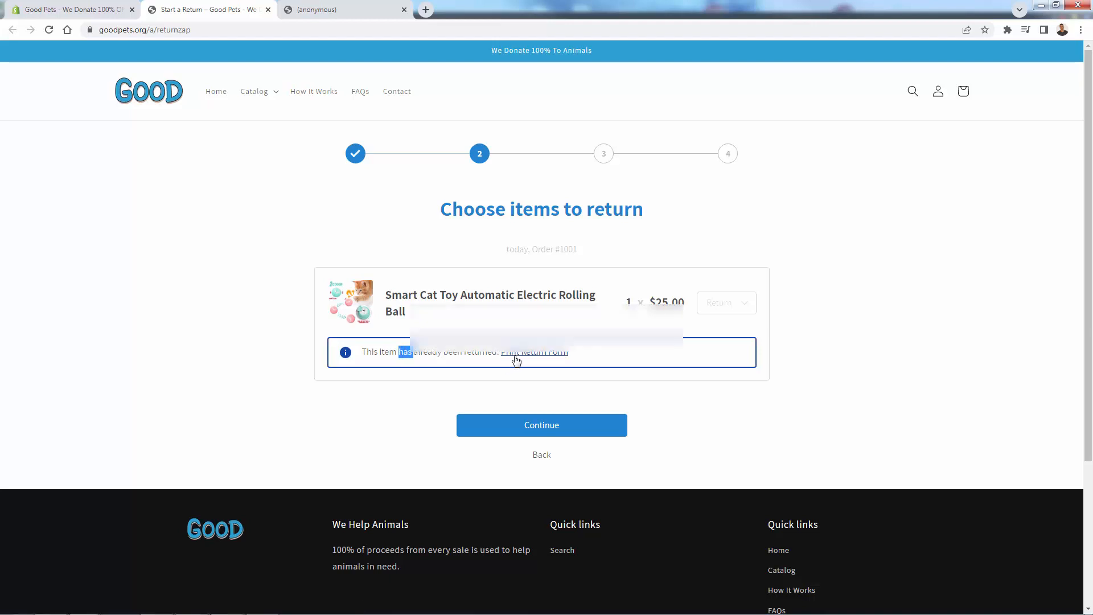
pyautogui.click(534, 352)
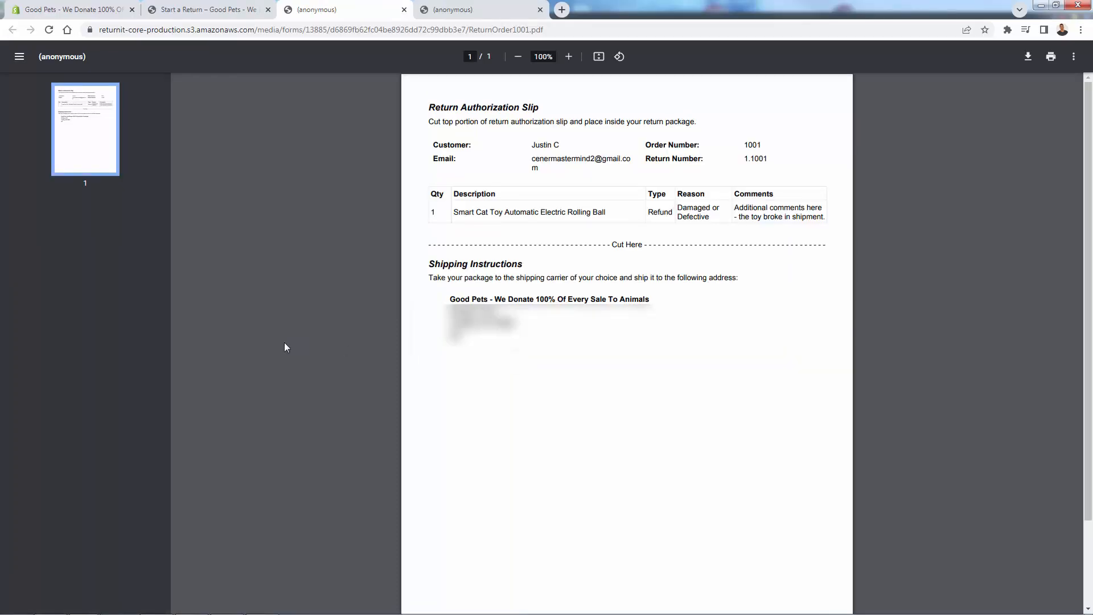
pyautogui.click(206, 10)
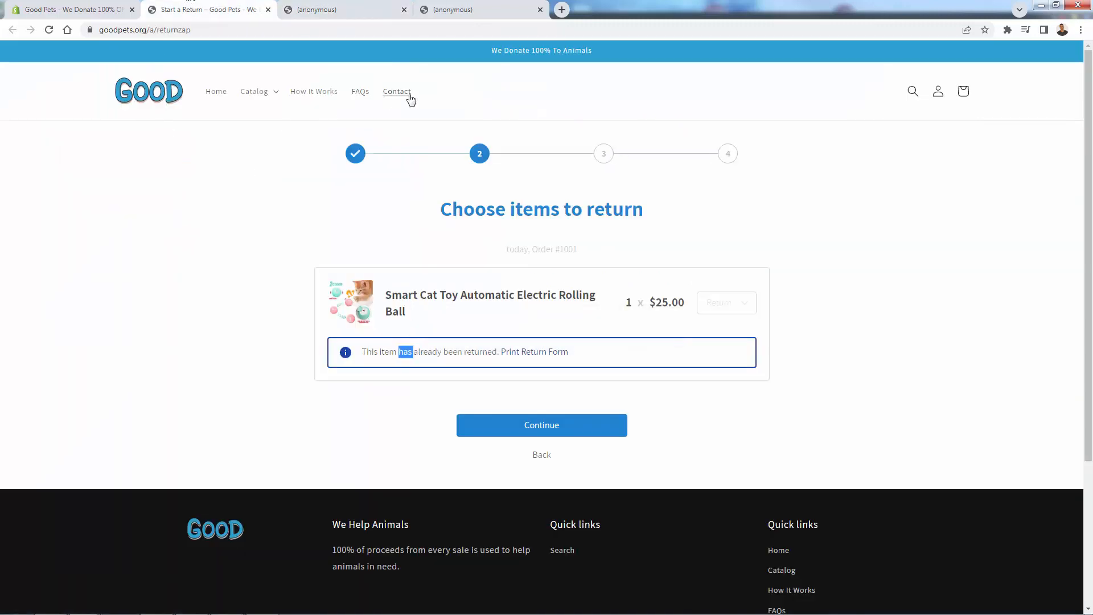
pyautogui.scroll(-3)
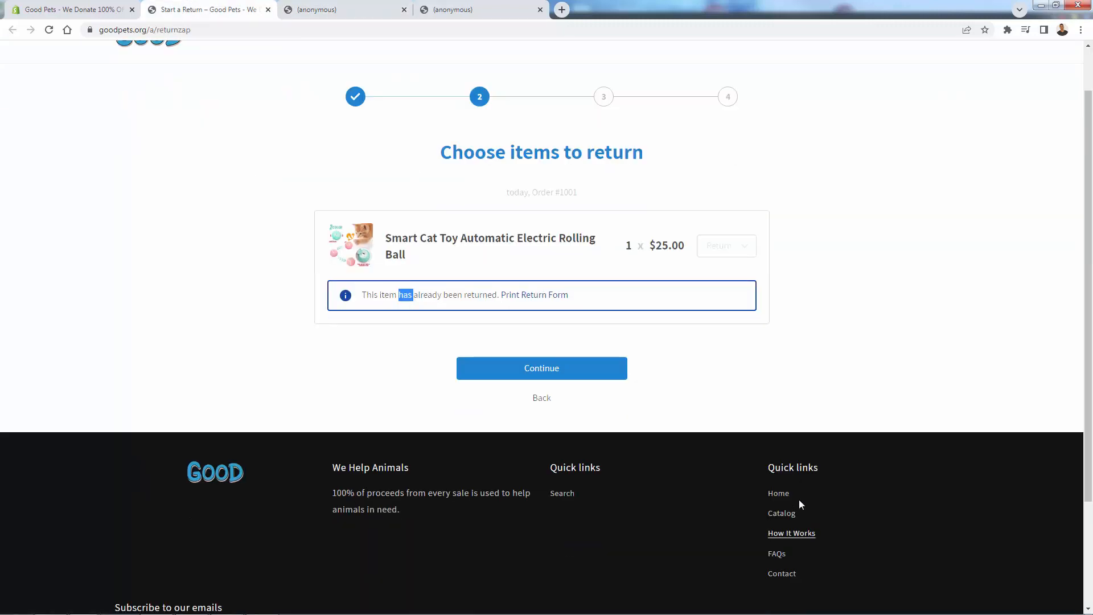
pyautogui.moveTo(777, 554)
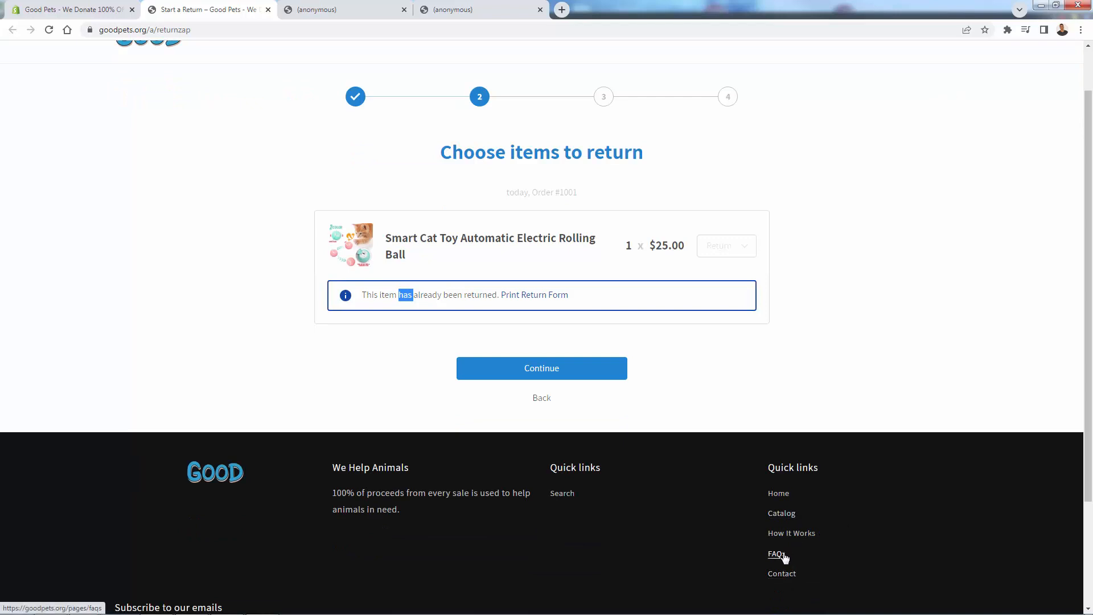
pyautogui.scroll(3)
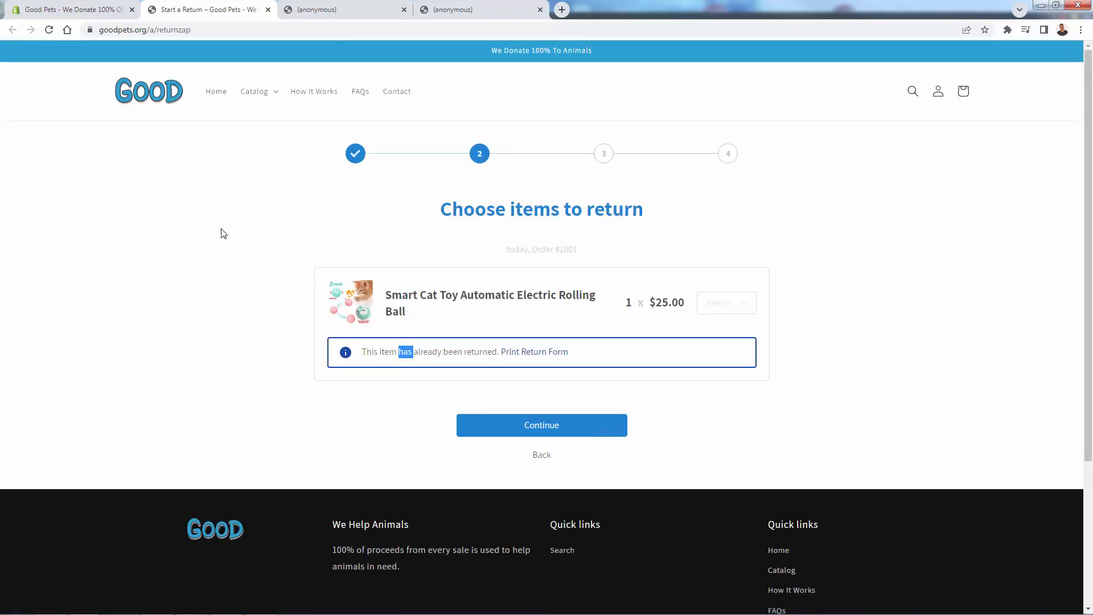
pyautogui.moveTo(100, 180)
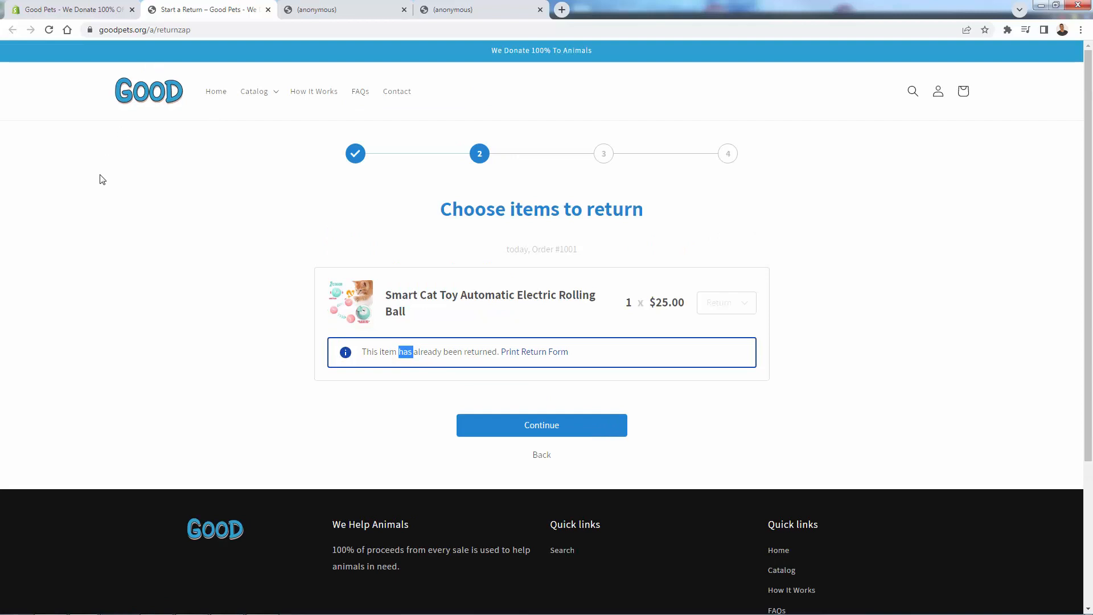
pyautogui.moveTo(80, 183)
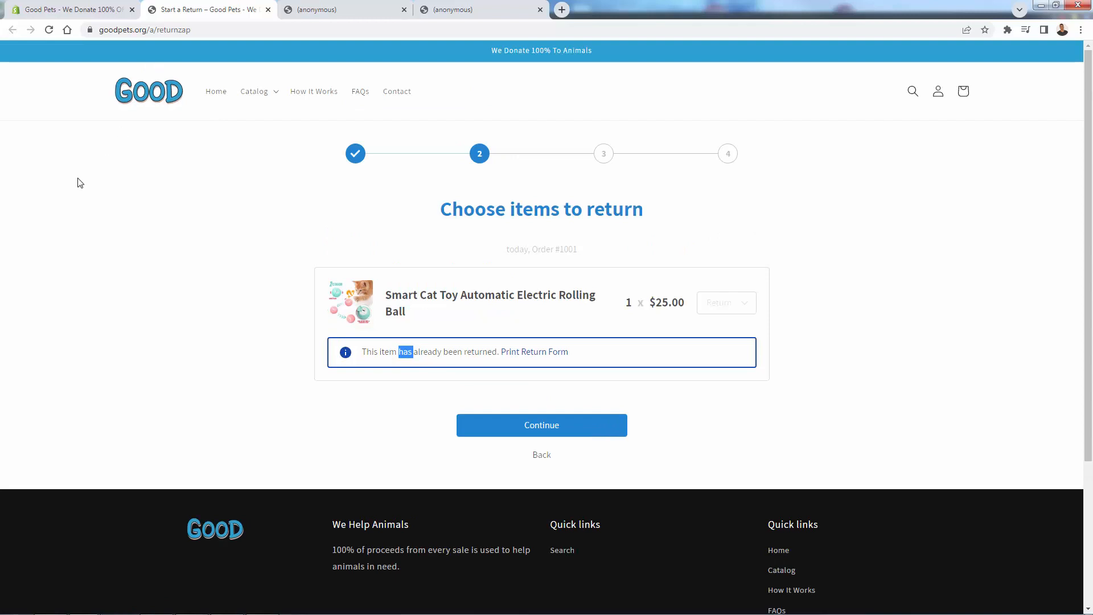
pyautogui.moveTo(123, 195)
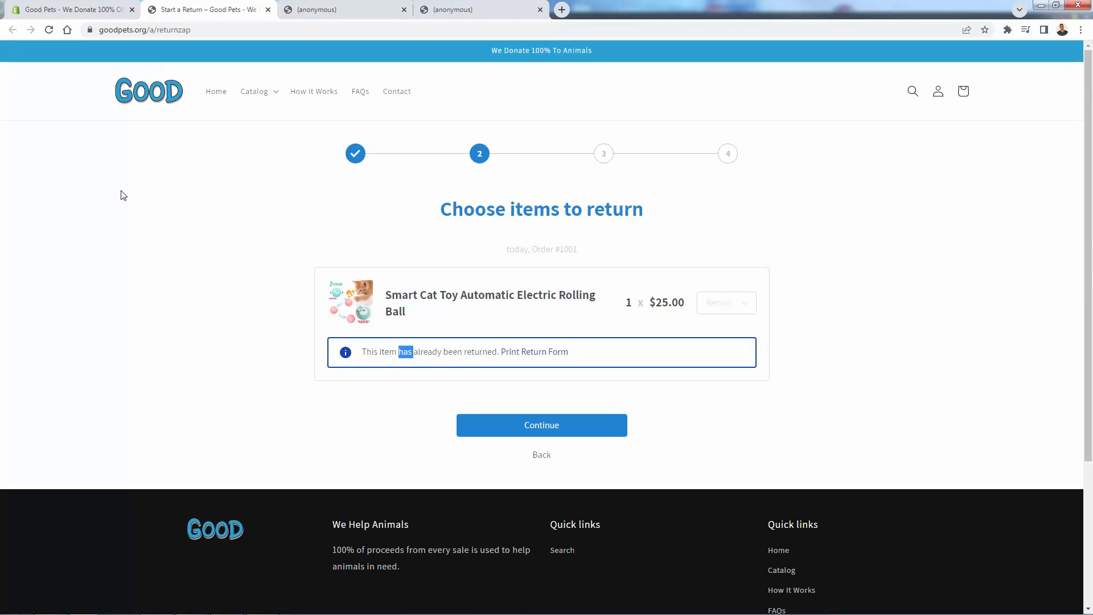
pyautogui.moveTo(271, 287)
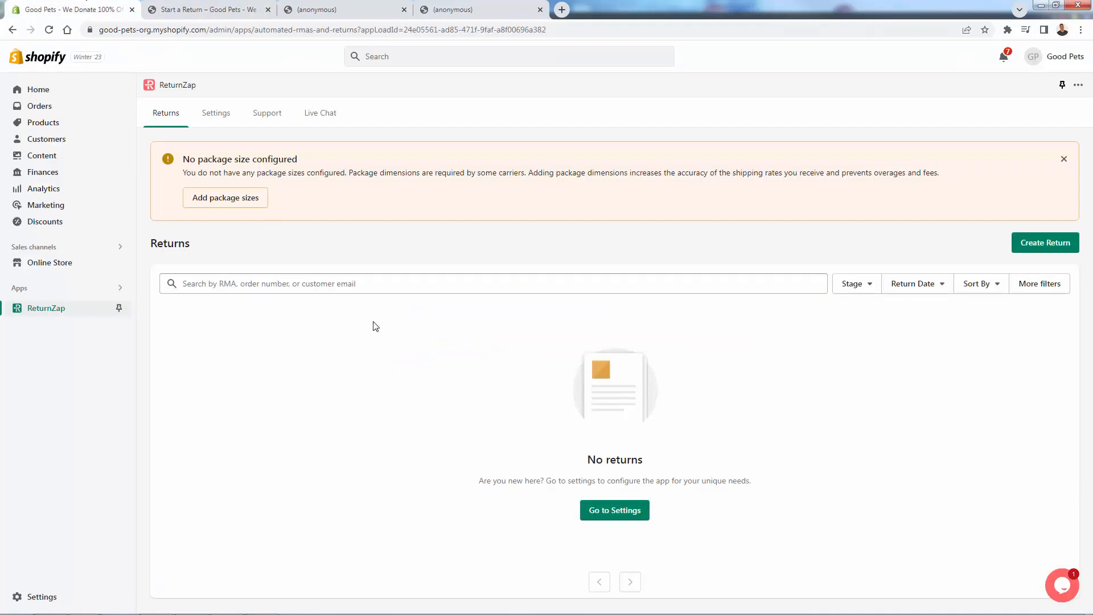
# Open ReturnZap's Configure return policy settings, toggling refunds off and back on
pyautogui.click(215, 113)
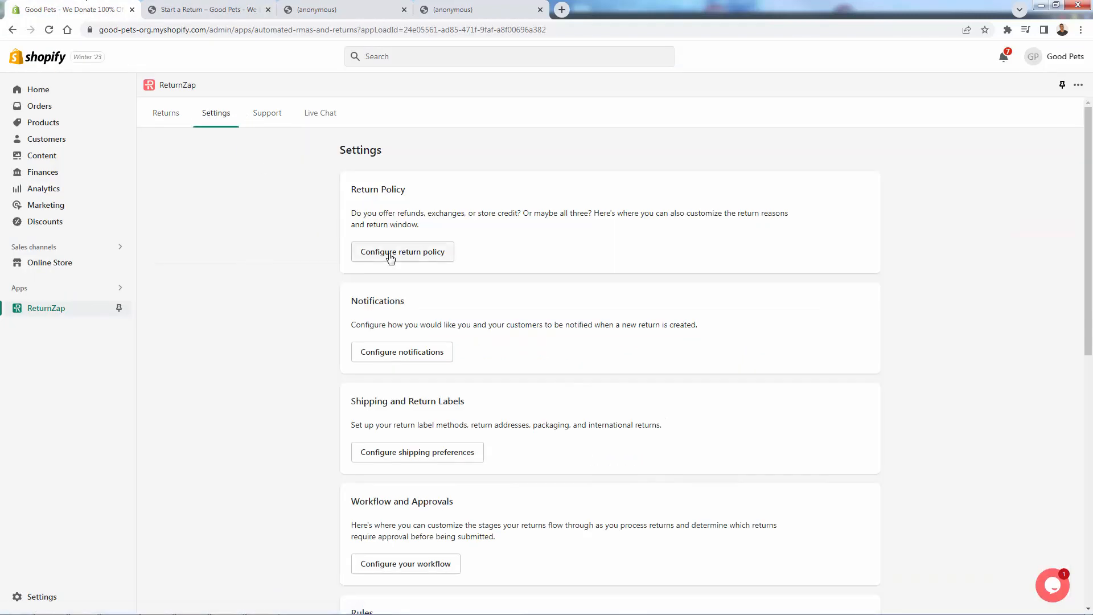
pyautogui.click(402, 252)
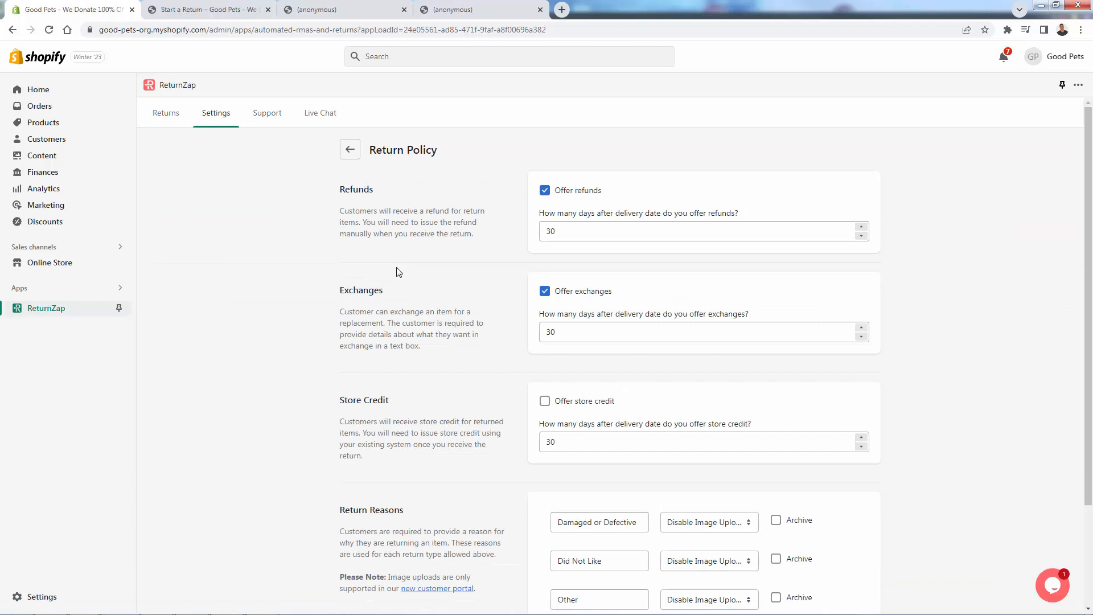
pyautogui.click(545, 190)
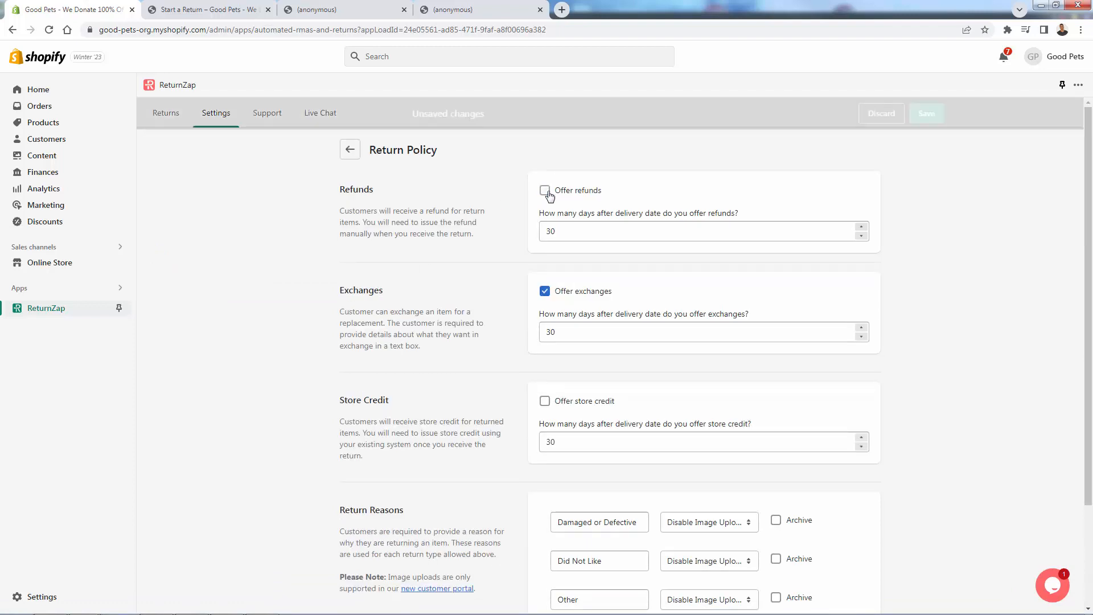
pyautogui.click(544, 190)
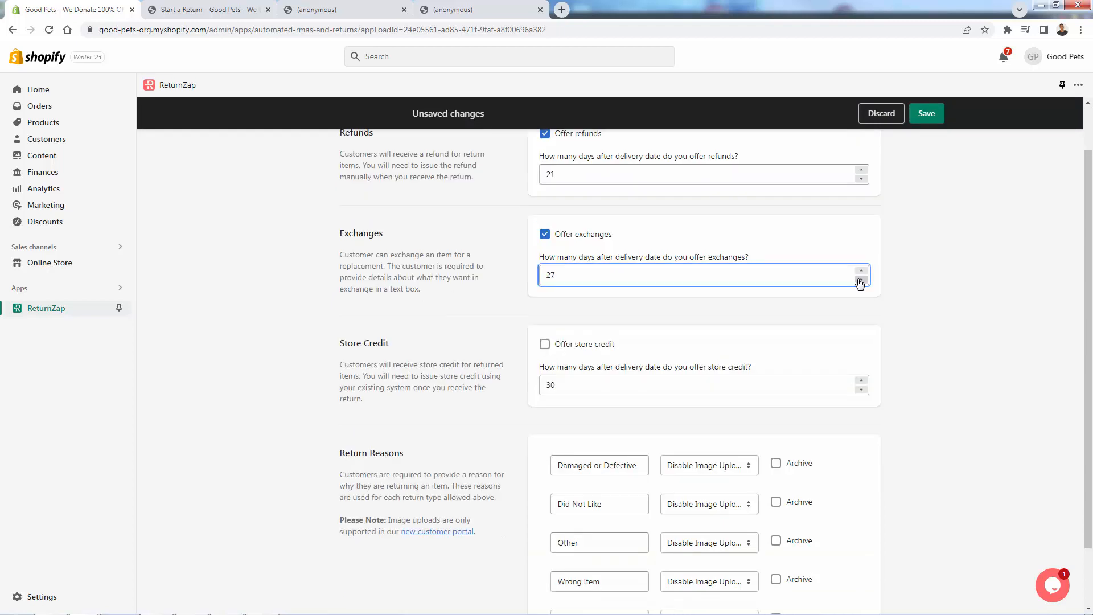
# Set the exchange window to 60 days and turn off Offer store credit
pyautogui.click(862, 279)
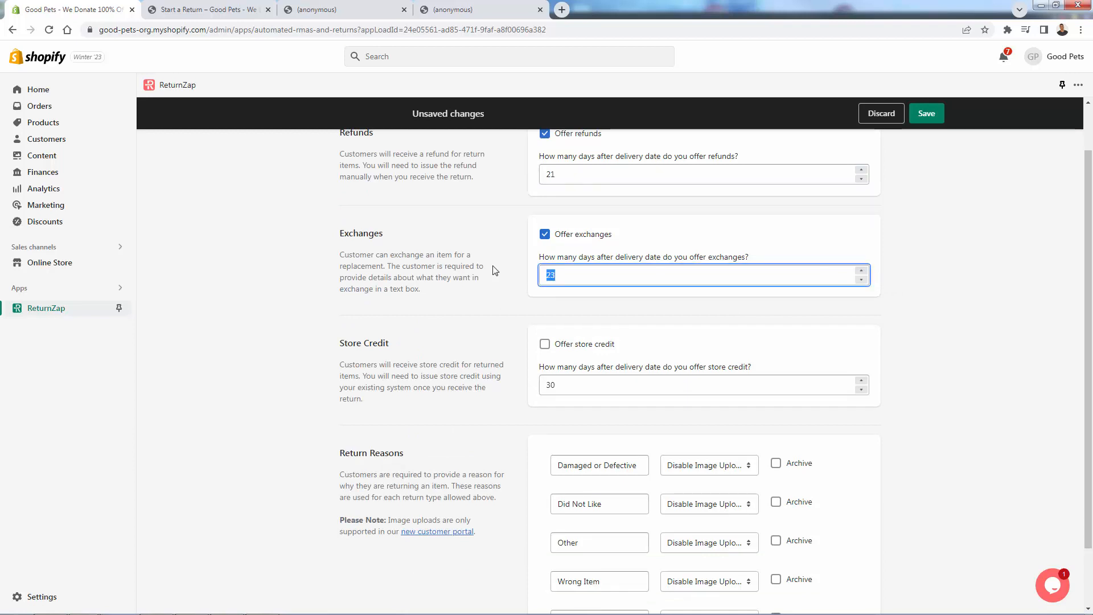
pyautogui.write('60')
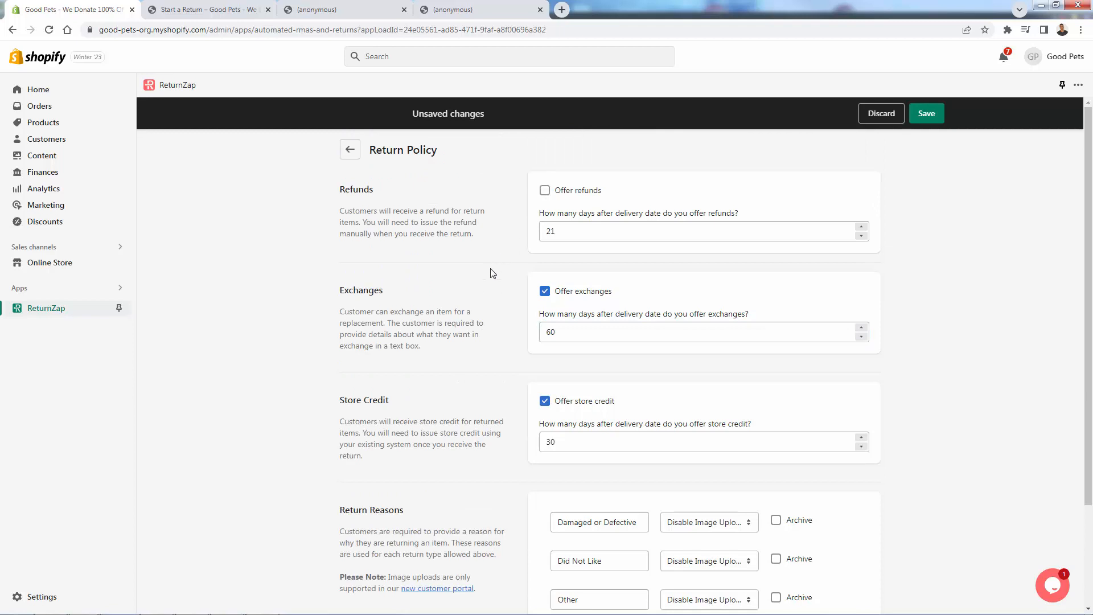
pyautogui.click(544, 189)
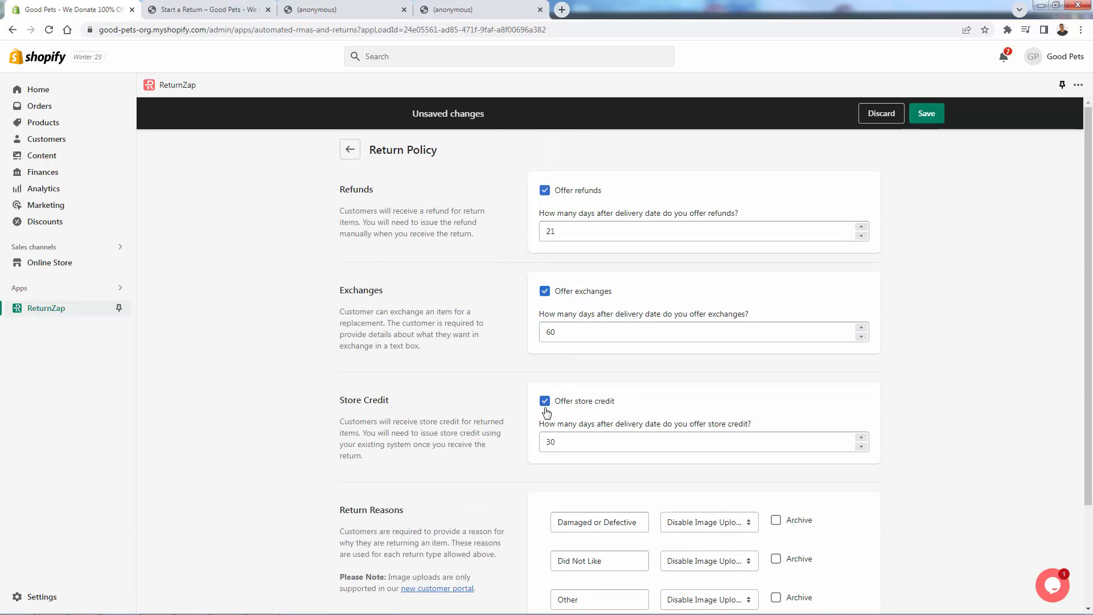
pyautogui.click(546, 401)
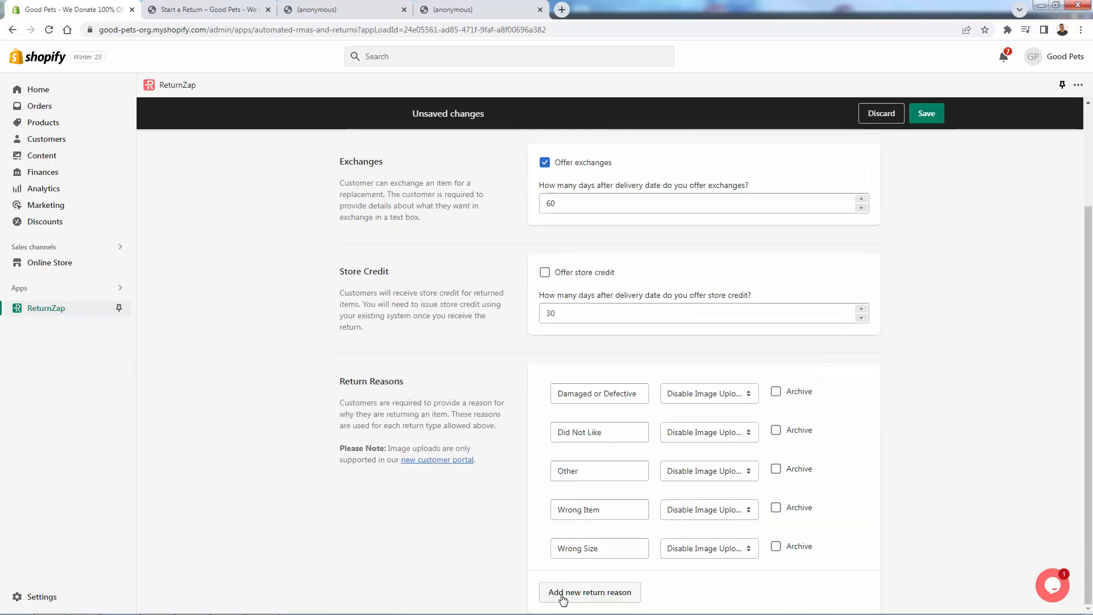
pyautogui.moveTo(572, 598)
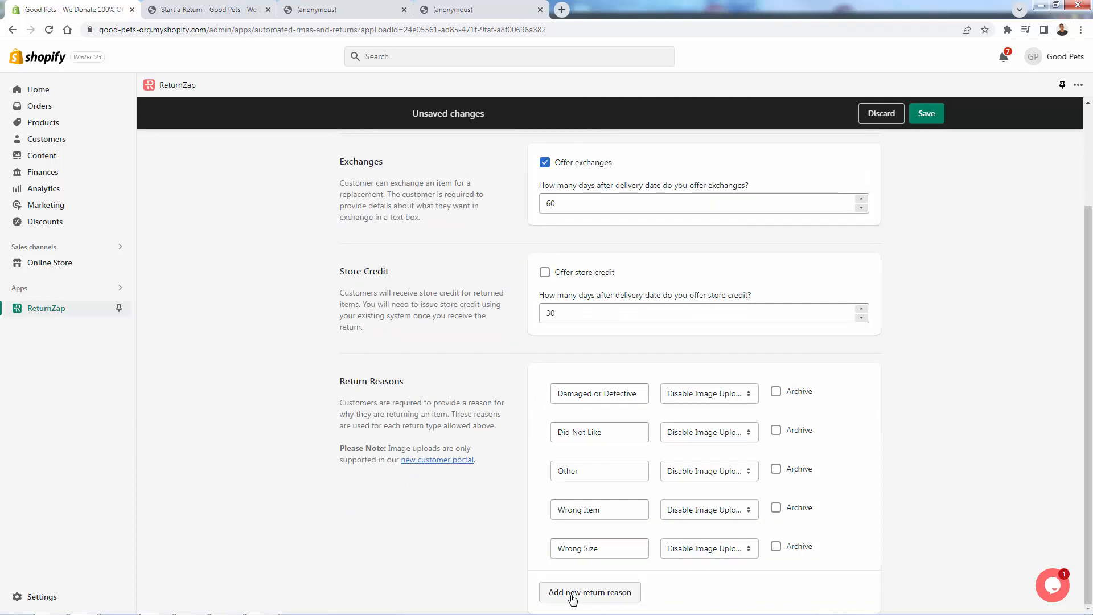
# Add a 'Too Uncomfortable' return reason, then abandon all unsaved policy edits
pyautogui.click(590, 592)
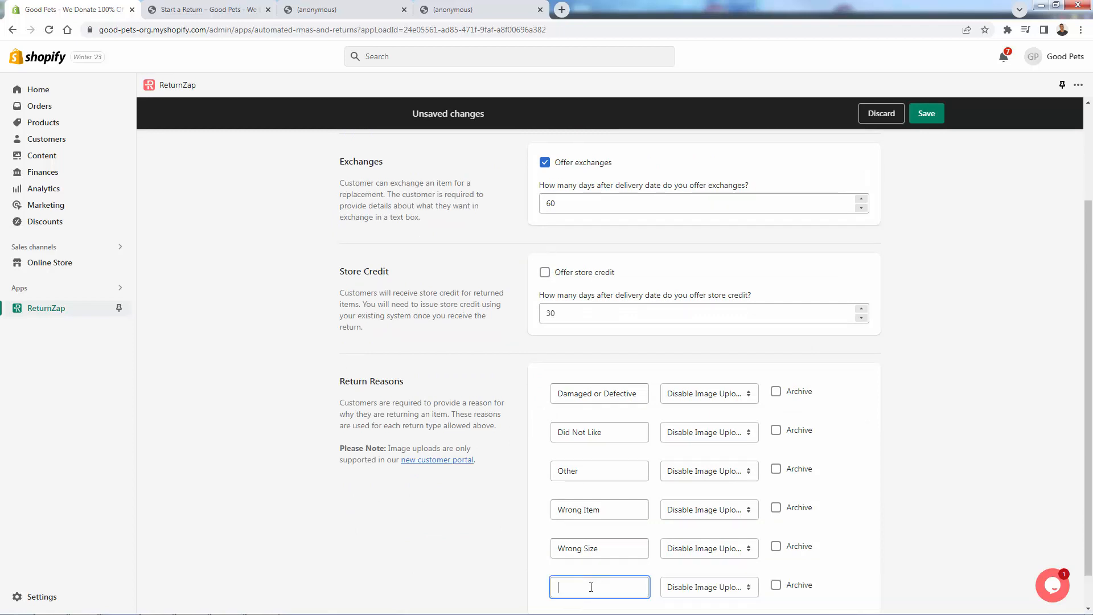
pyautogui.write("Doesn't")
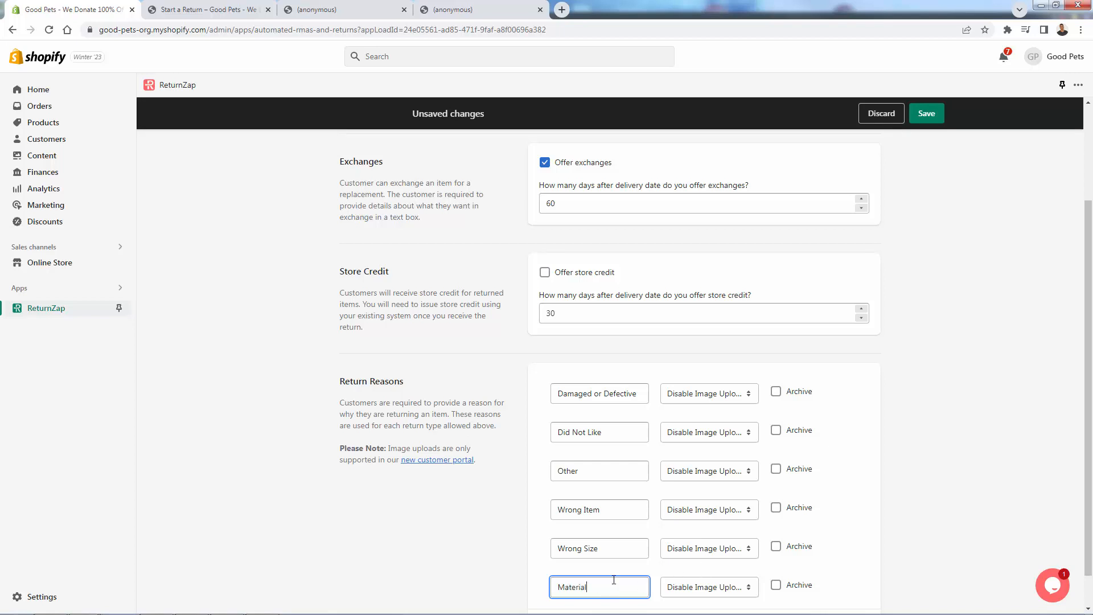
pyautogui.write('Too Uncomy')
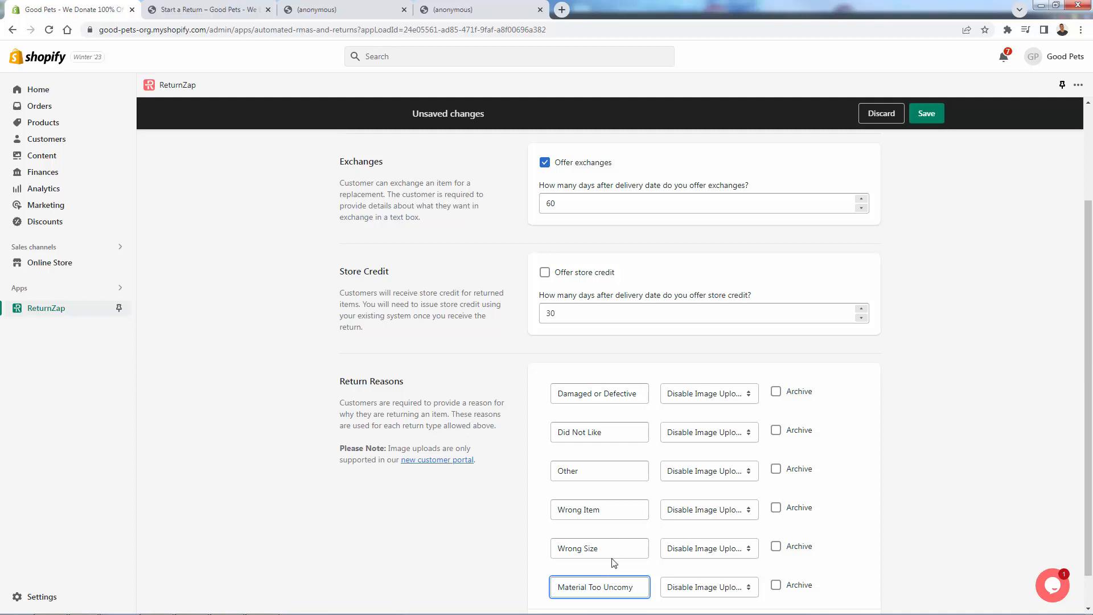
pyautogui.scroll(-3)
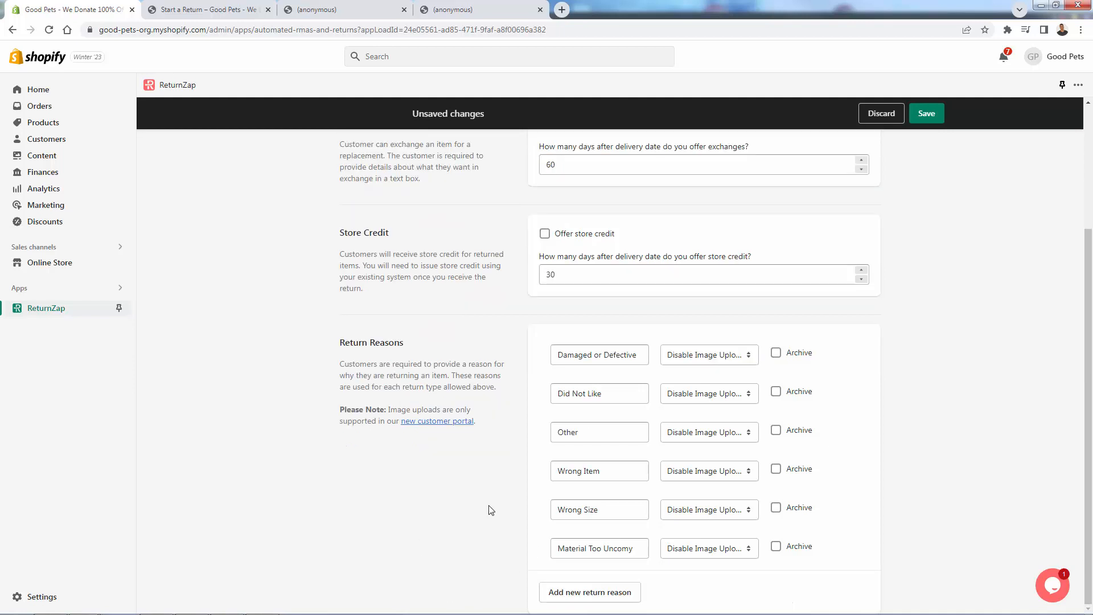
pyautogui.scroll(3)
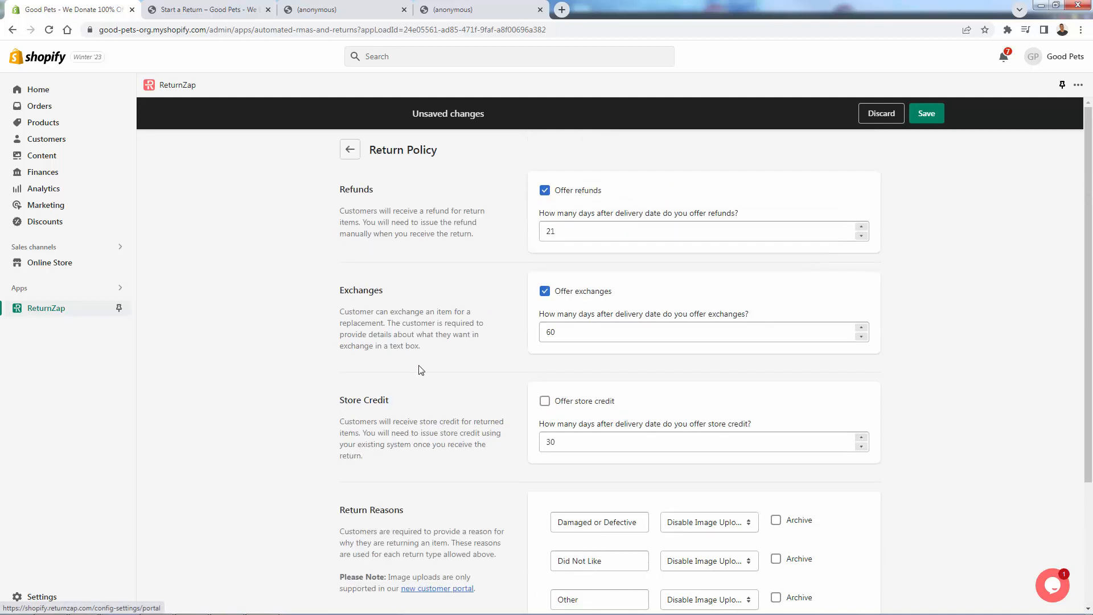
pyautogui.click(881, 113)
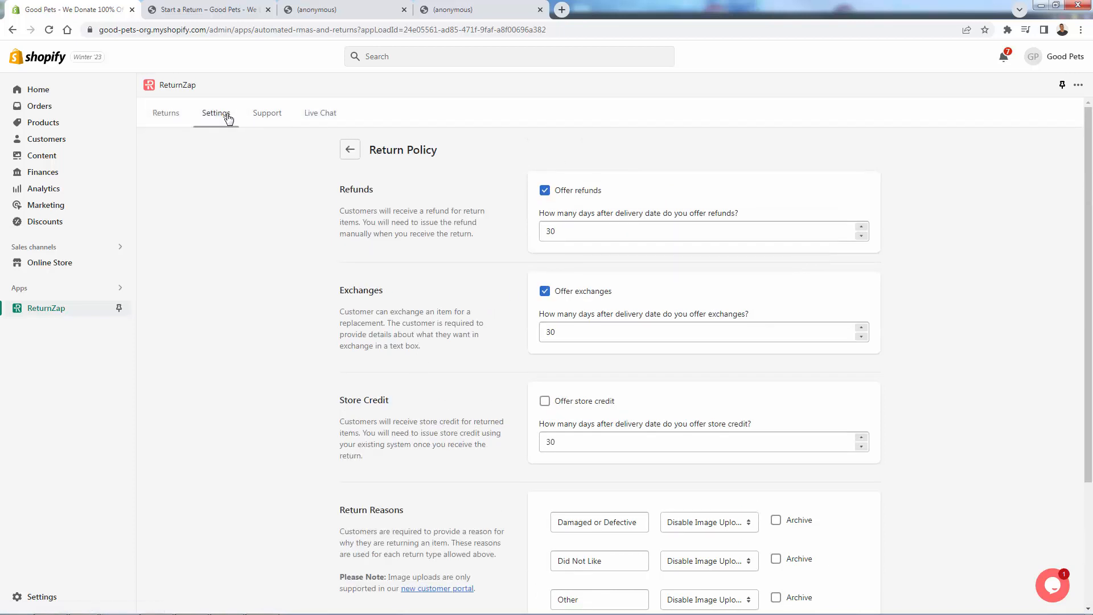
pyautogui.click(350, 149)
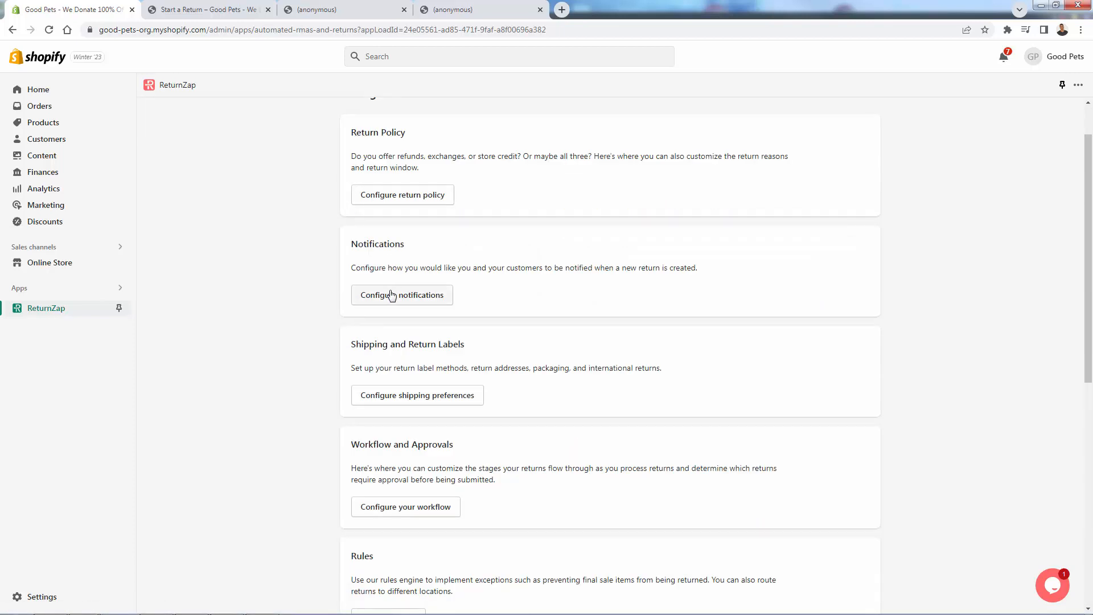
pyautogui.click(401, 294)
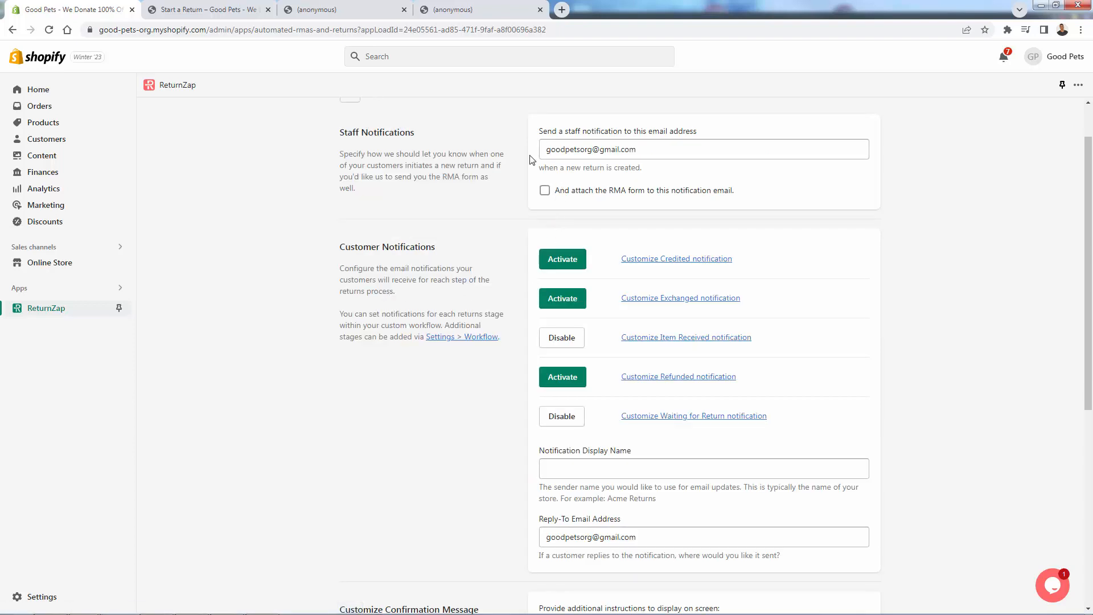
pyautogui.scroll(-3)
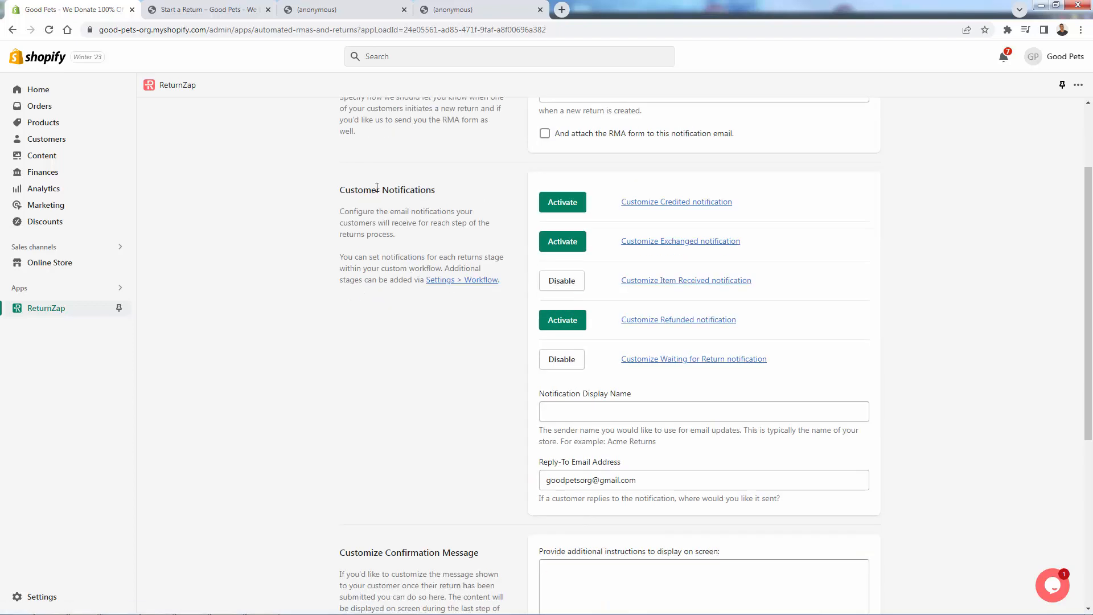
pyautogui.moveTo(453, 392)
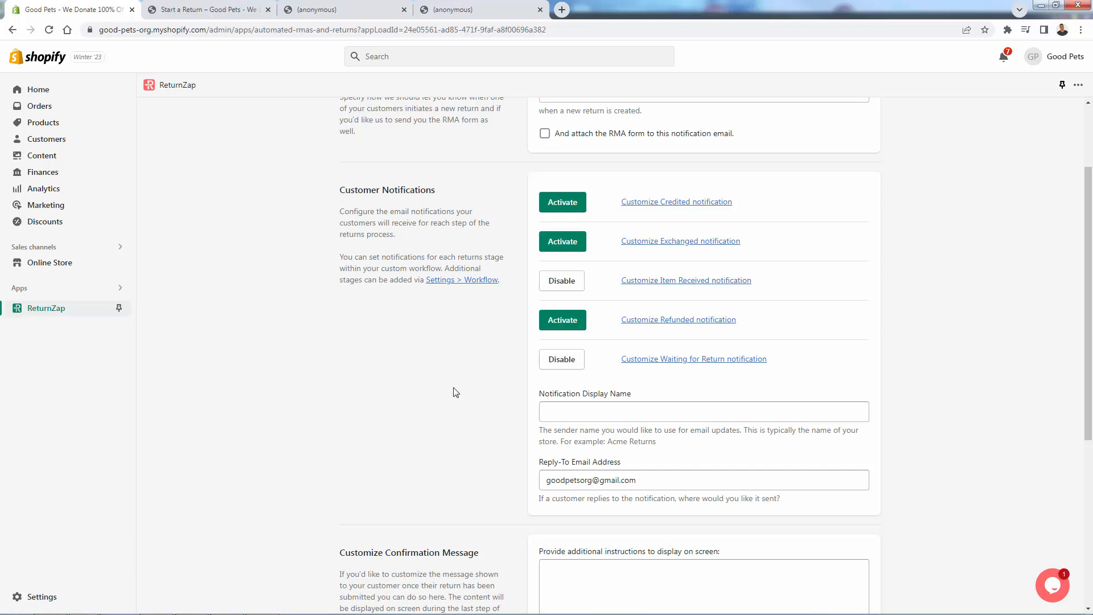
pyautogui.scroll(3)
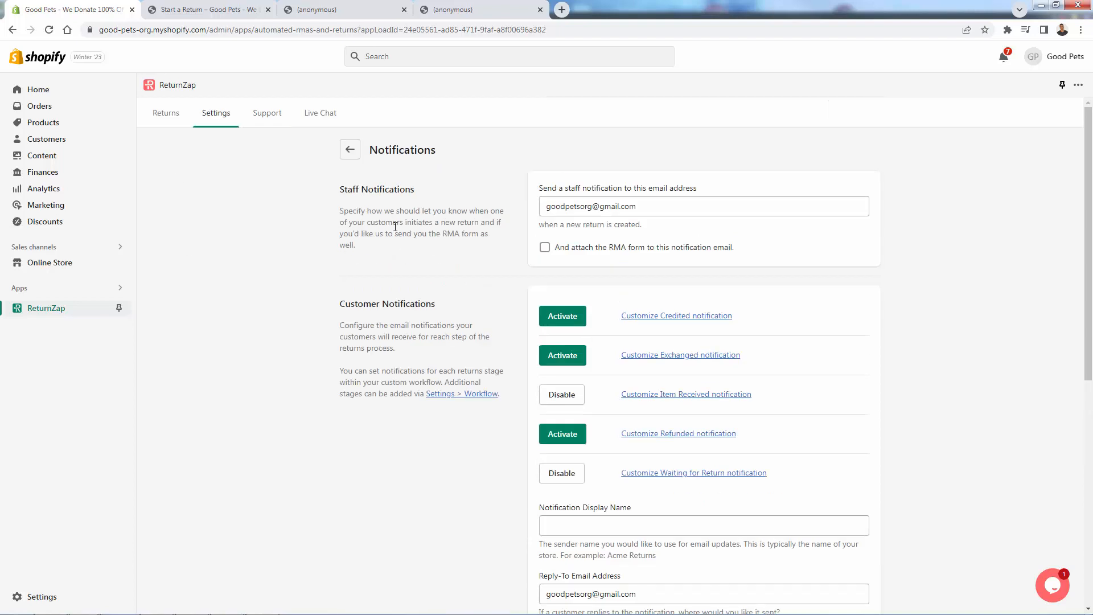
pyautogui.click(349, 149)
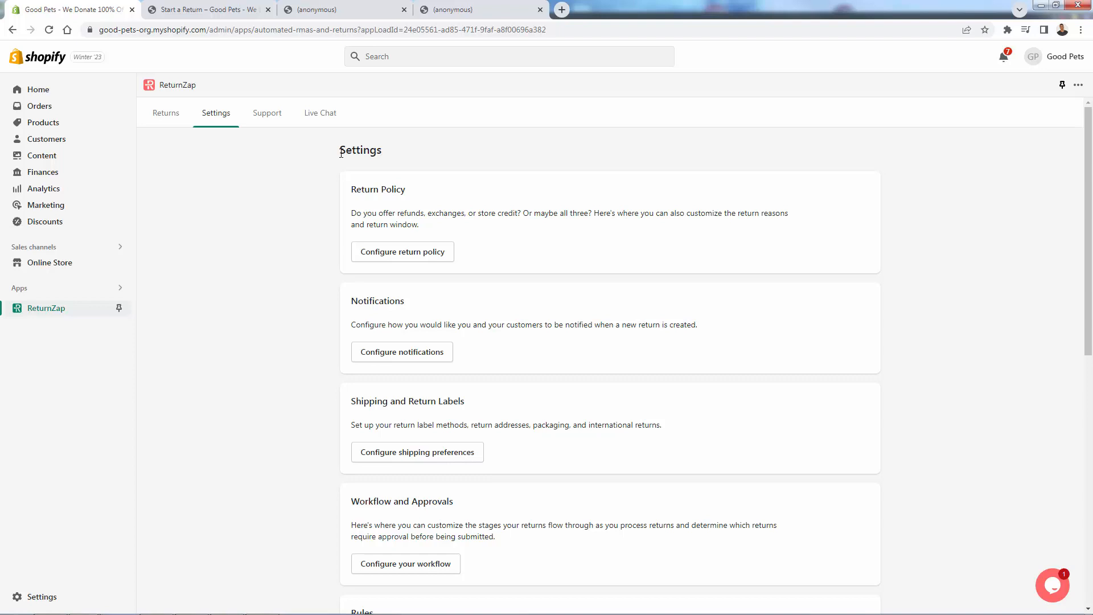
pyautogui.moveTo(311, 302)
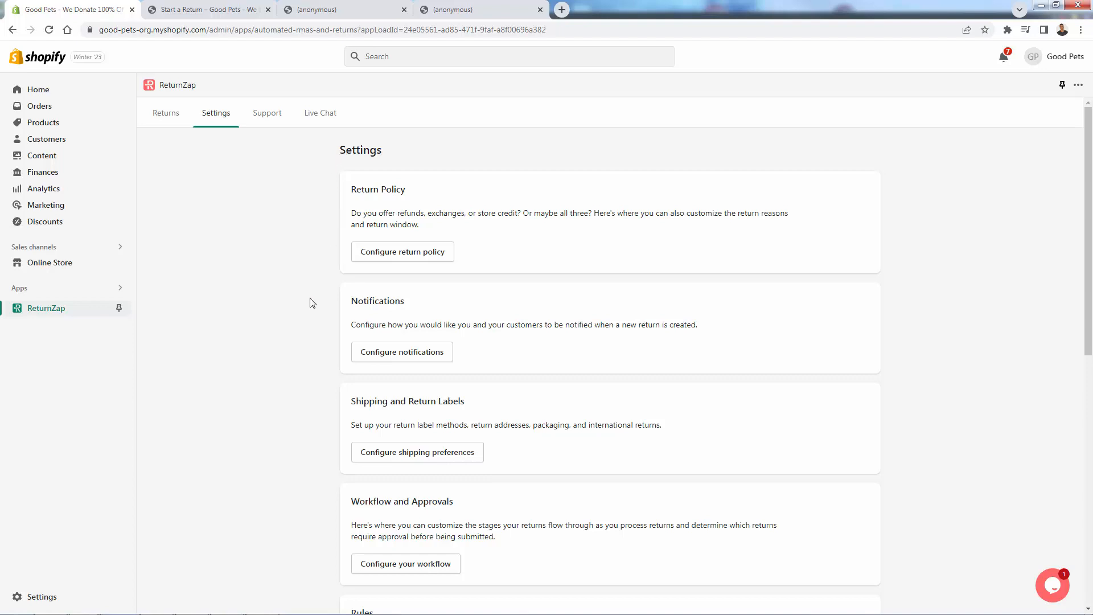
# Scroll the settings to Rules and open Configure rules, which lists no rules
pyautogui.scroll(-3)
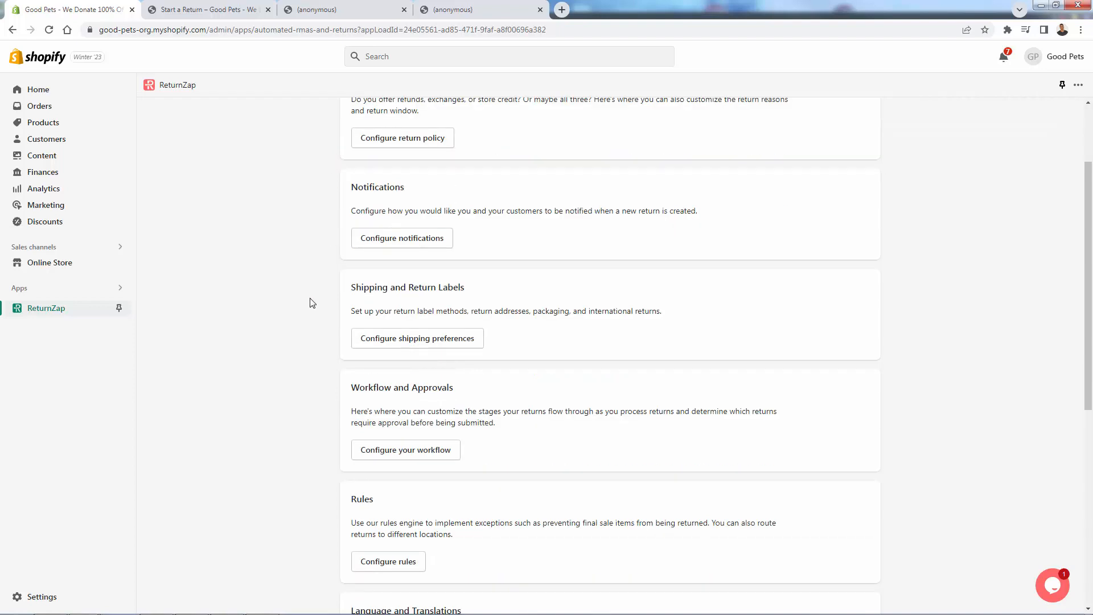
pyautogui.scroll(3)
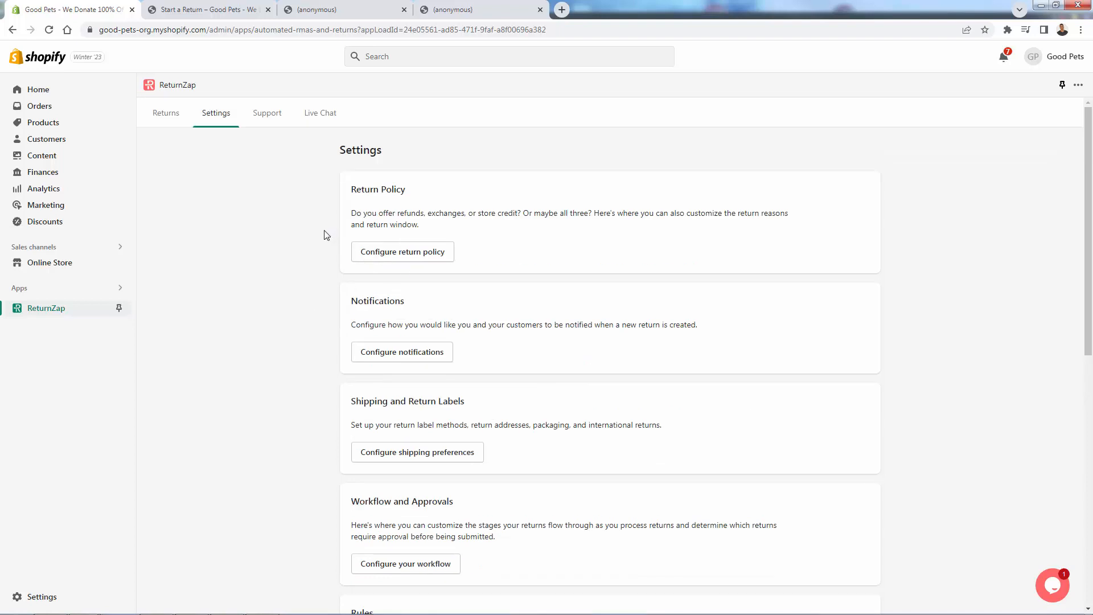
pyautogui.moveTo(321, 242)
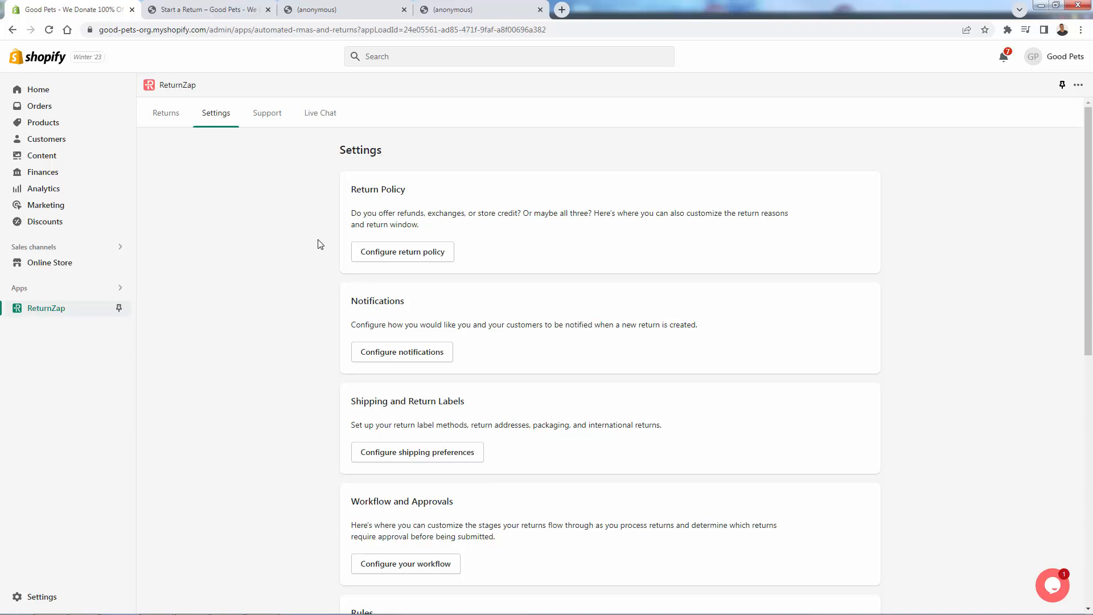
pyautogui.scroll(-3)
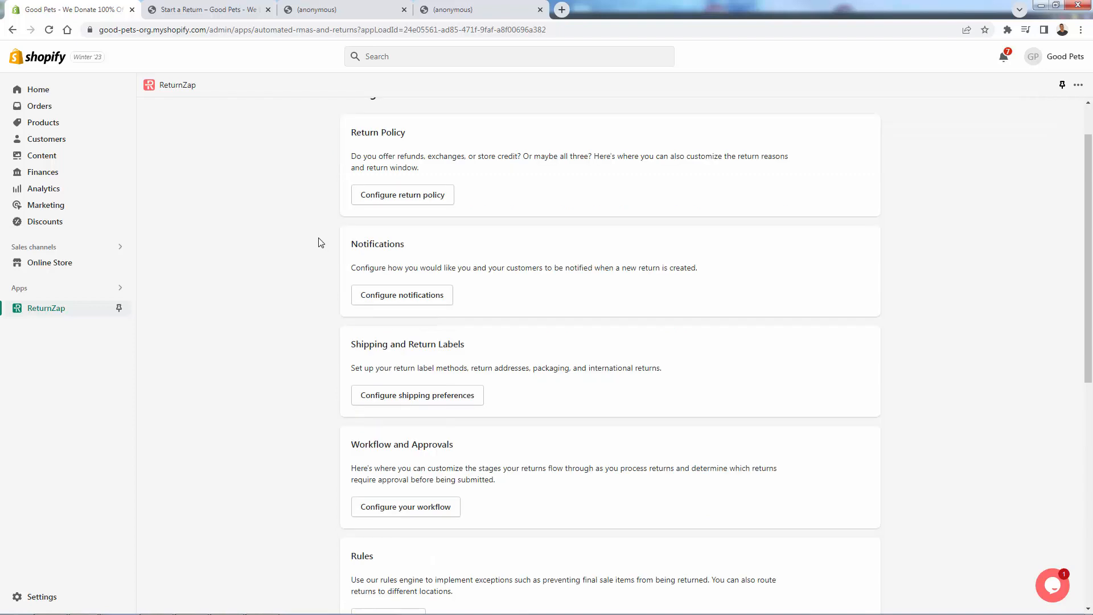
pyautogui.scroll(-3)
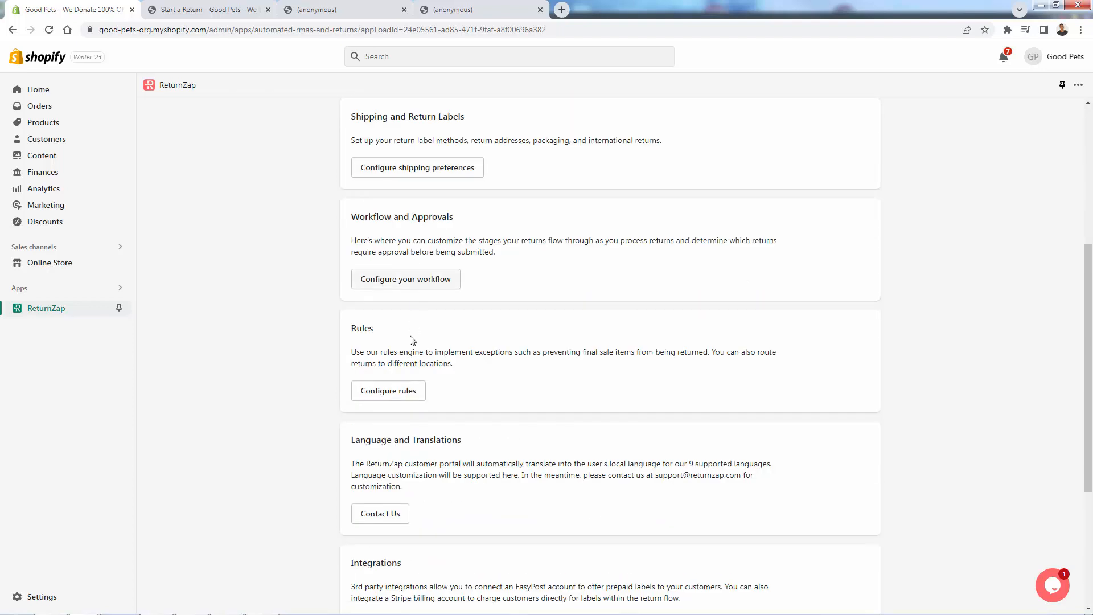
pyautogui.click(388, 390)
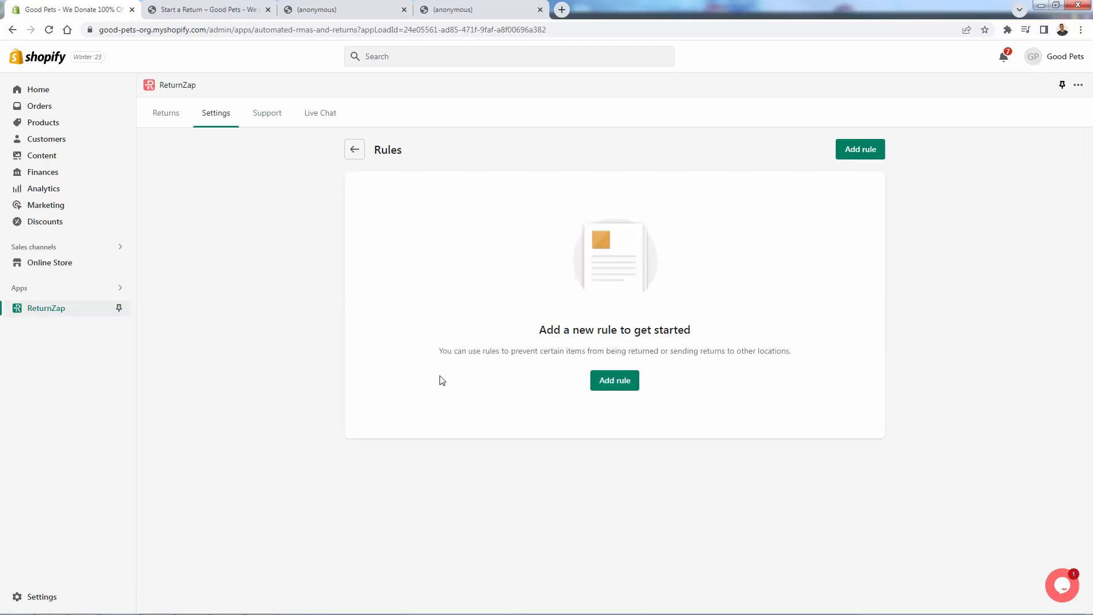
pyautogui.moveTo(614, 381)
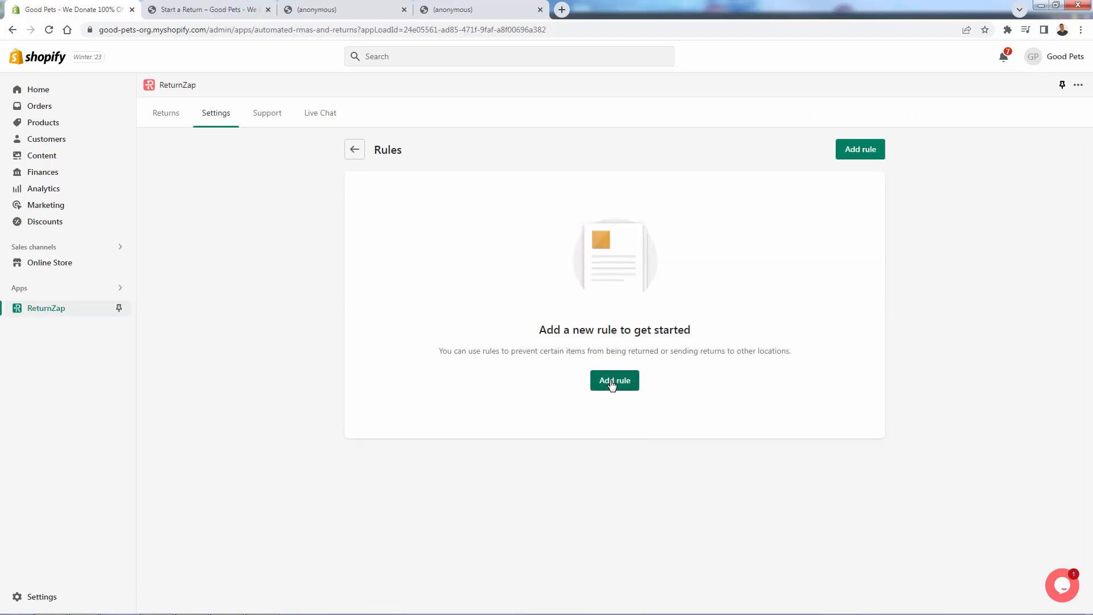
# Start an Add rule form and dismiss it without saving
pyautogui.click(614, 379)
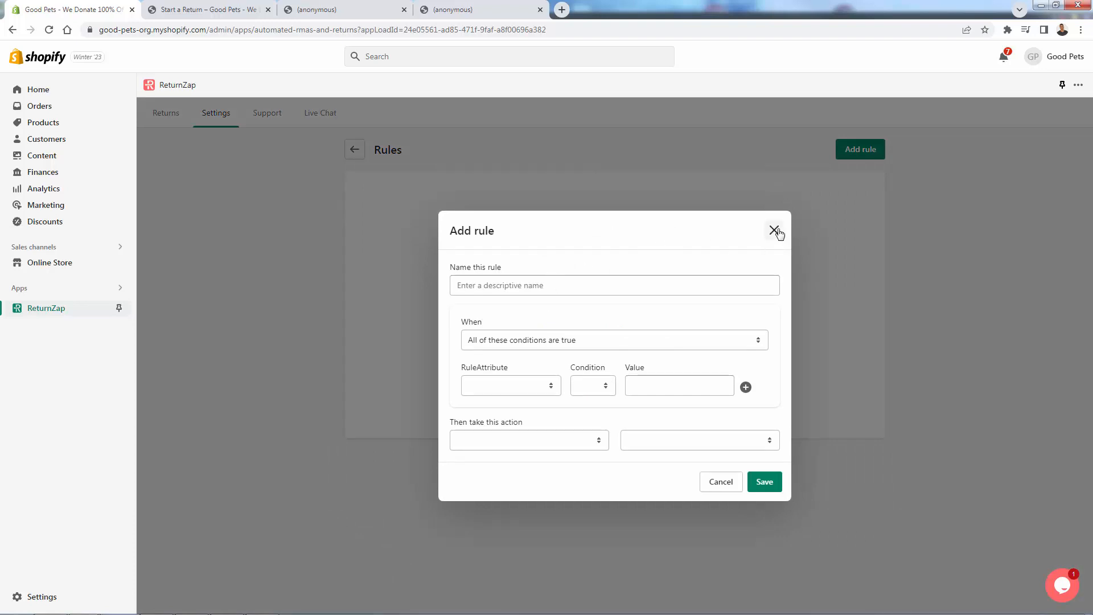
pyautogui.click(775, 231)
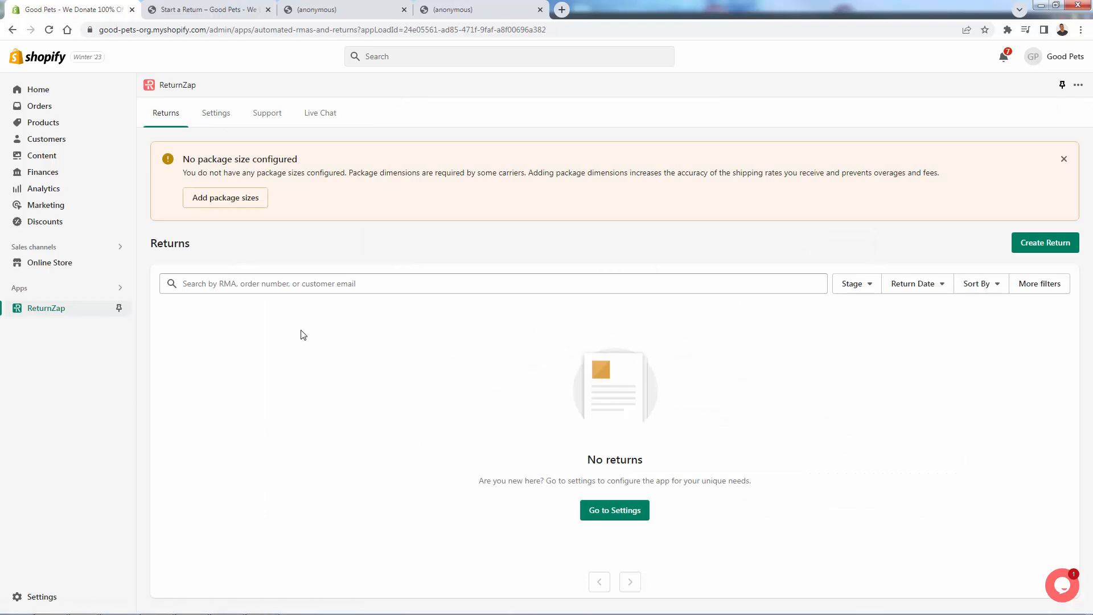
pyautogui.moveTo(311, 453)
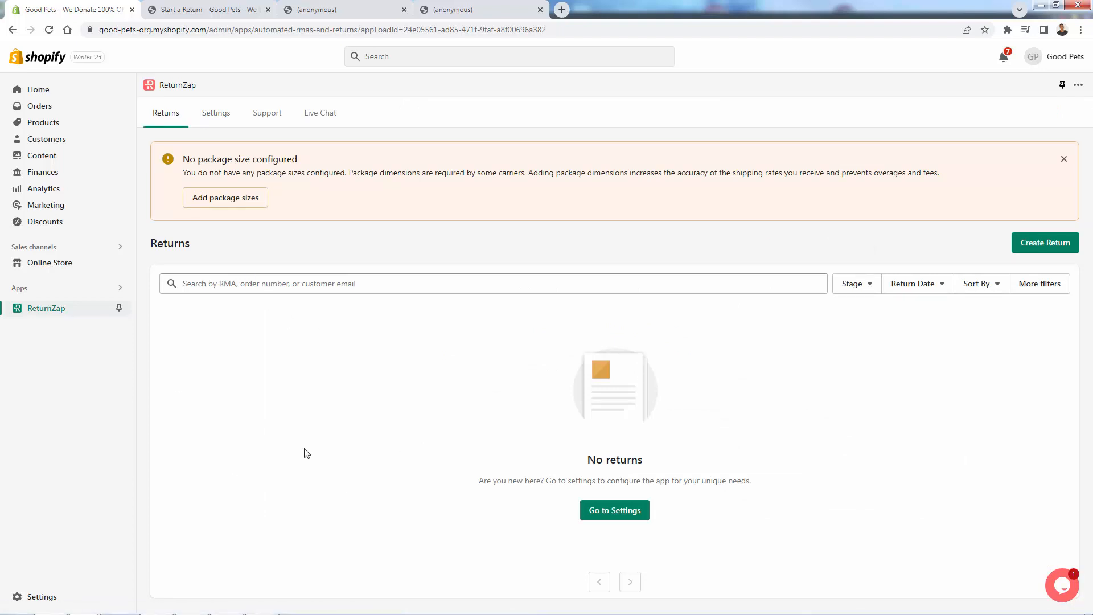
pyautogui.moveTo(192, 299)
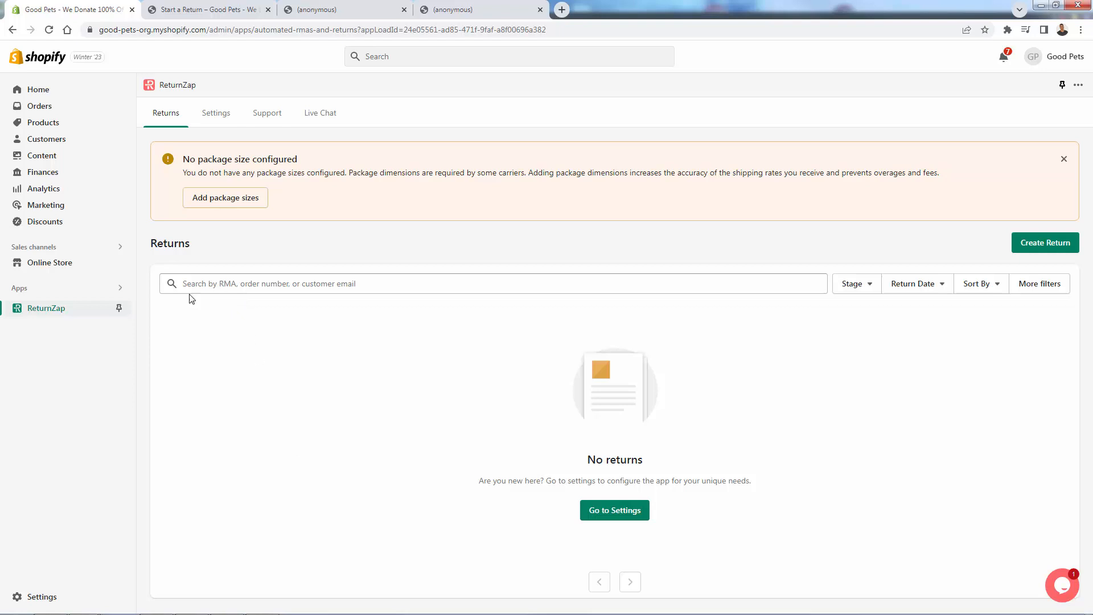
pyautogui.moveTo(246, 153)
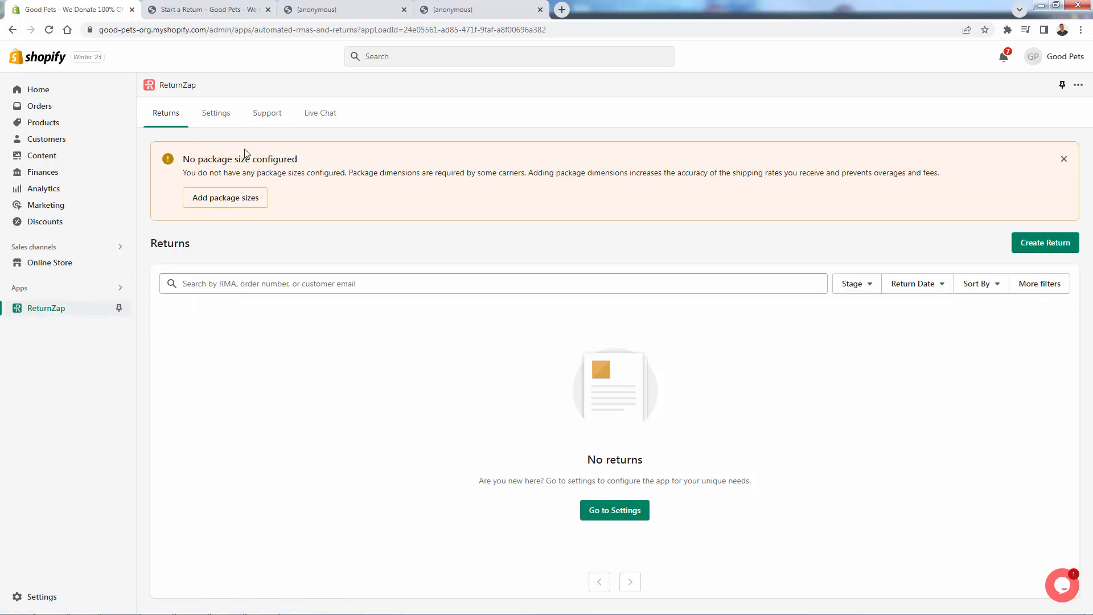
# Switch to the Start a Return portal tab showing order #1001's cat toy already returned
pyautogui.click(203, 9)
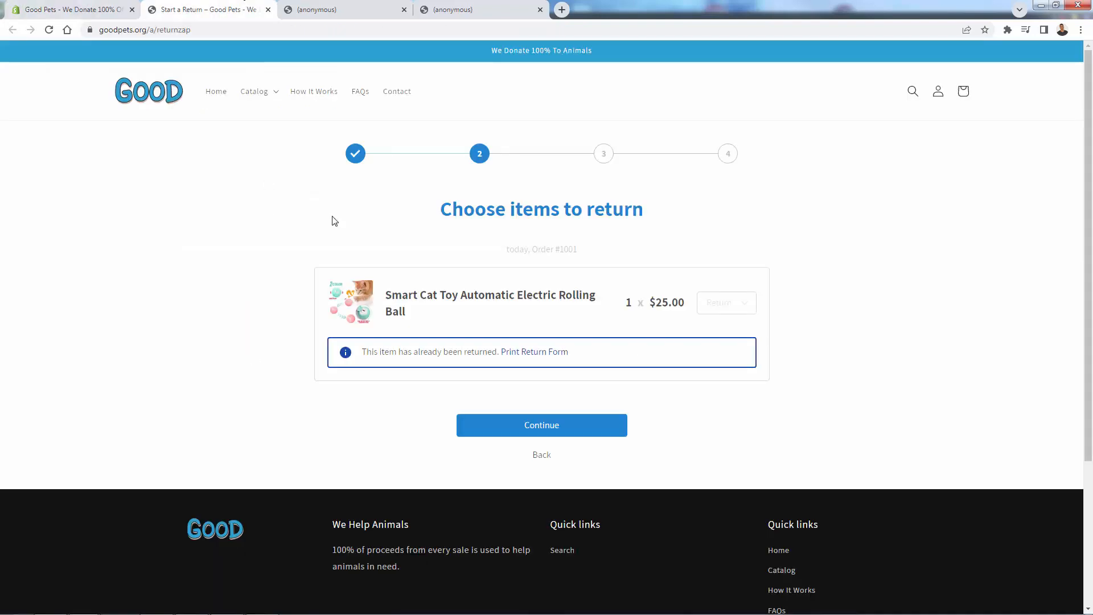
pyautogui.moveTo(529, 173)
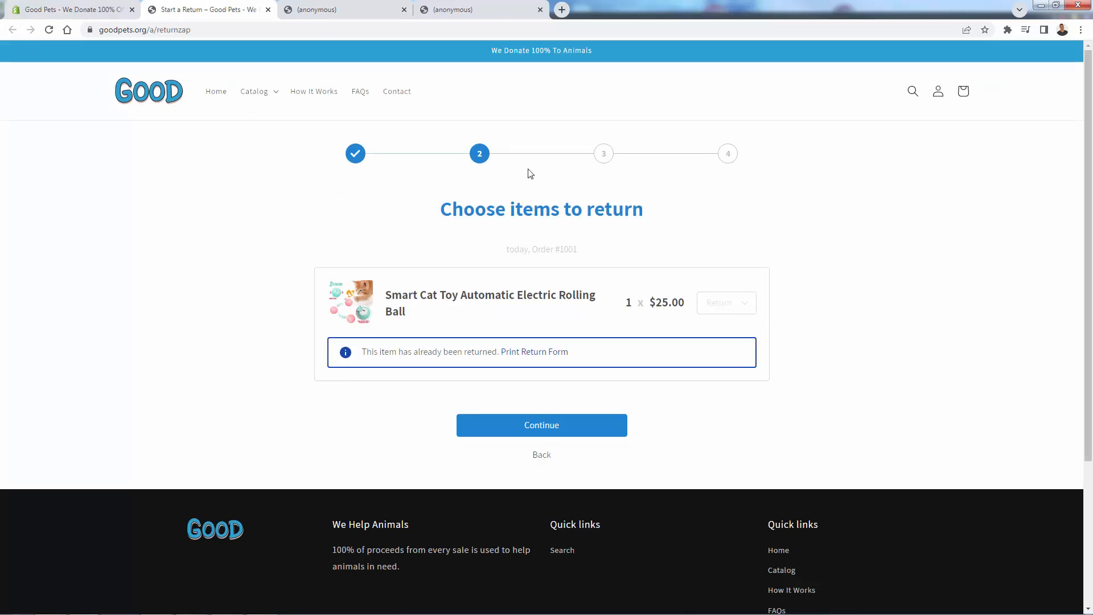
pyautogui.moveTo(509, 150)
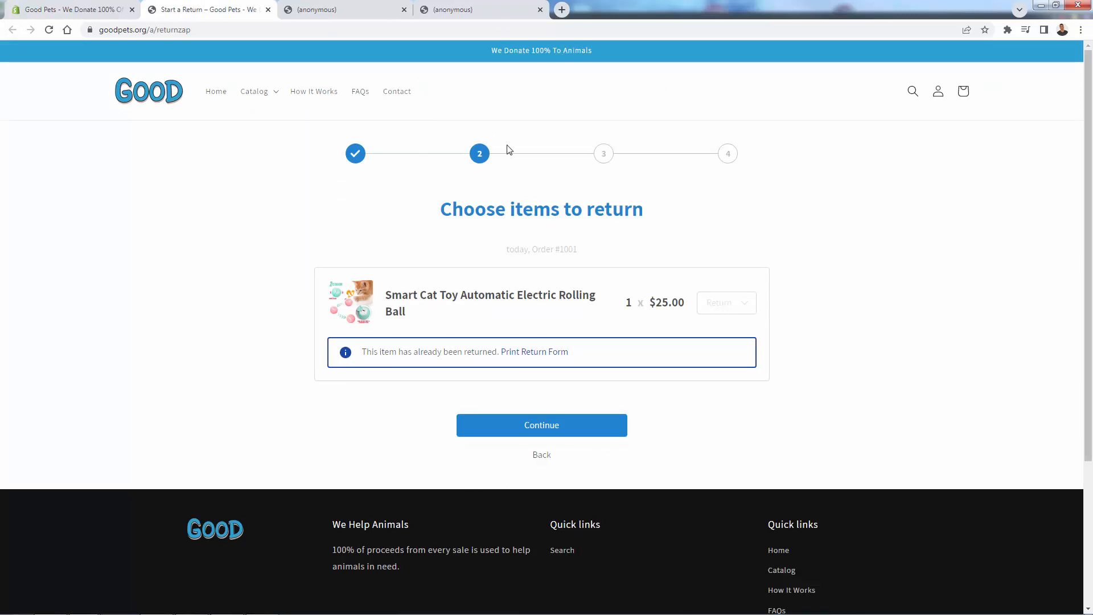
pyautogui.moveTo(557, 242)
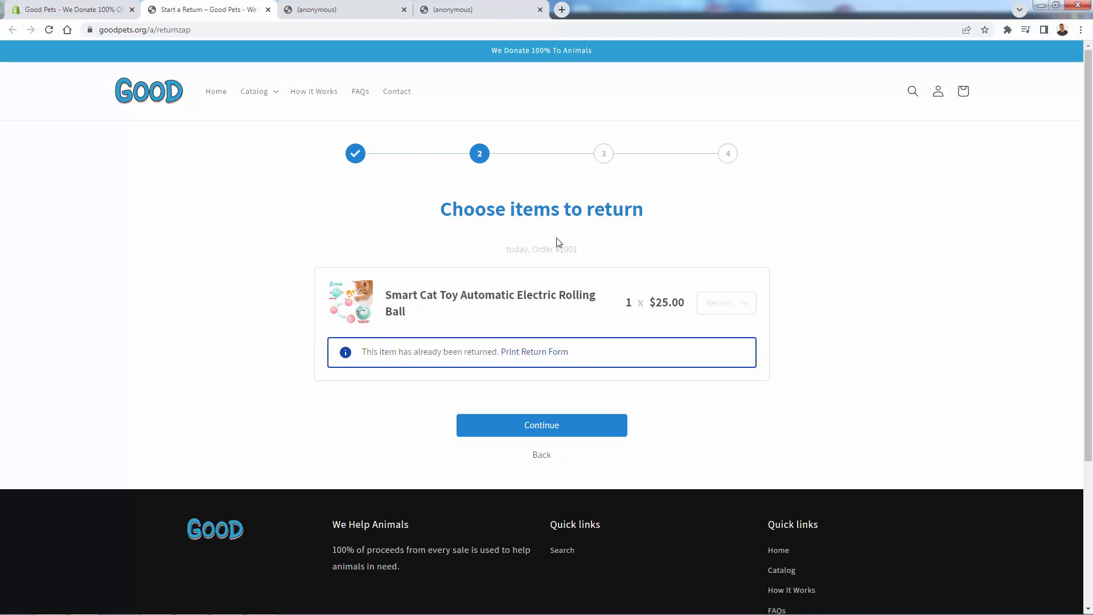
pyautogui.moveTo(341, 204)
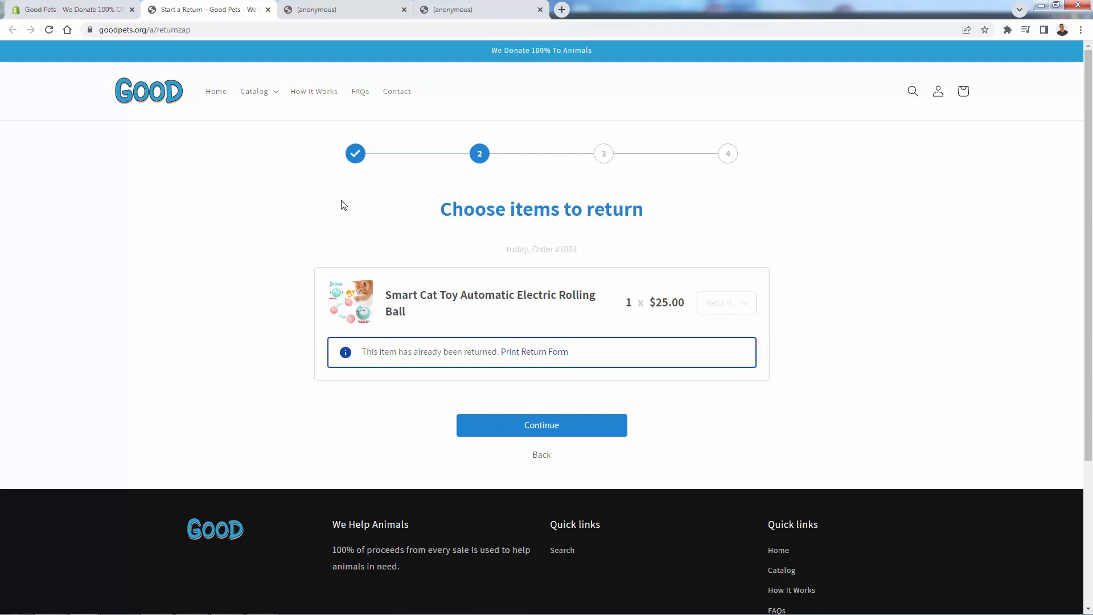
pyautogui.moveTo(322, 218)
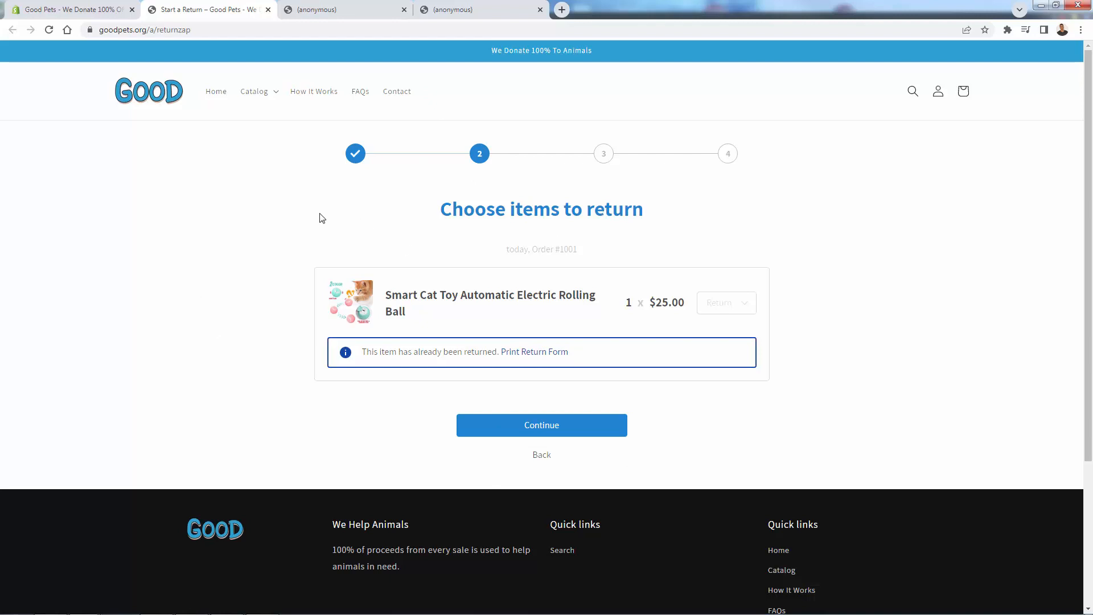
pyautogui.moveTo(548, 455)
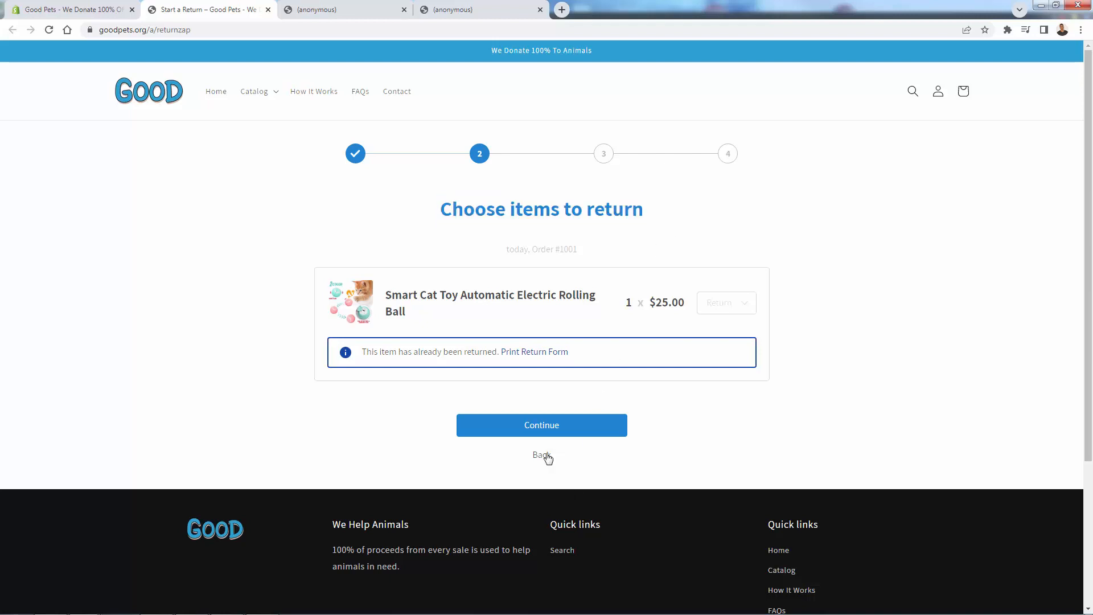
pyautogui.moveTo(745, 291)
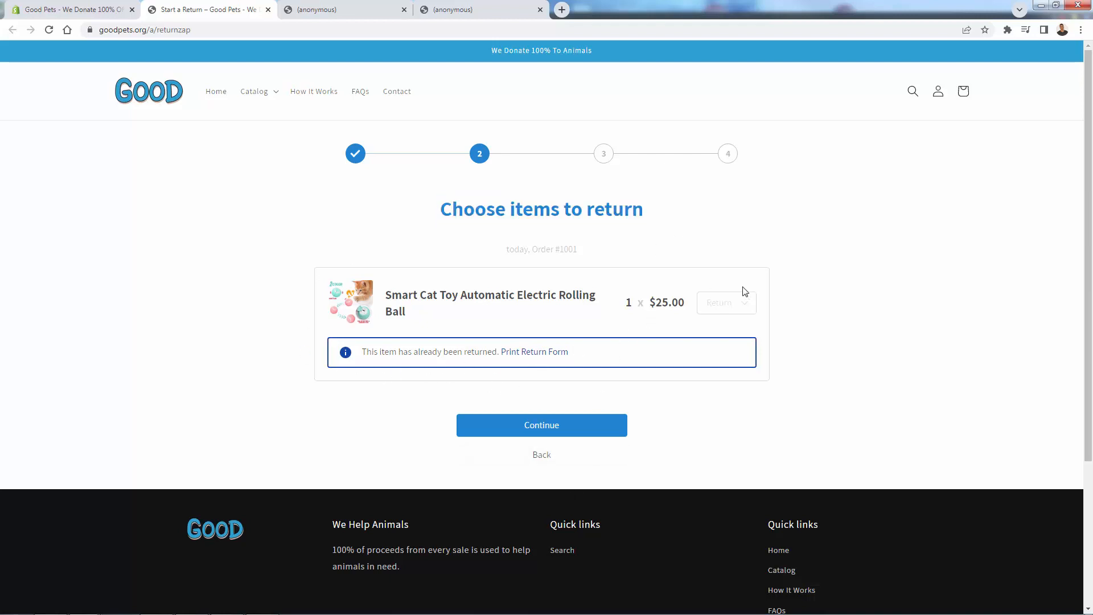
pyautogui.moveTo(262, 211)
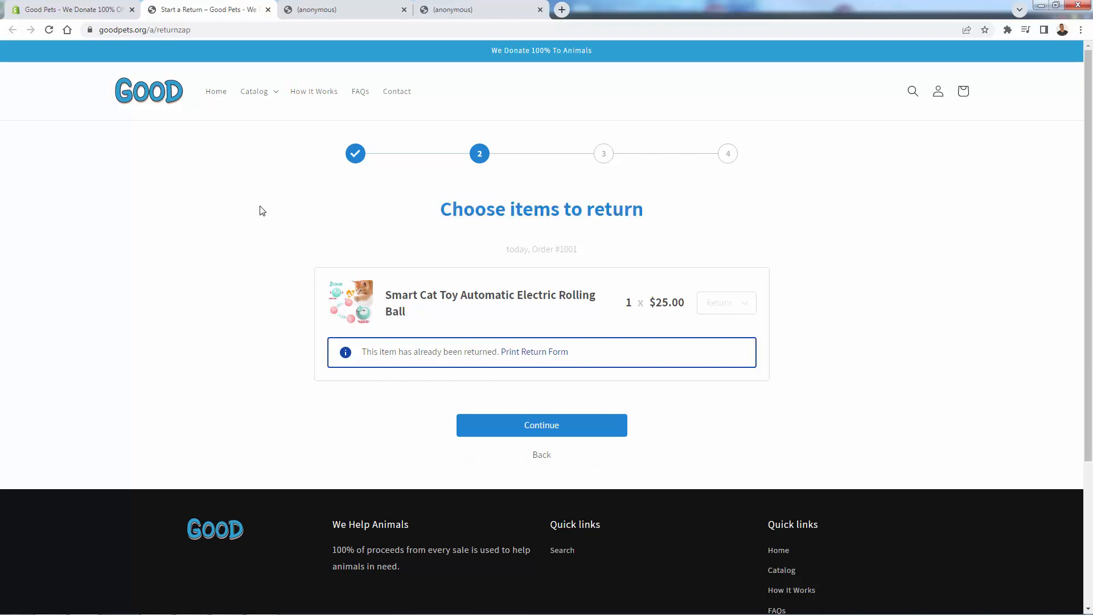
pyautogui.moveTo(295, 233)
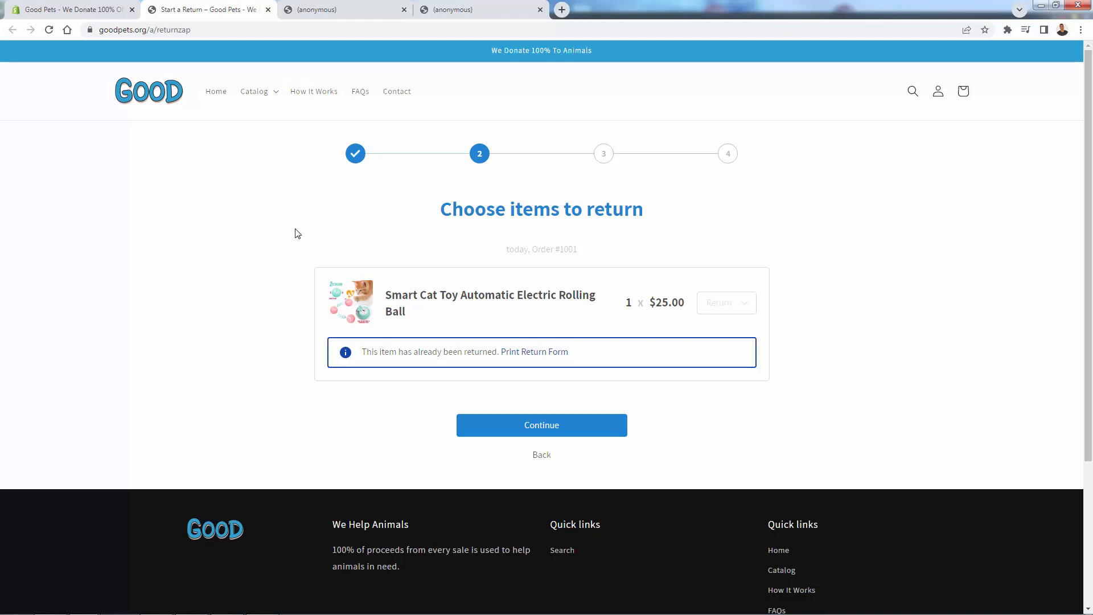
pyautogui.moveTo(274, 231)
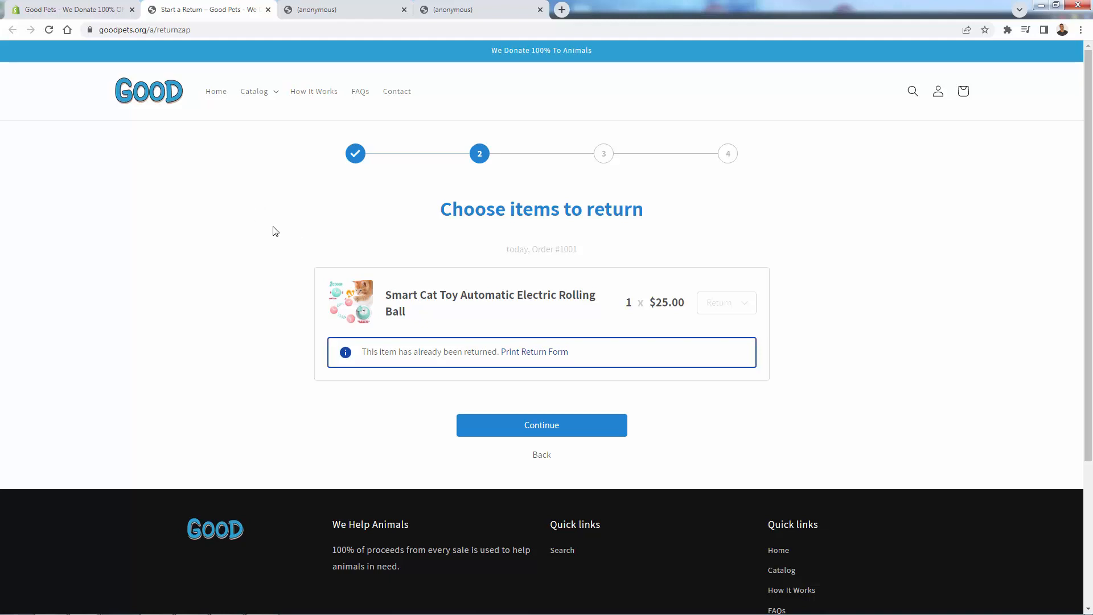